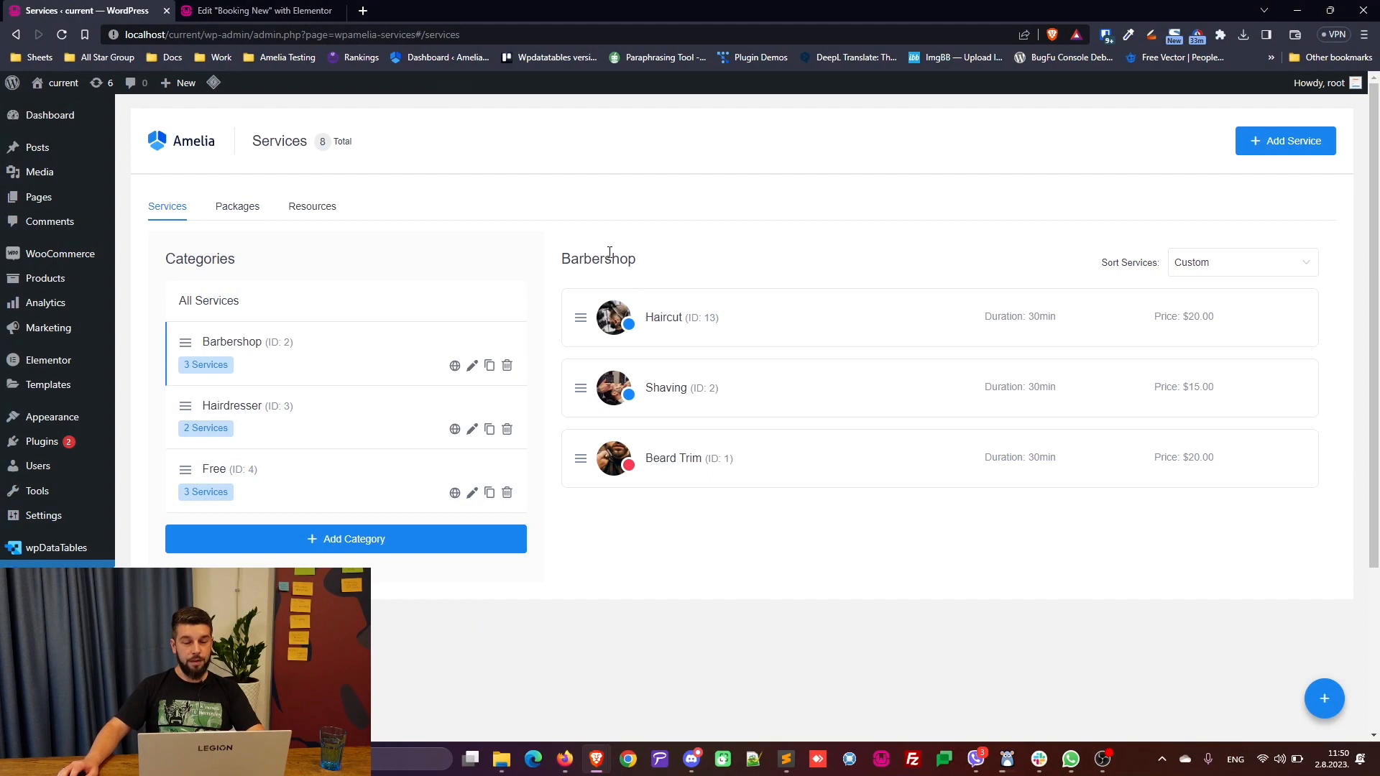
mouse_move(726, 427)
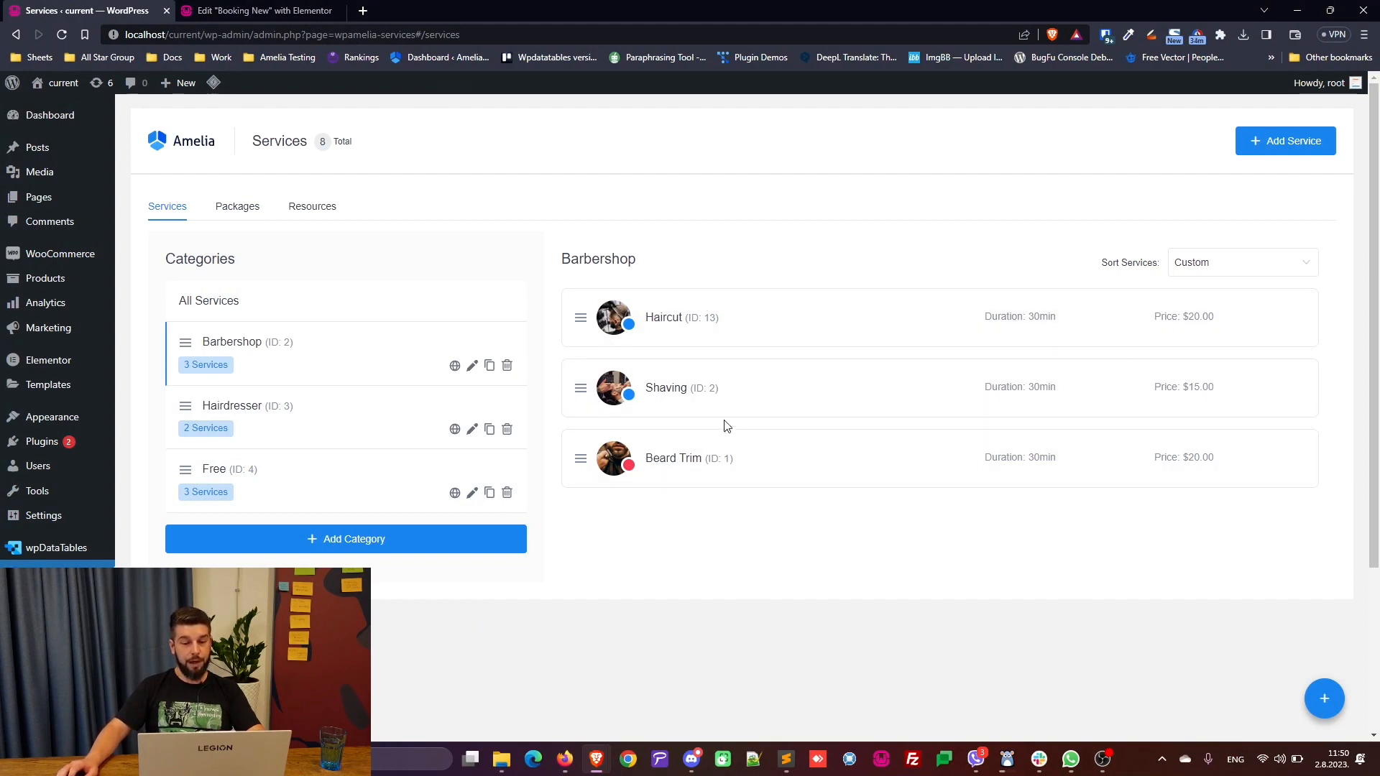
mouse_move(784, 330)
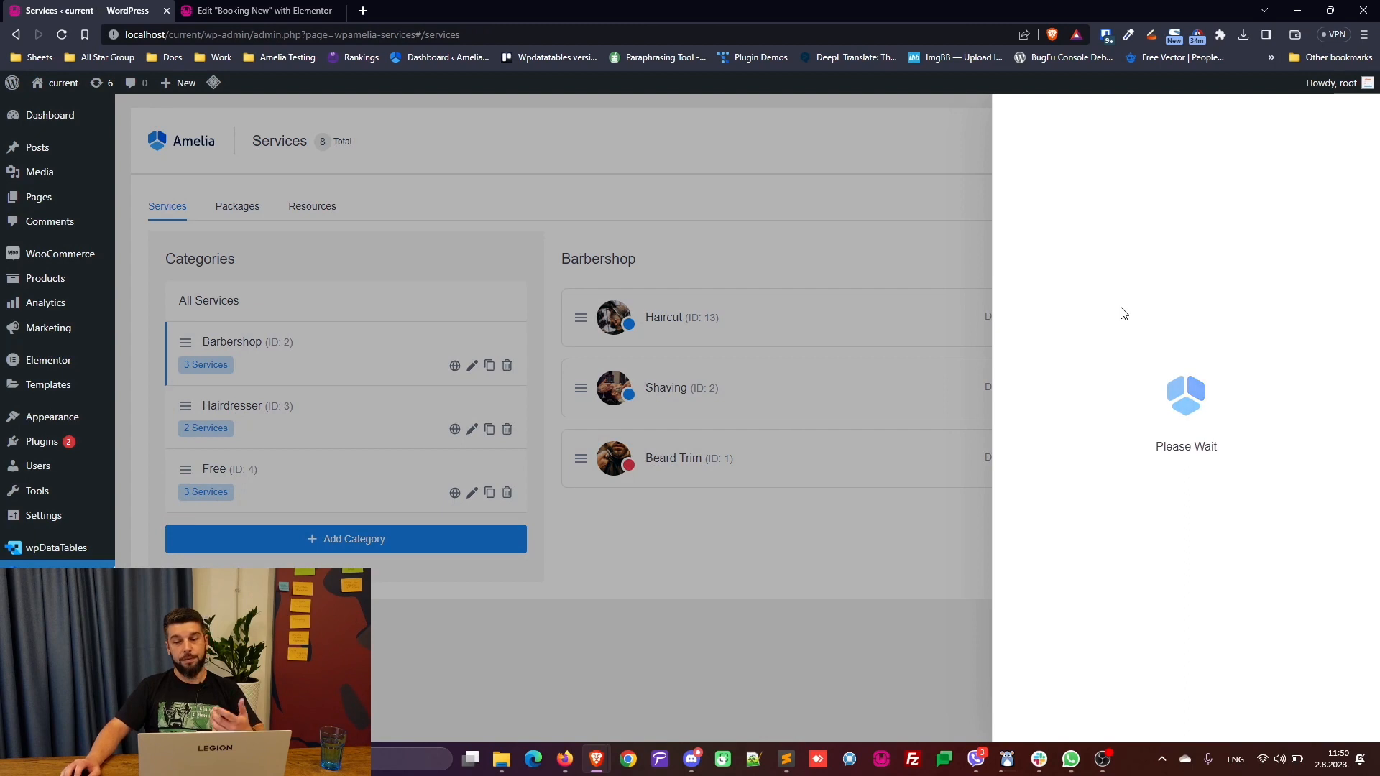
Show the Haircut recurring options: Disabled, All, Daily, Weekly, Monthly
left_click(682, 317)
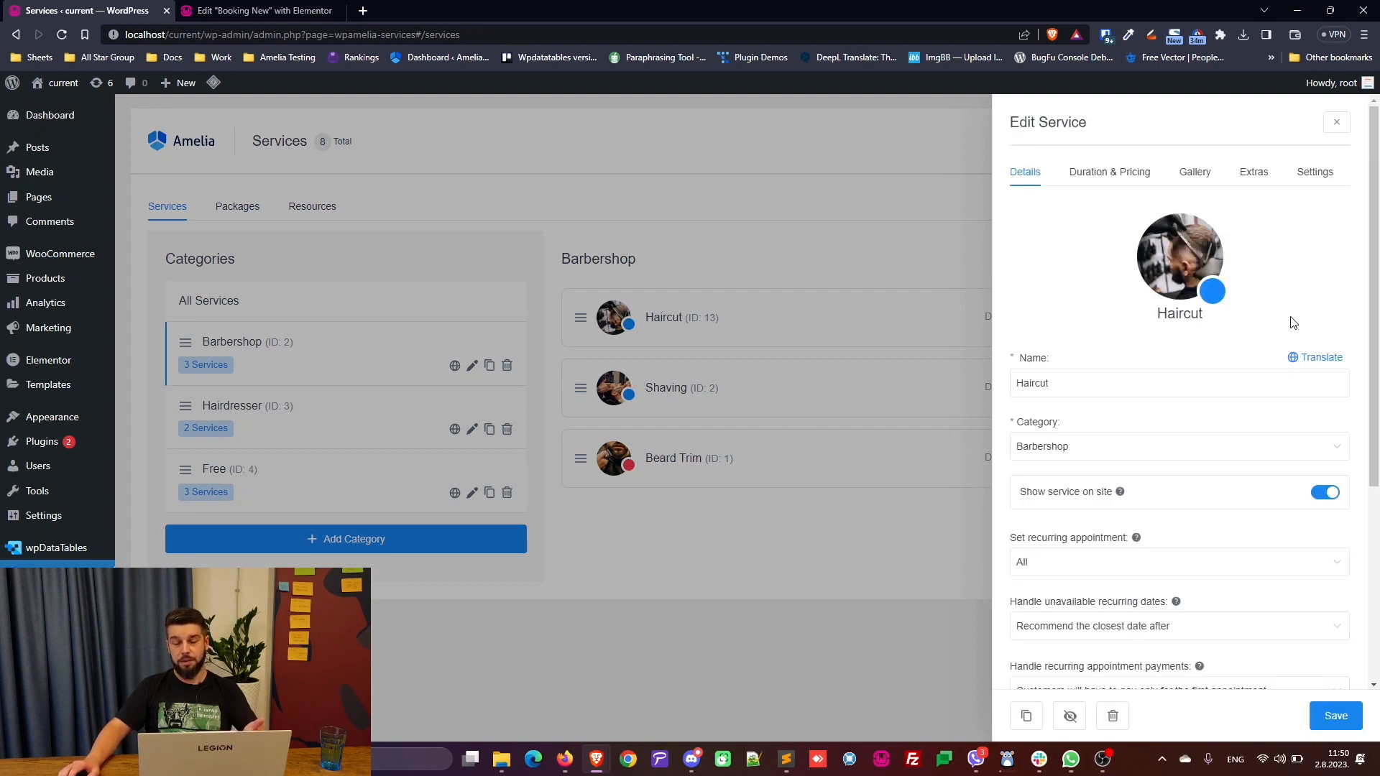
scroll("down", 3)
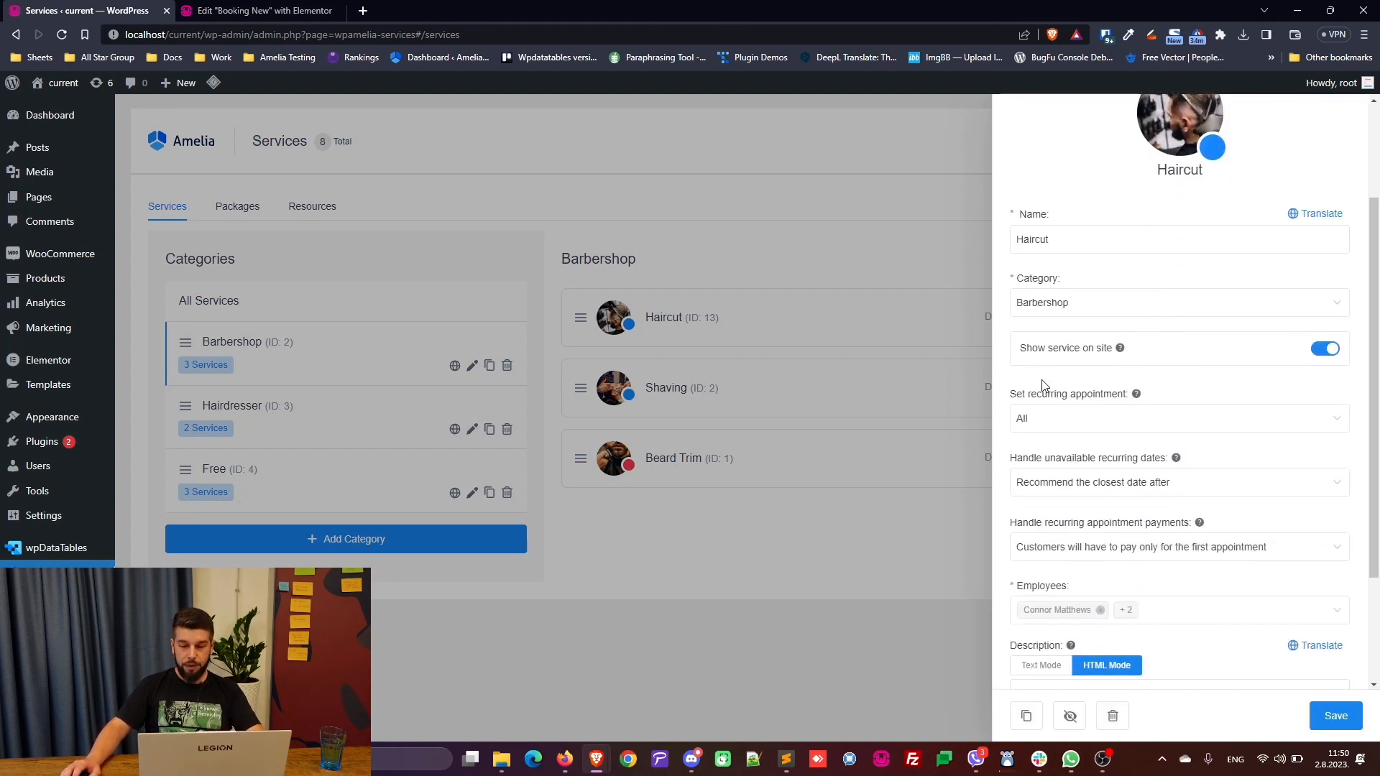
scroll("up", 3)
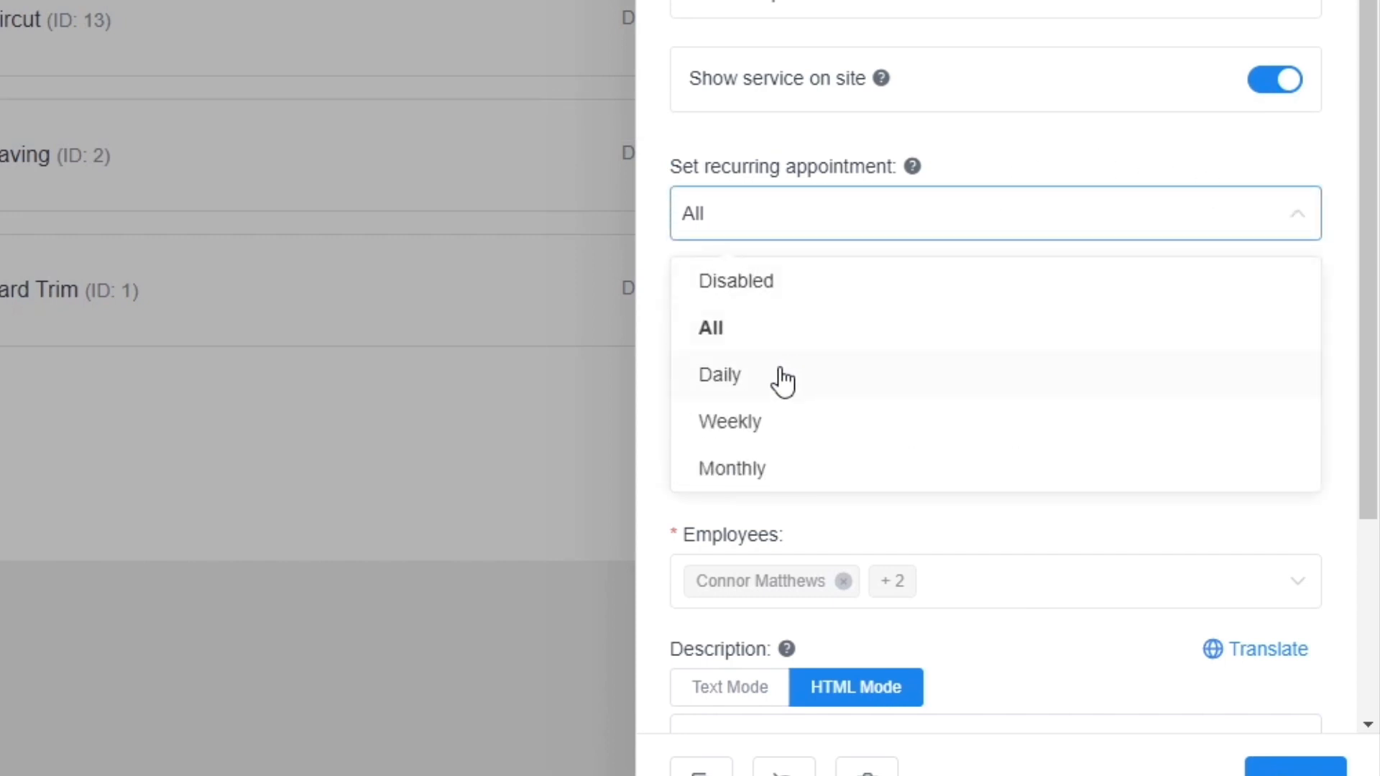
mouse_move(766, 470)
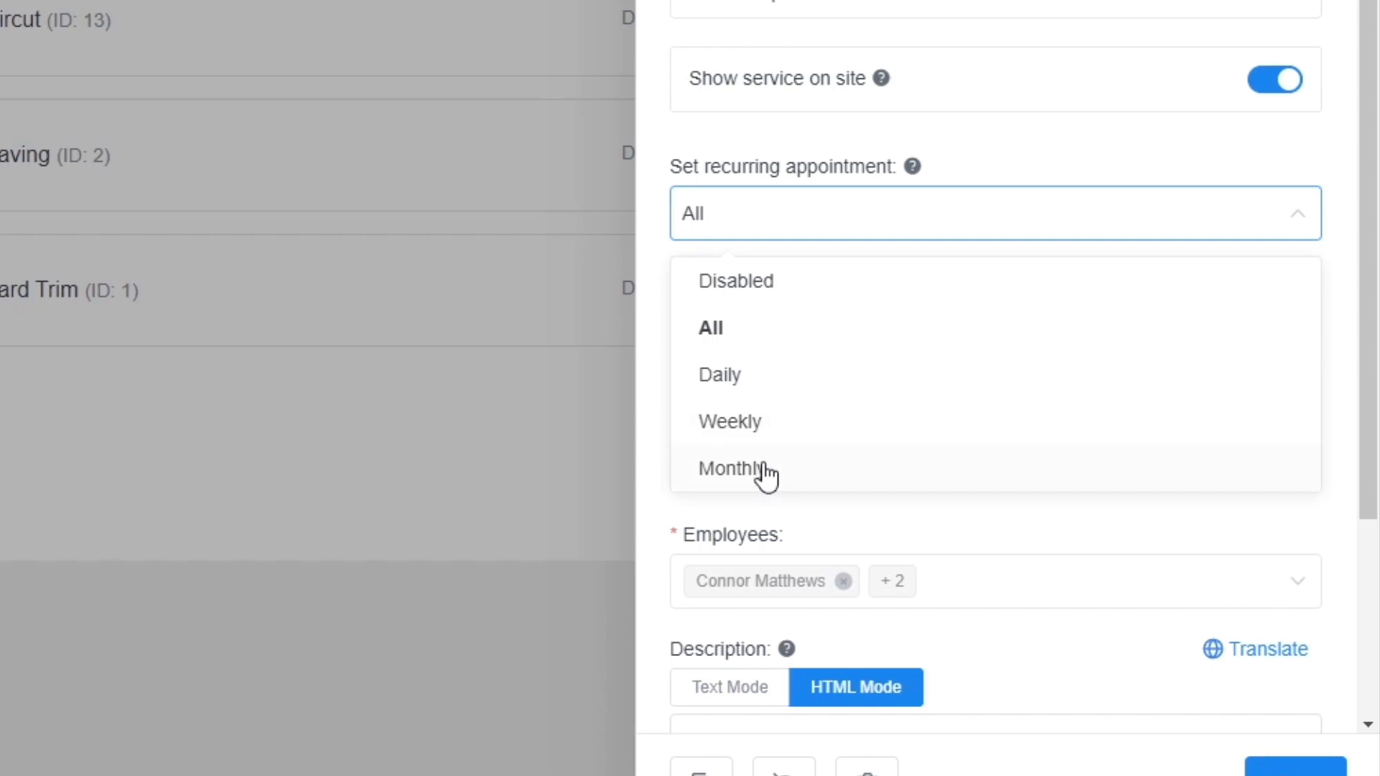
mouse_move(797, 323)
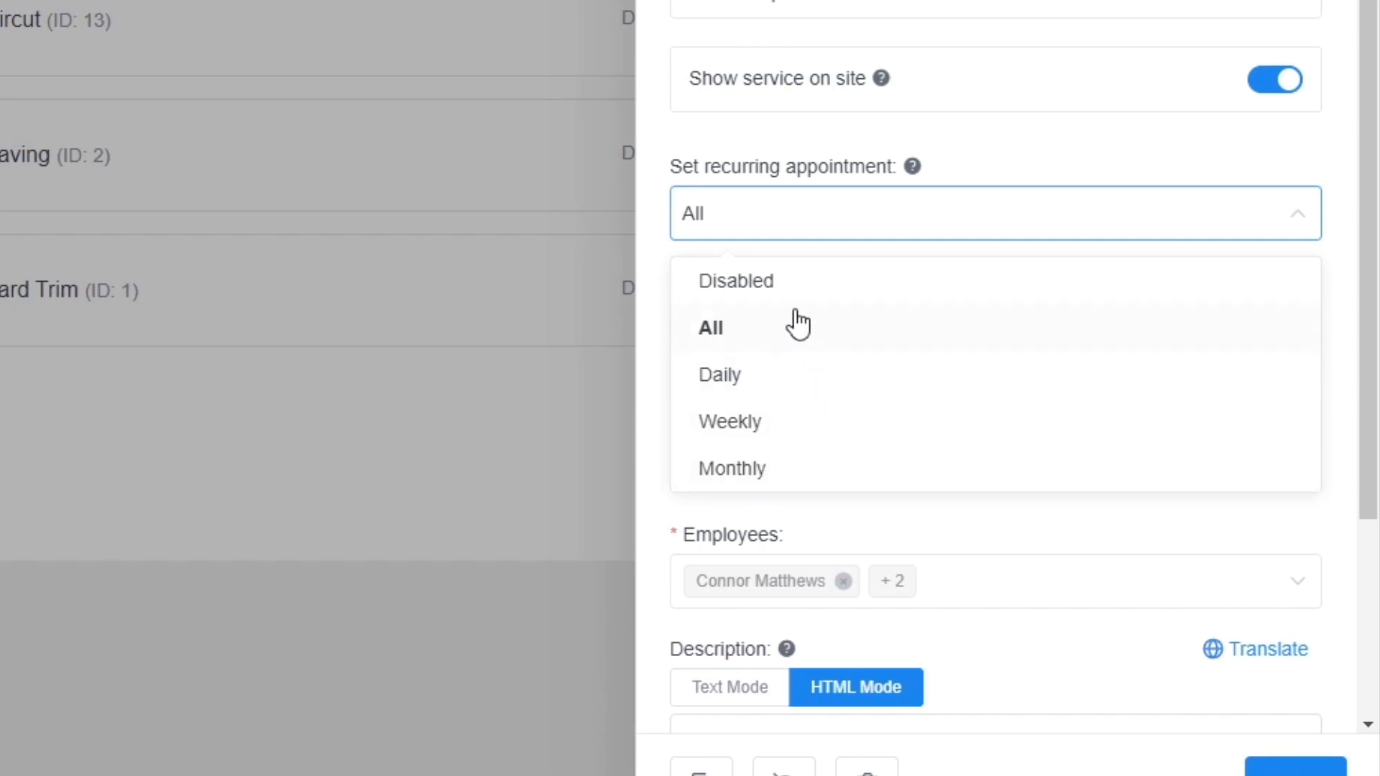
left_click(709, 328)
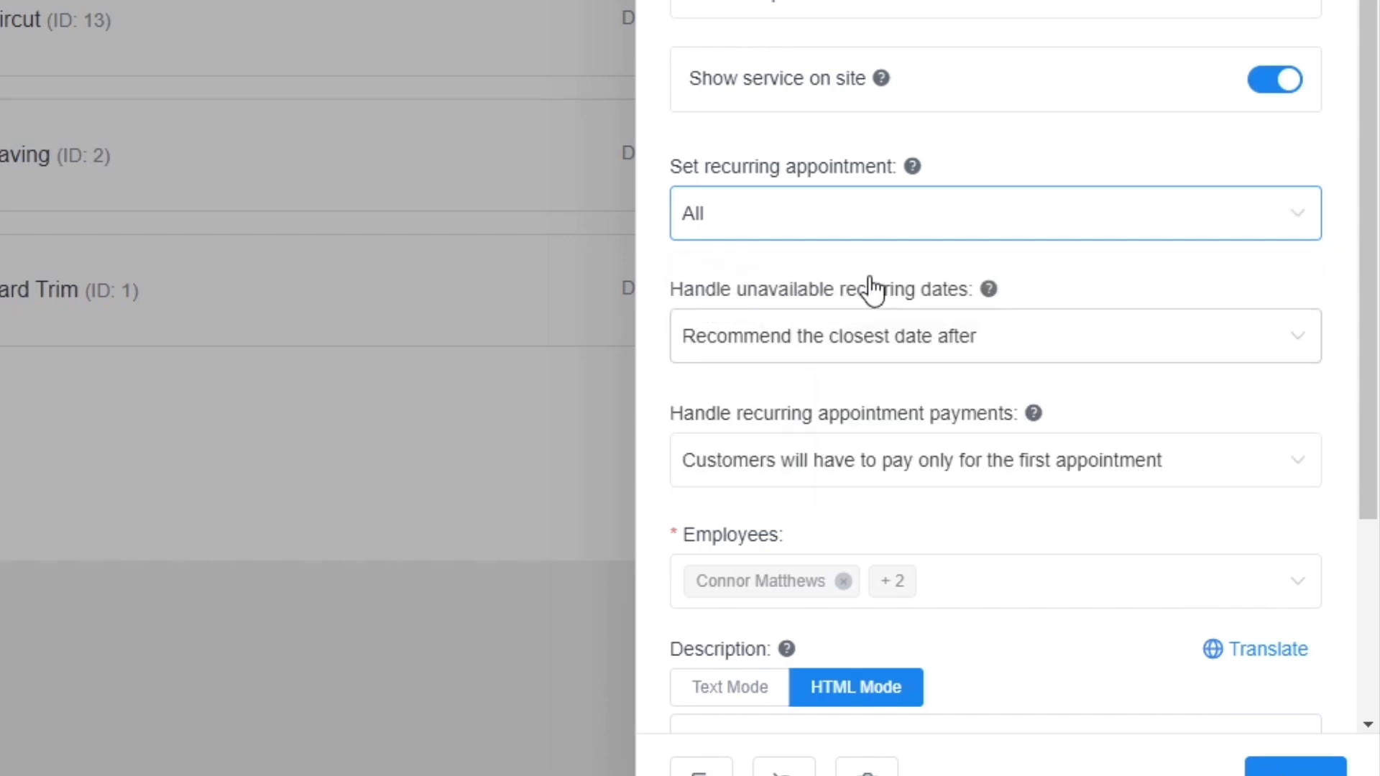
mouse_move(951, 245)
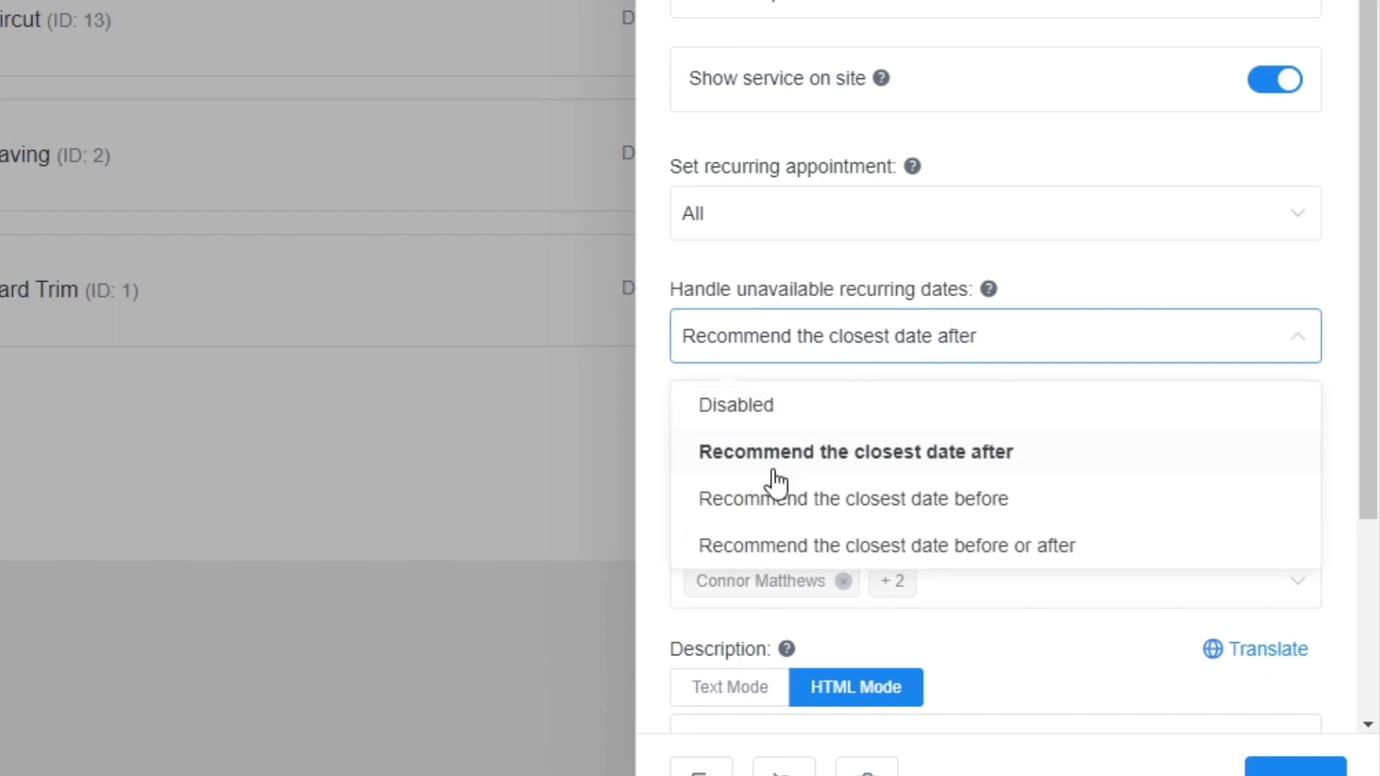
mouse_move(1012, 458)
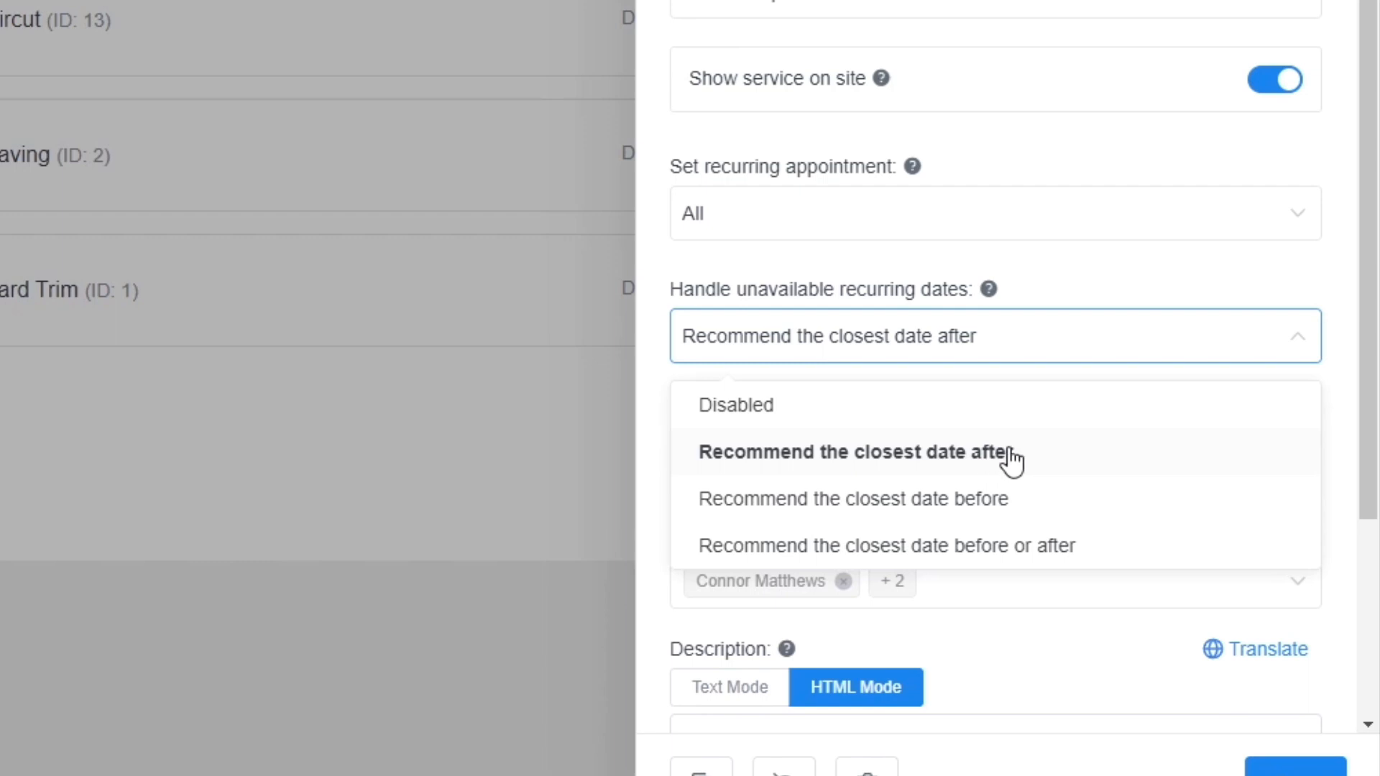
mouse_move(898, 465)
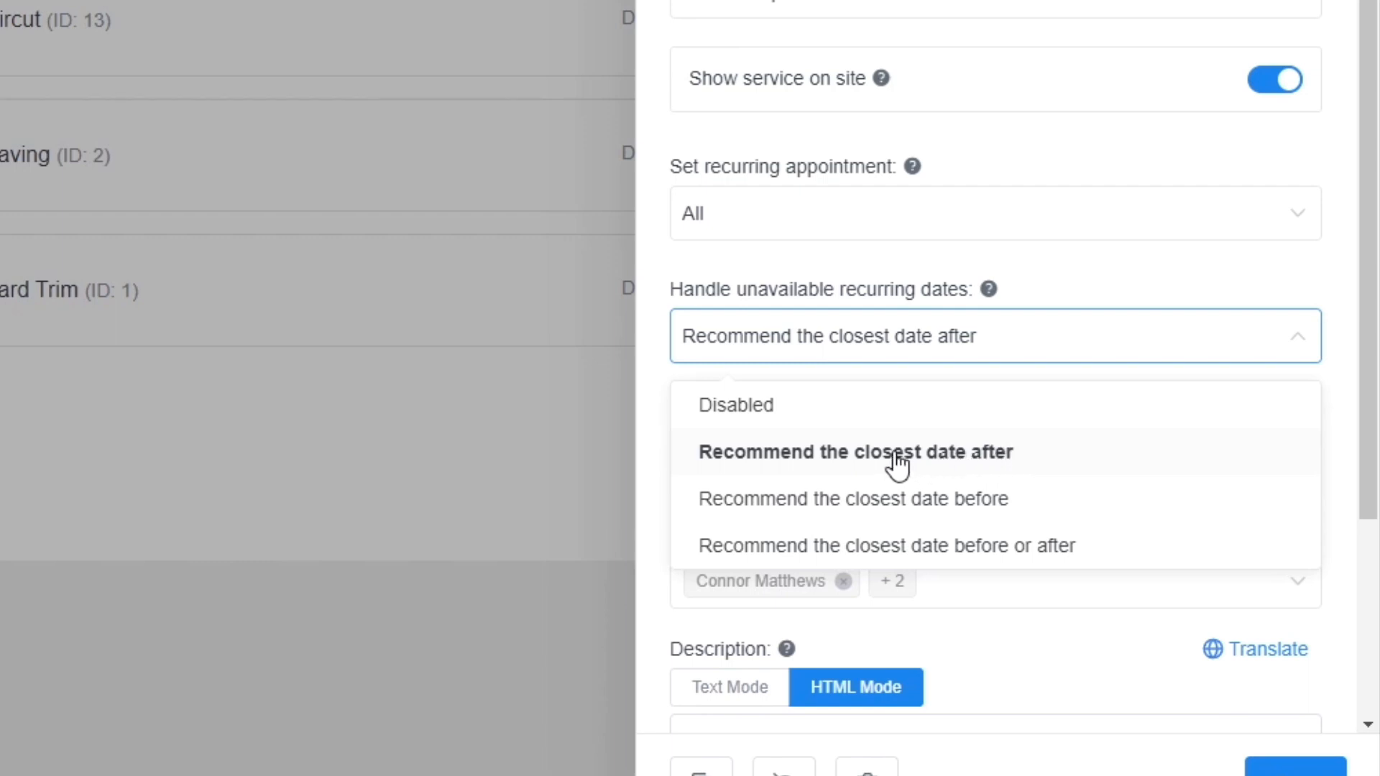
mouse_move(995, 467)
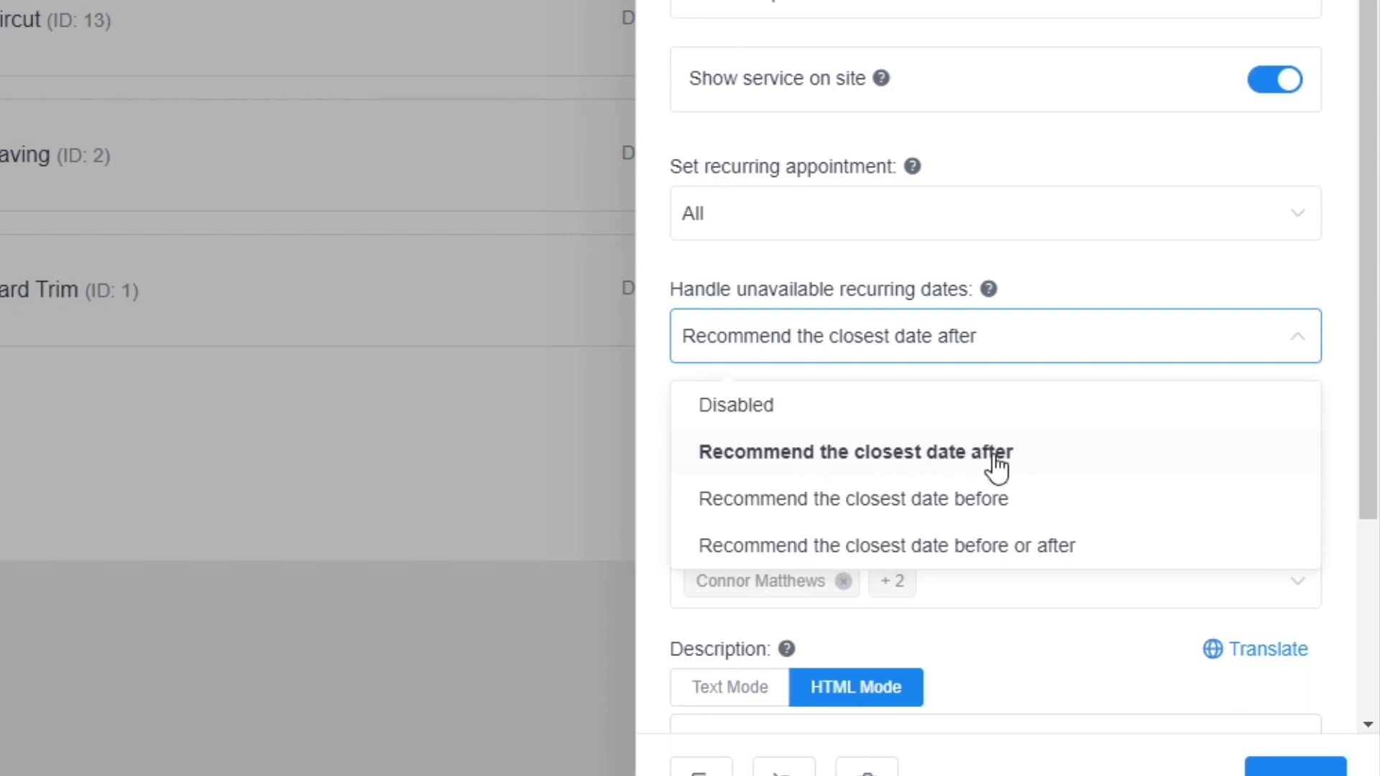
mouse_move(1010, 546)
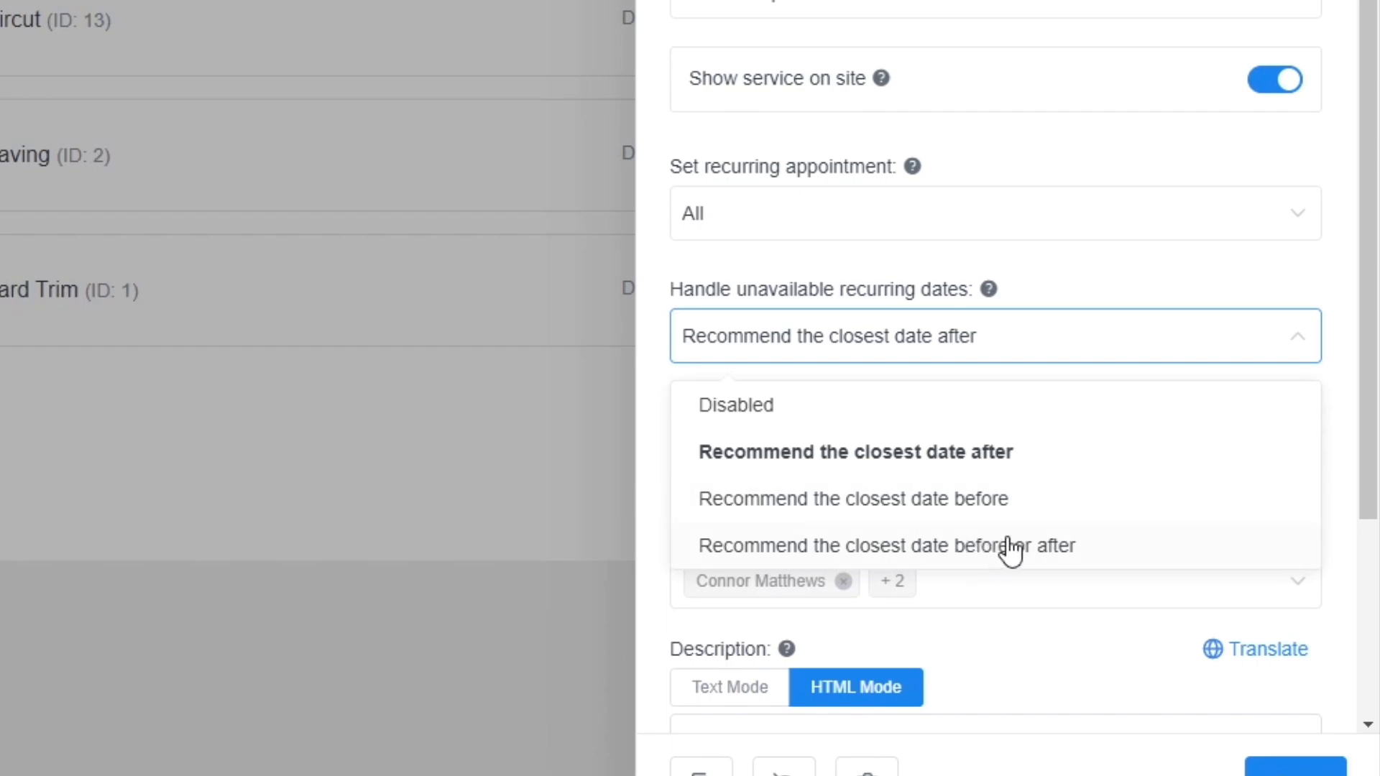
mouse_move(1074, 284)
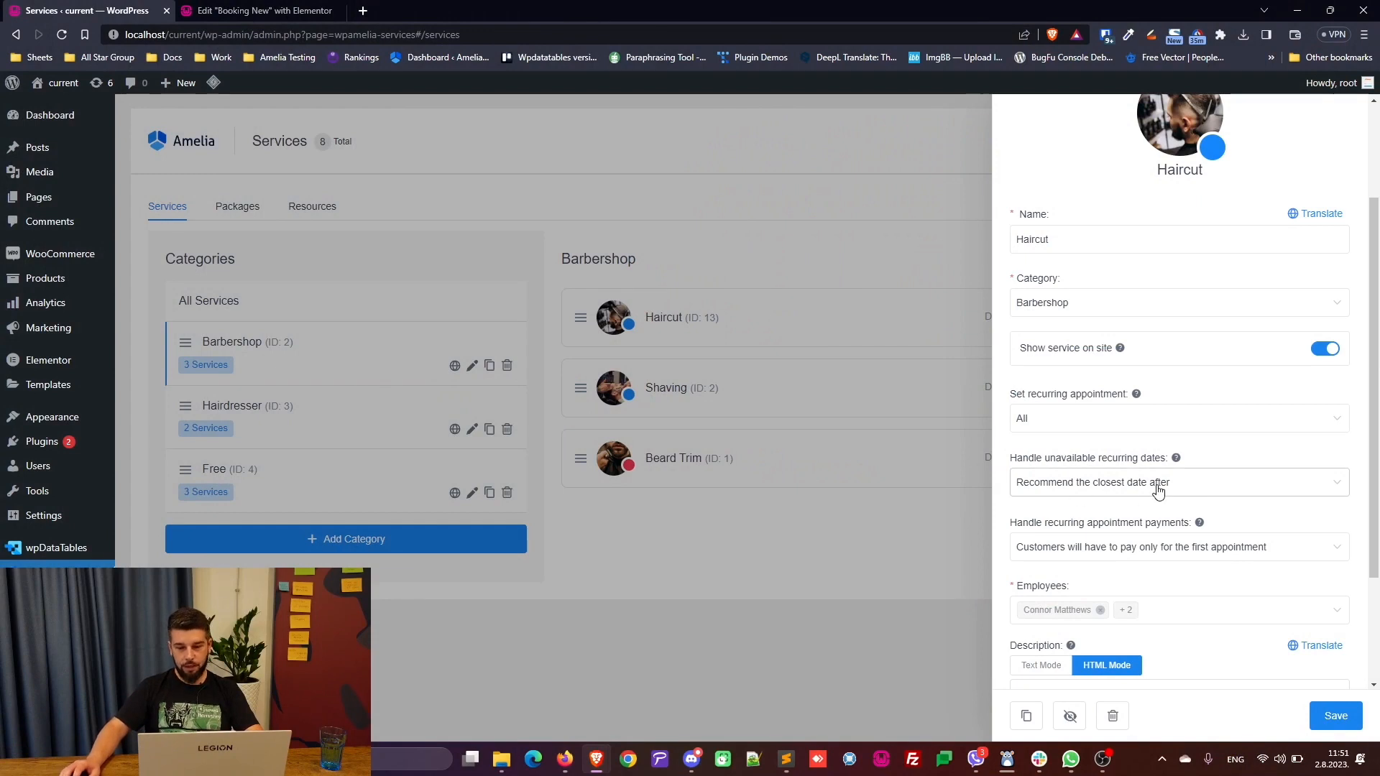
left_click(1178, 482)
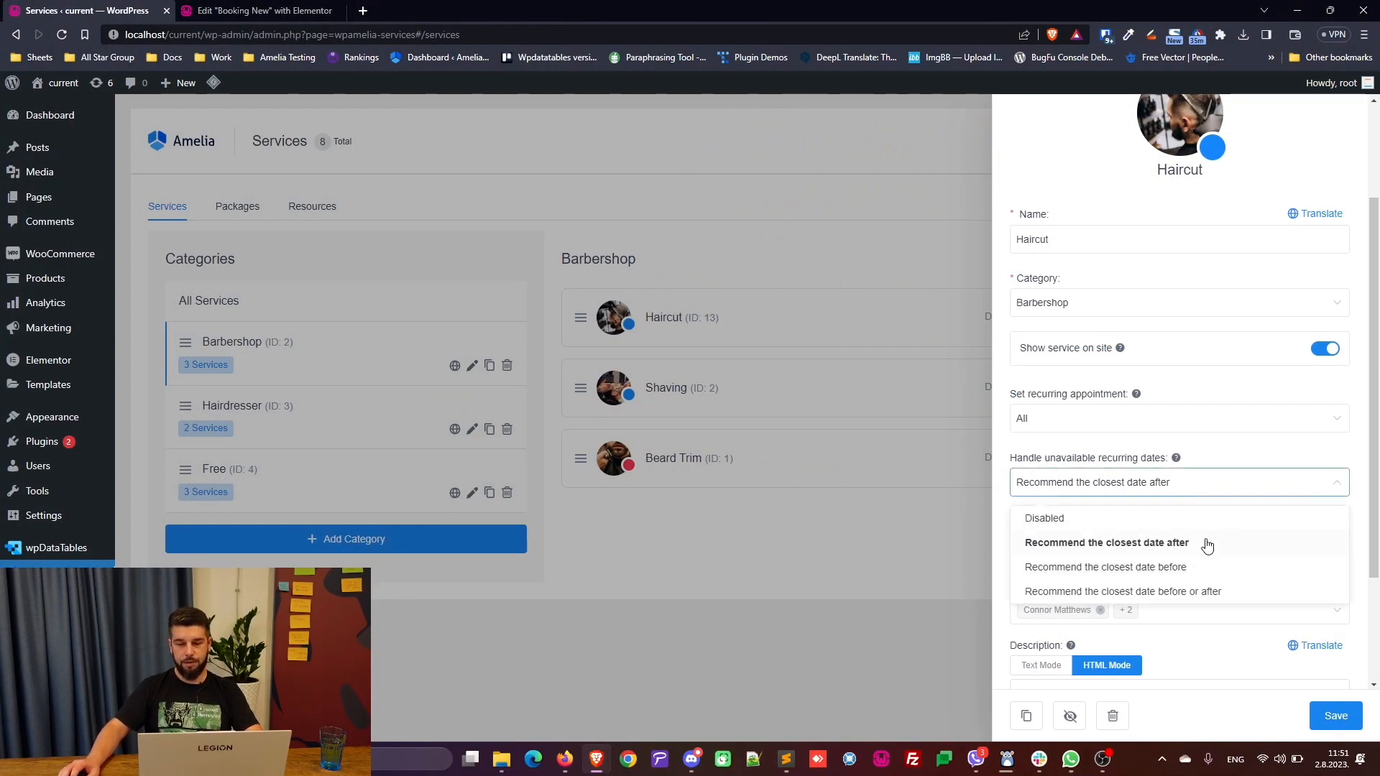
mouse_move(1184, 560)
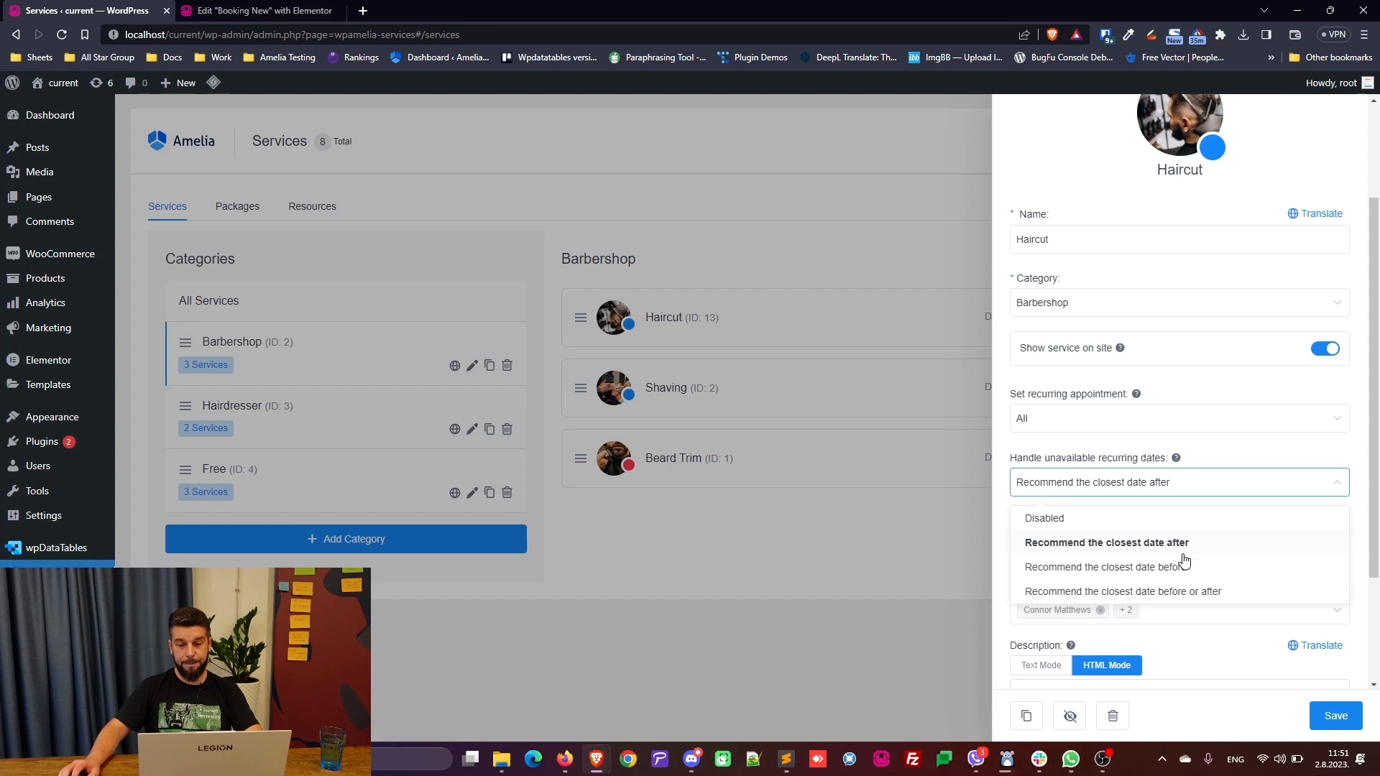
mouse_move(1242, 449)
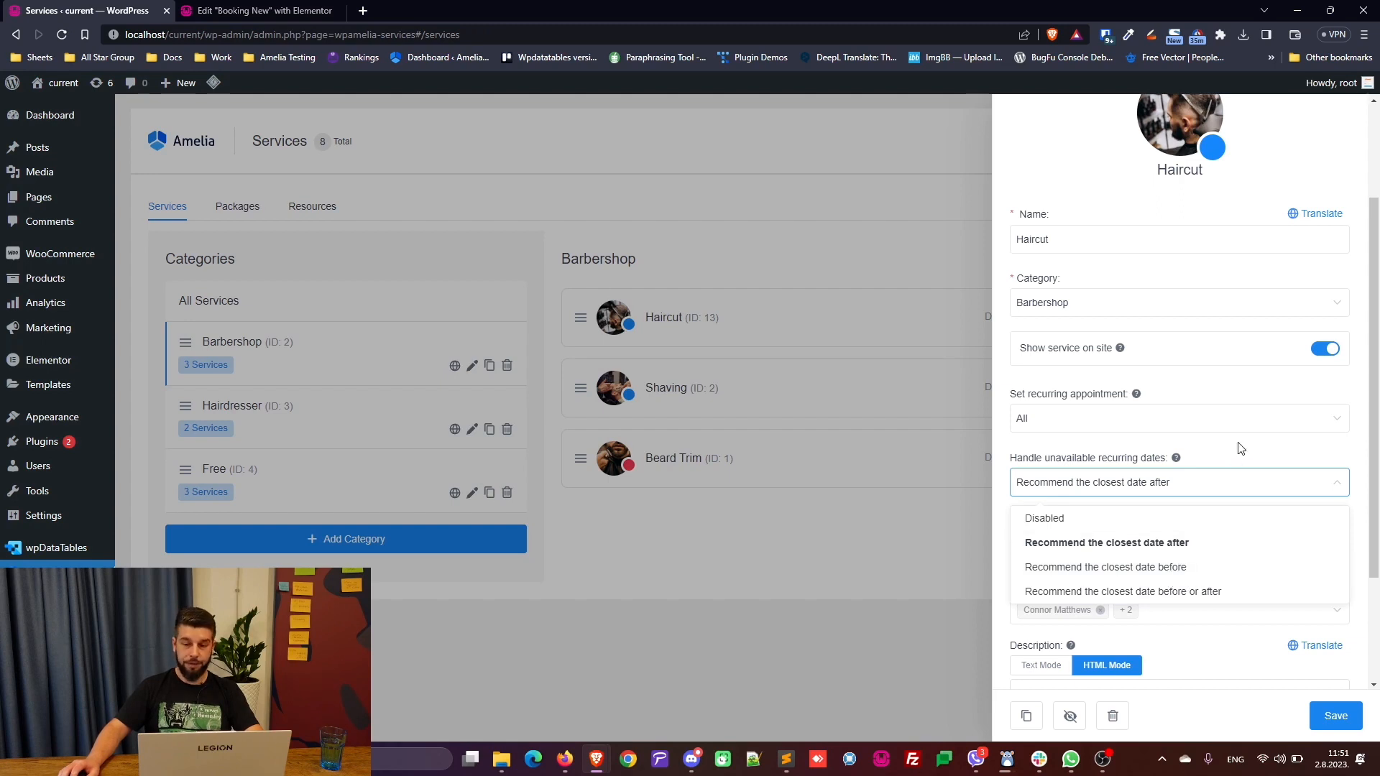
left_click(1106, 542)
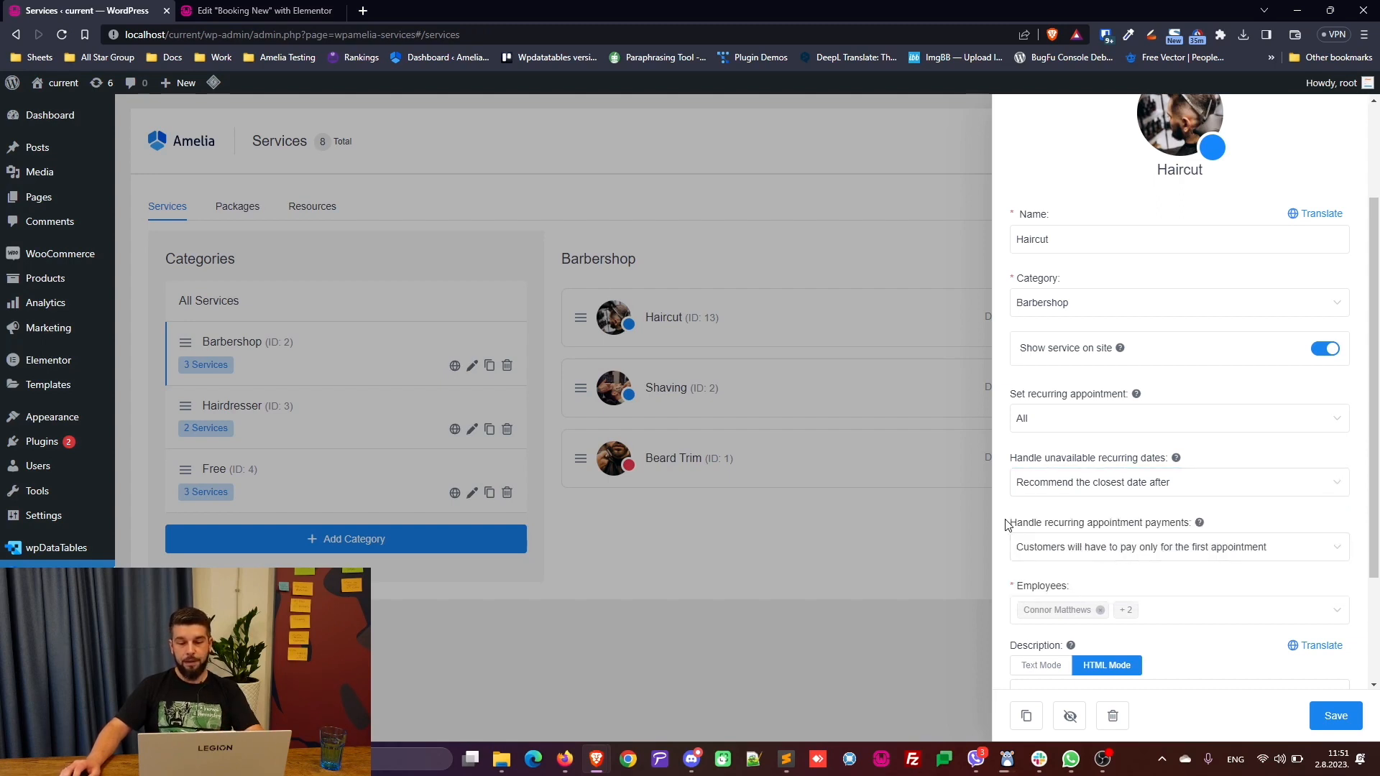
mouse_move(1180, 528)
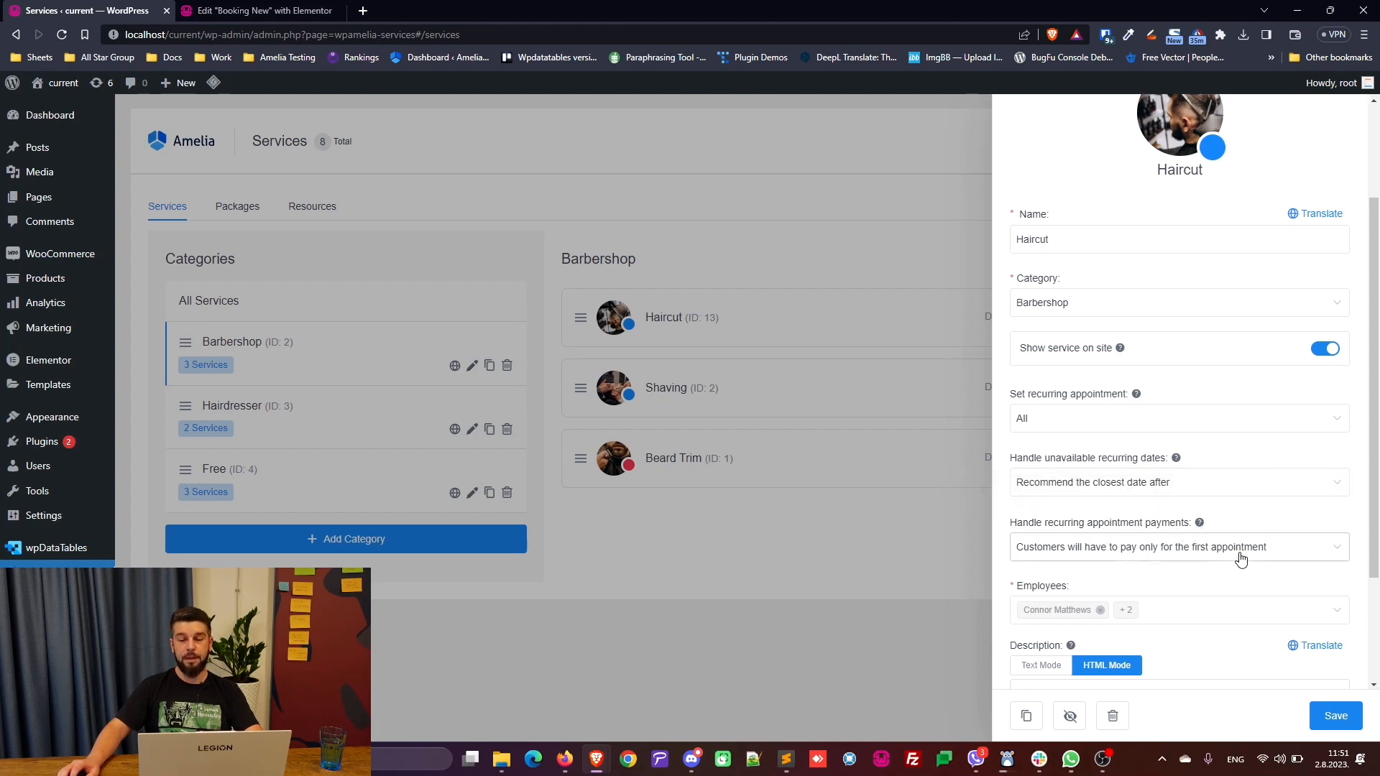
left_click(1177, 547)
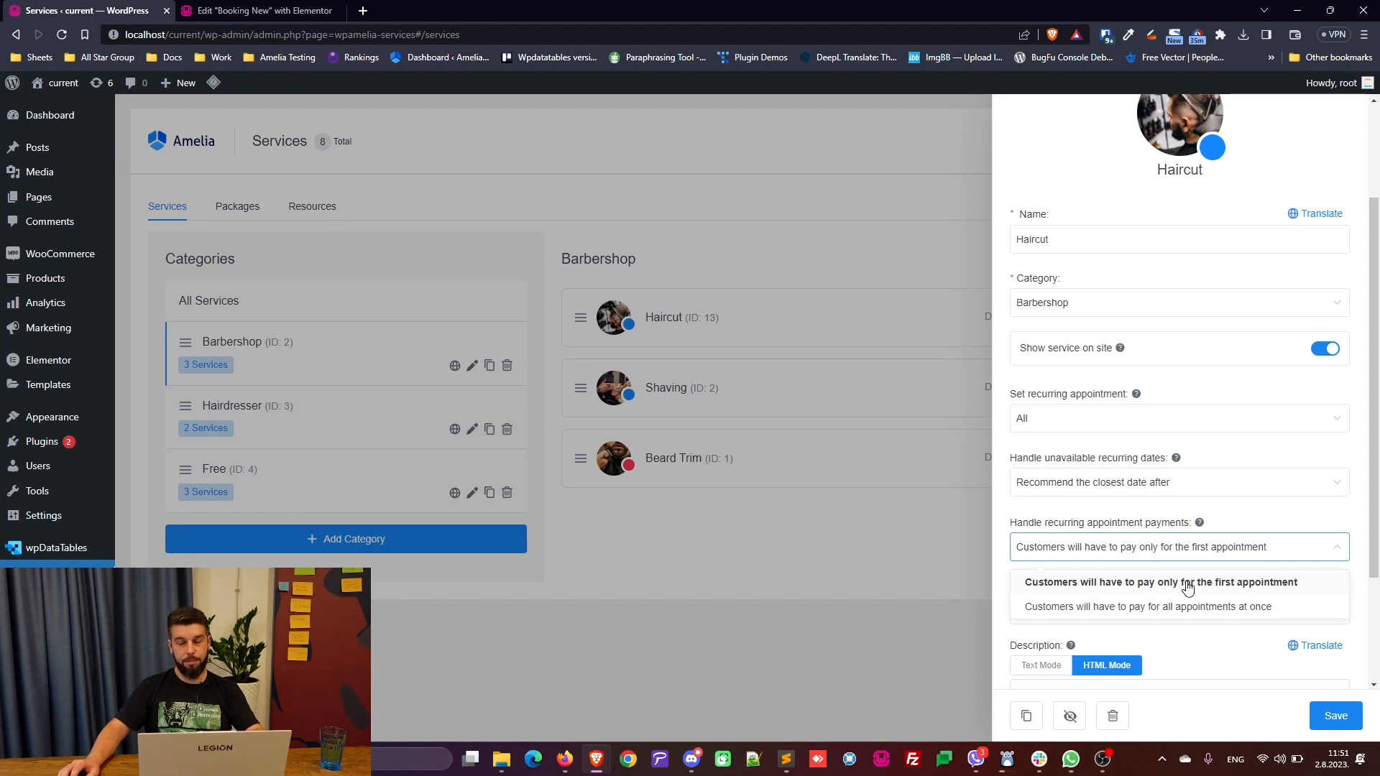
mouse_move(1250, 516)
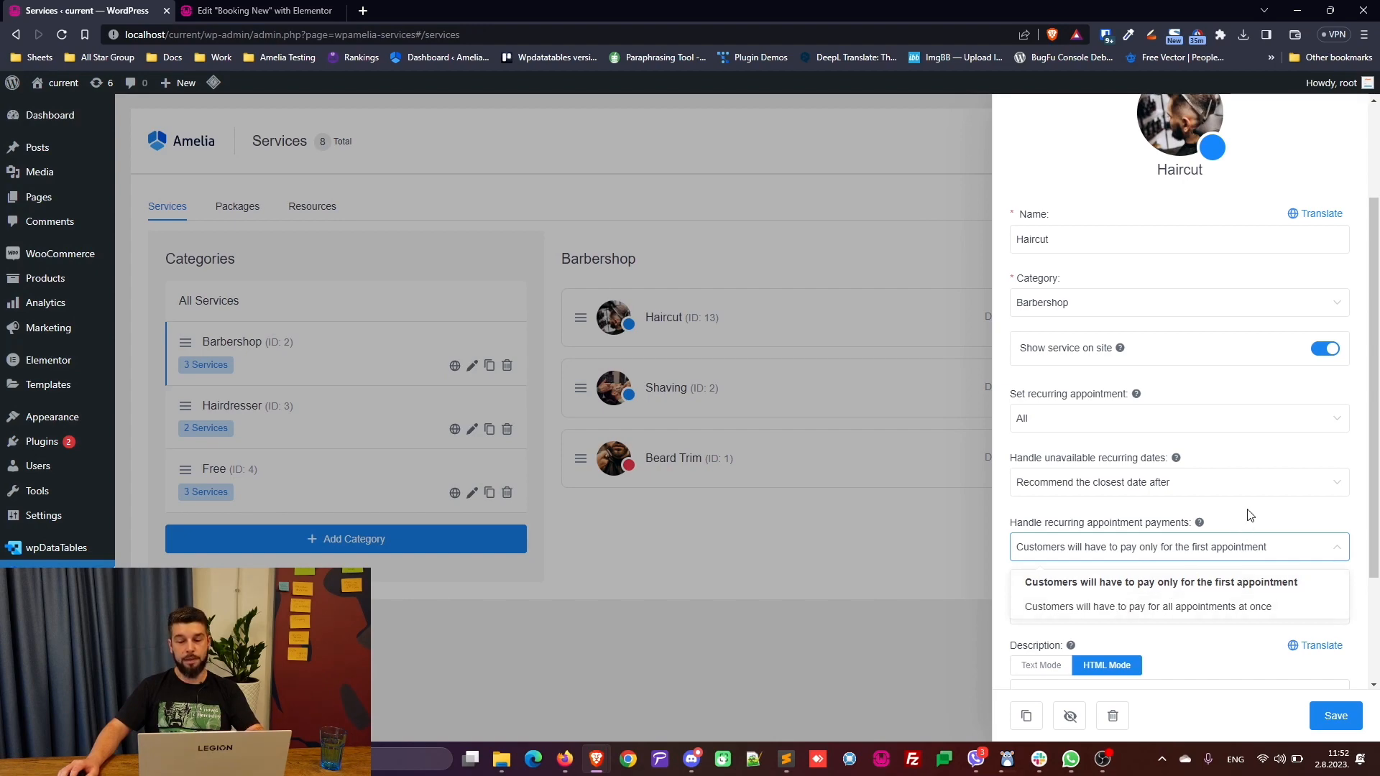
left_click(1160, 582)
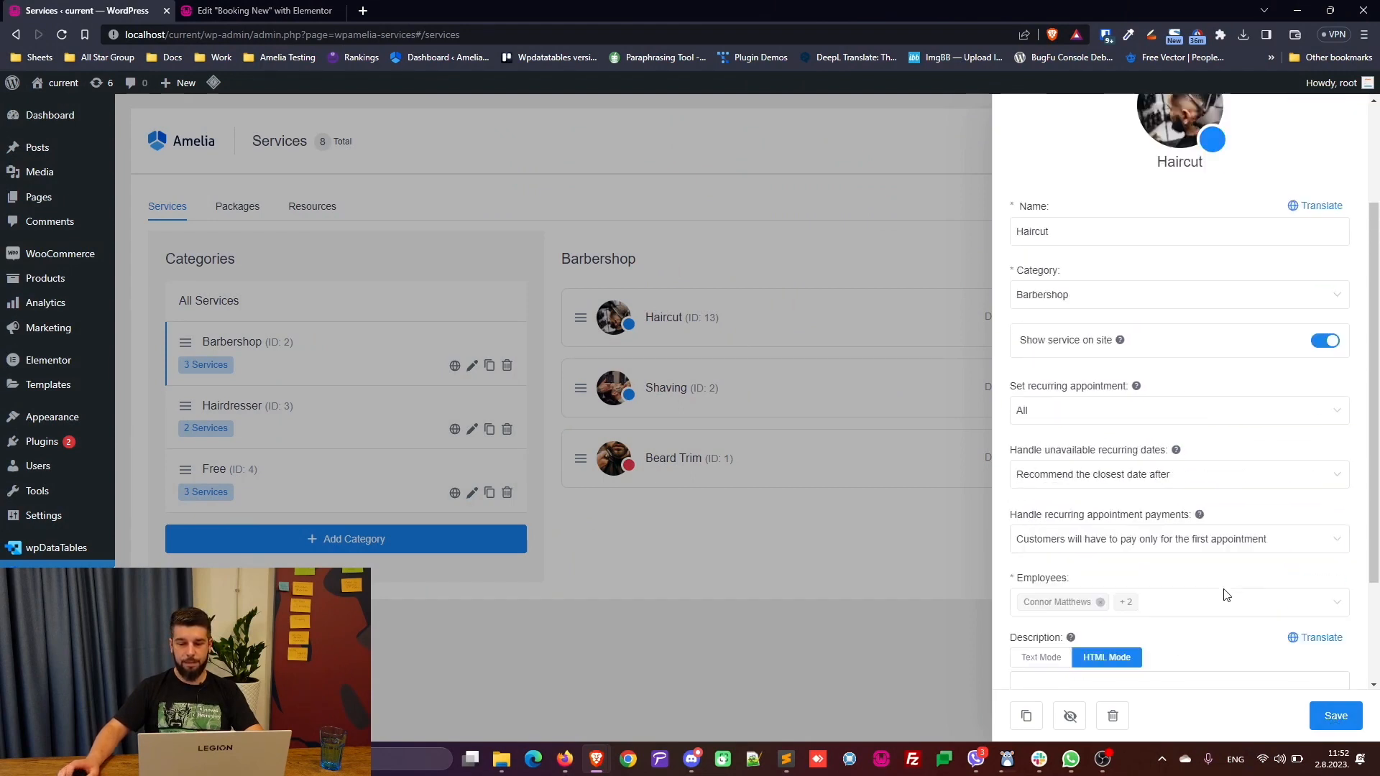
scroll("up", 3)
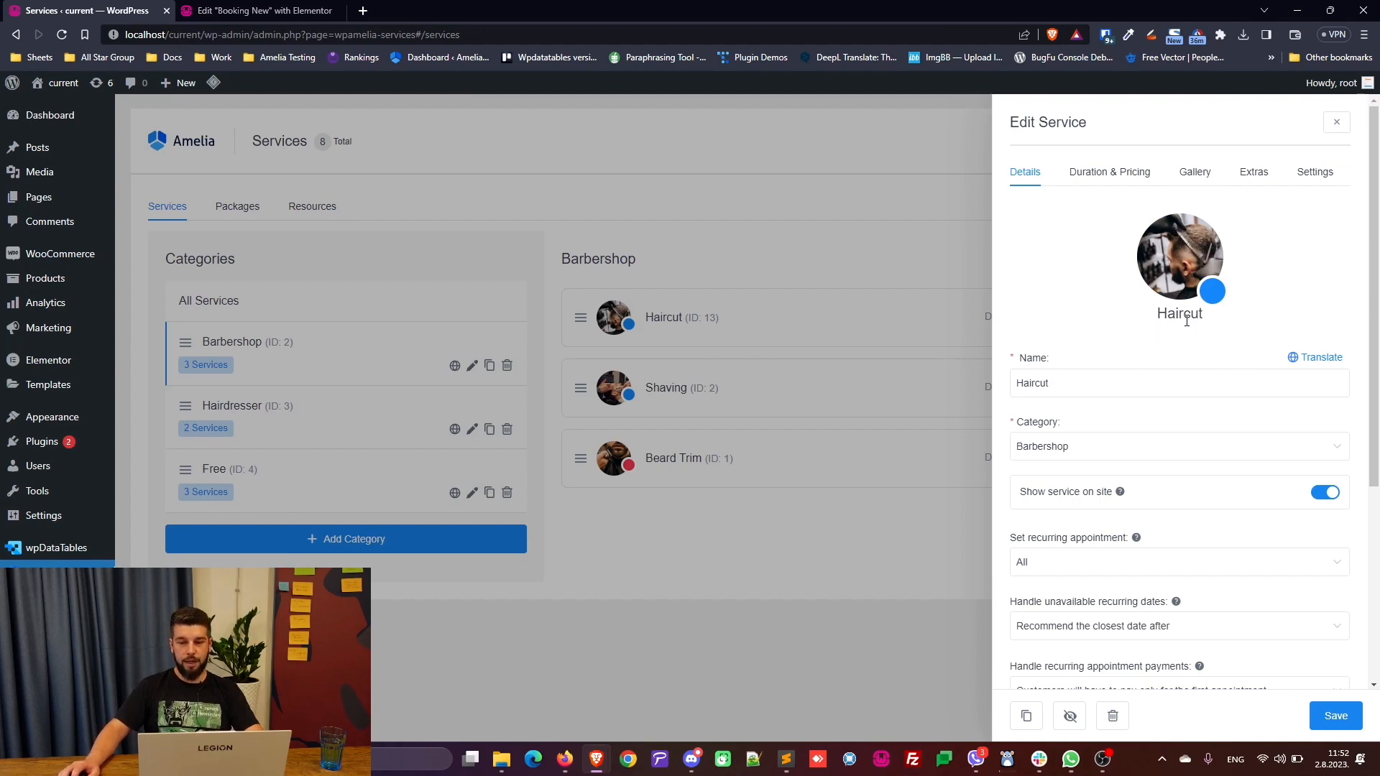
mouse_move(691, 341)
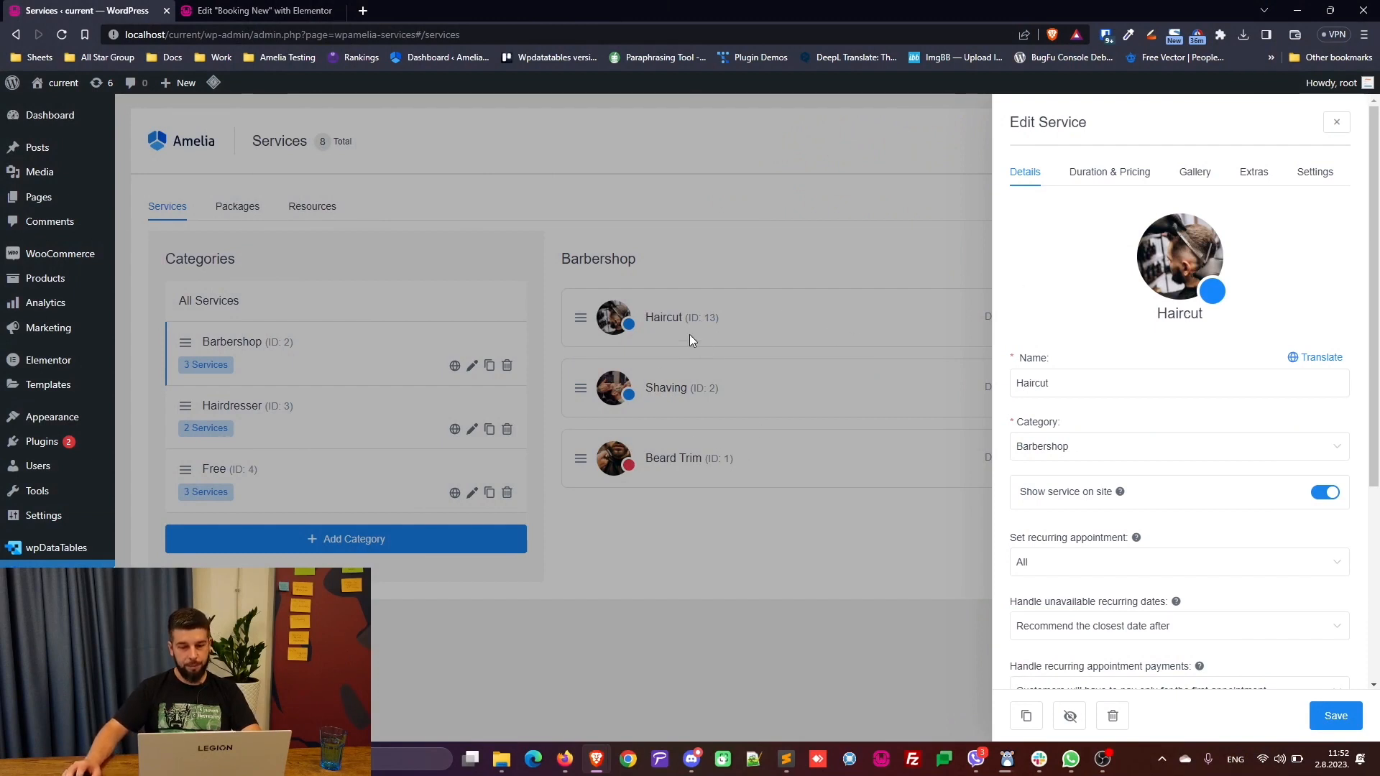
mouse_move(791, 455)
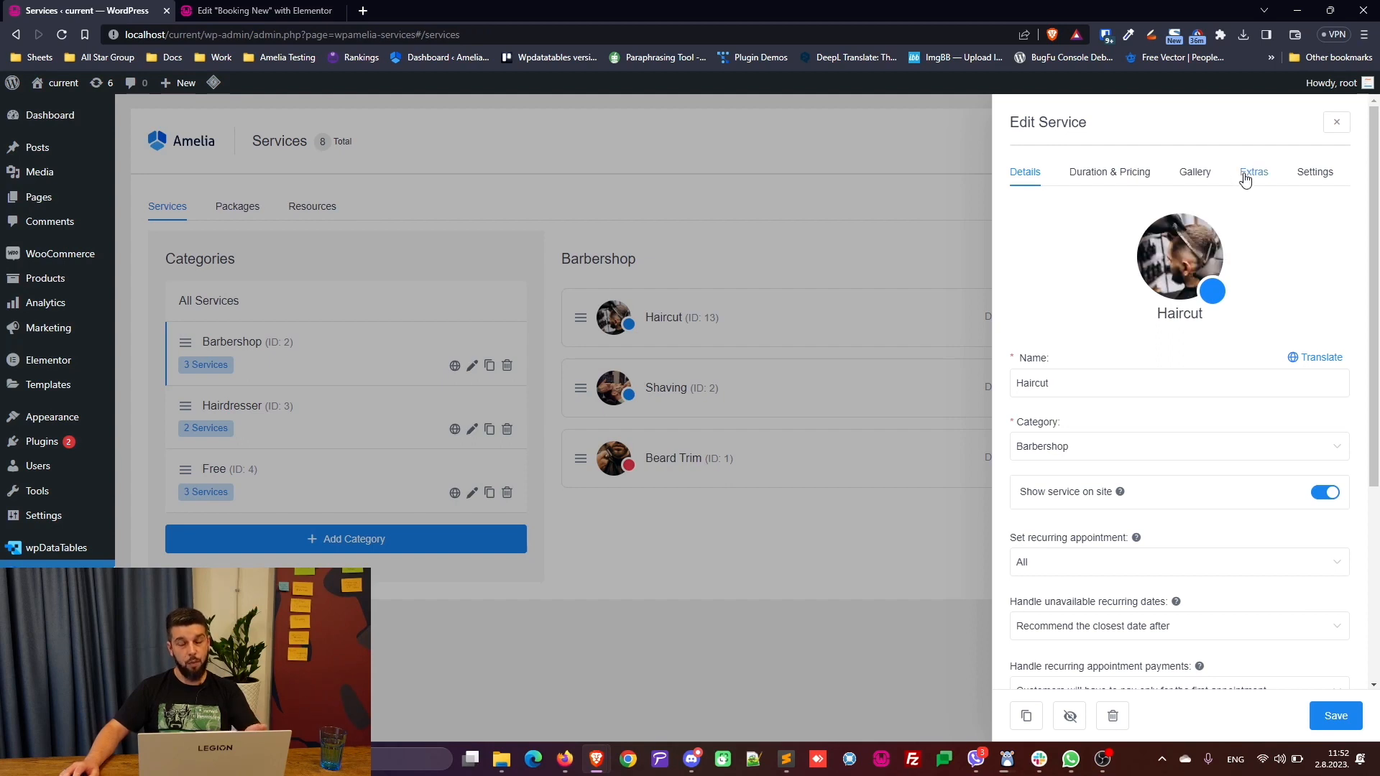
Add a Shaving extra to Haircut lasting 30 minutes at $13.00
left_click(1254, 172)
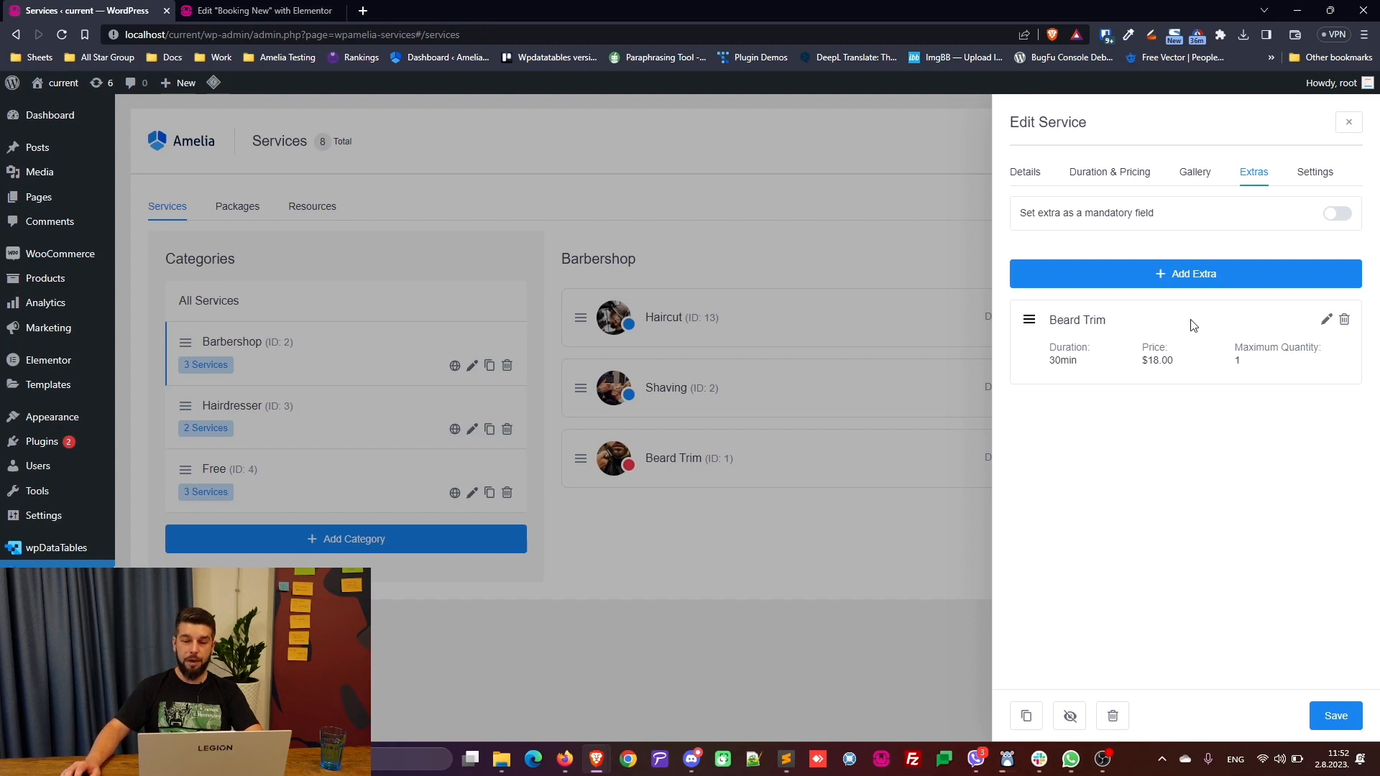
left_click(1184, 274)
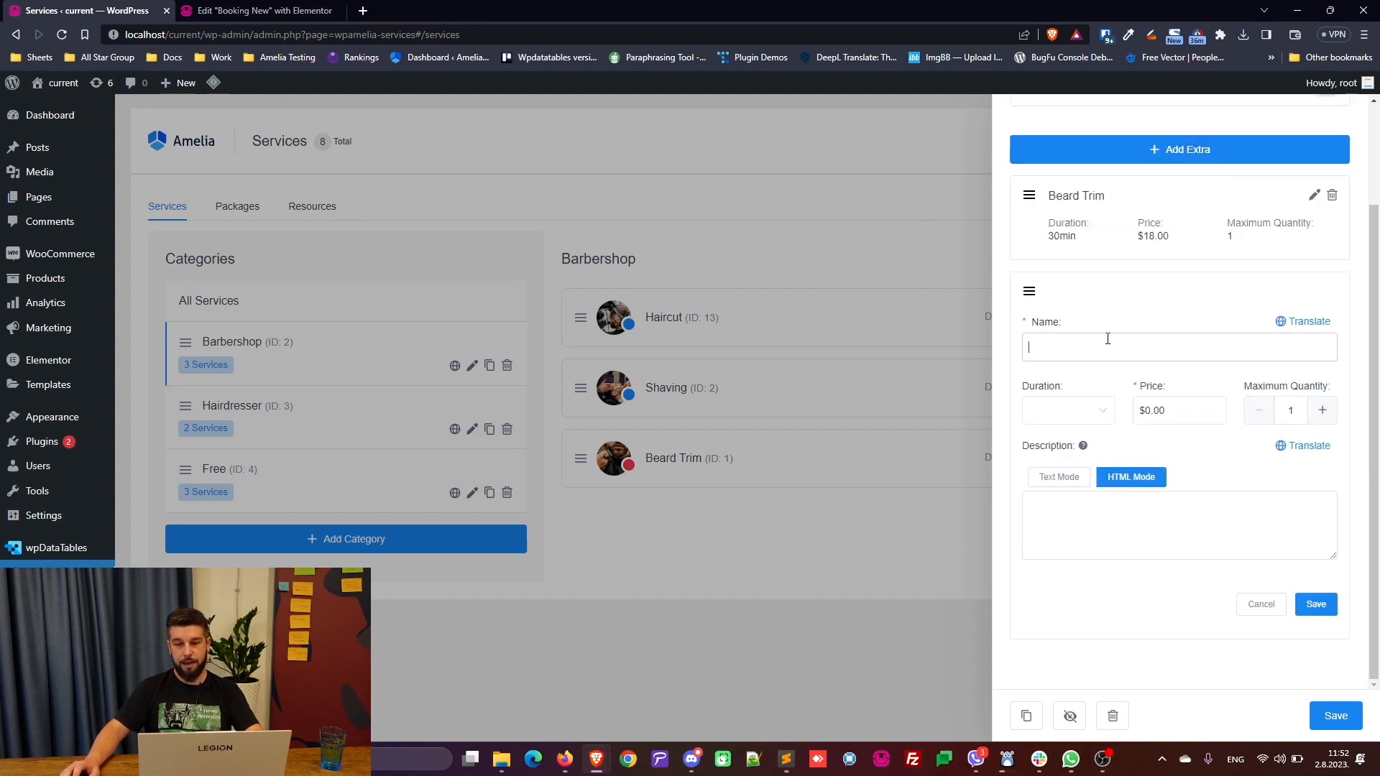
type("Shaving")
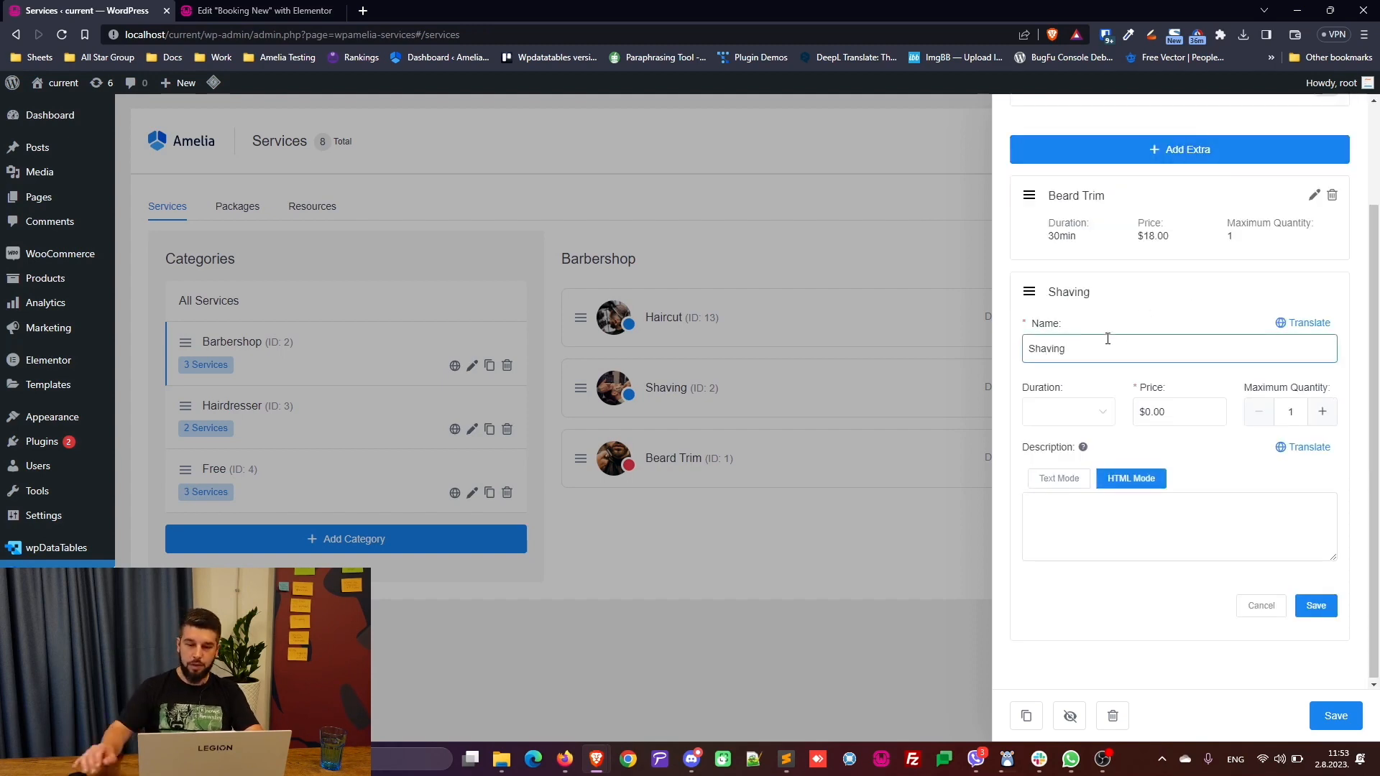
left_click(1068, 411)
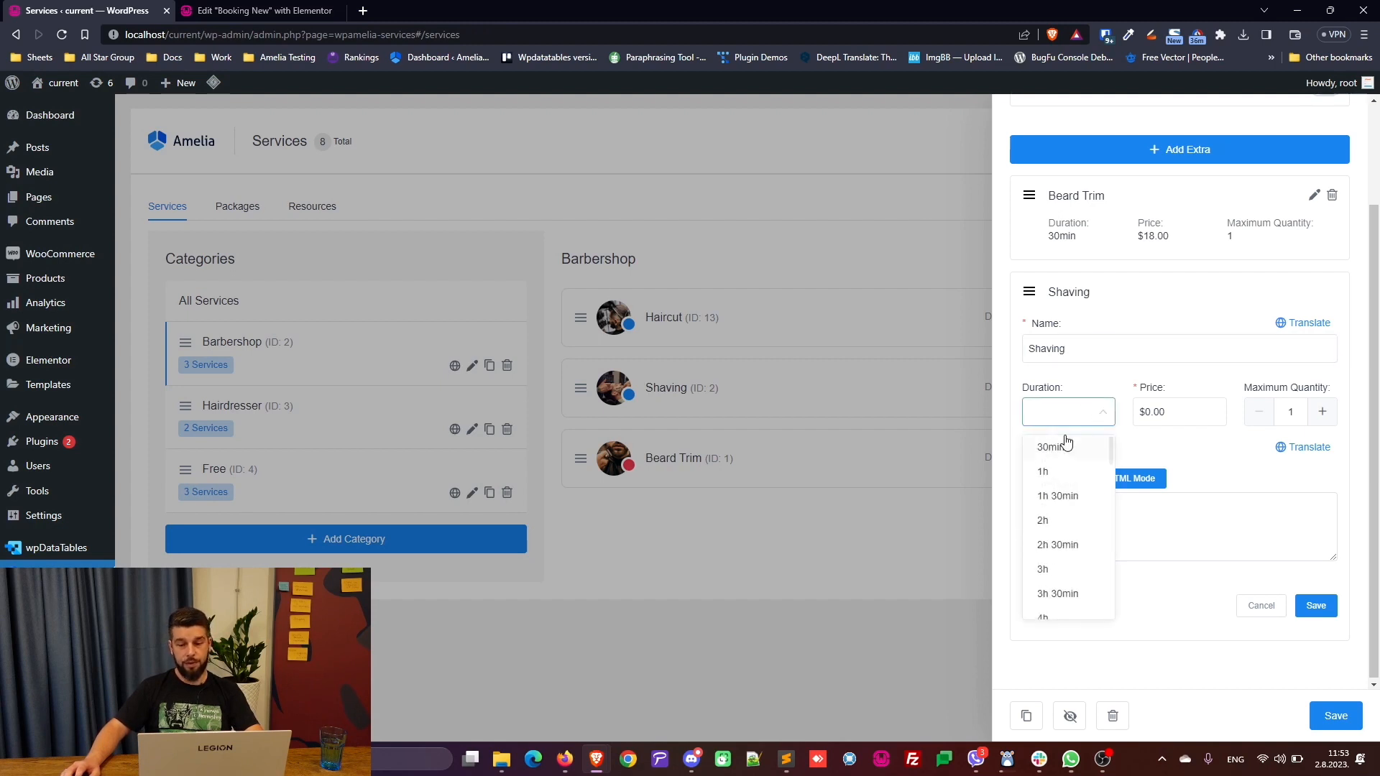
left_click(1048, 447)
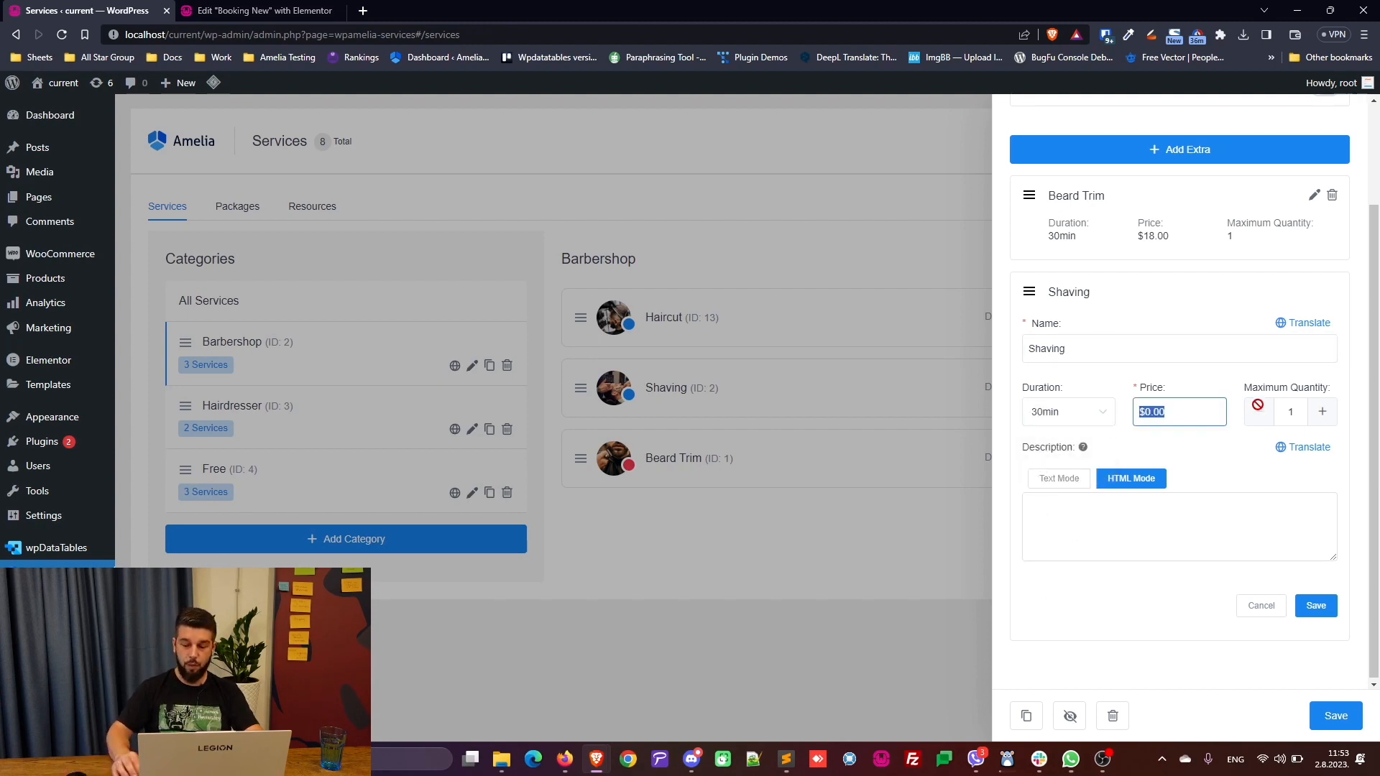
type("13.00")
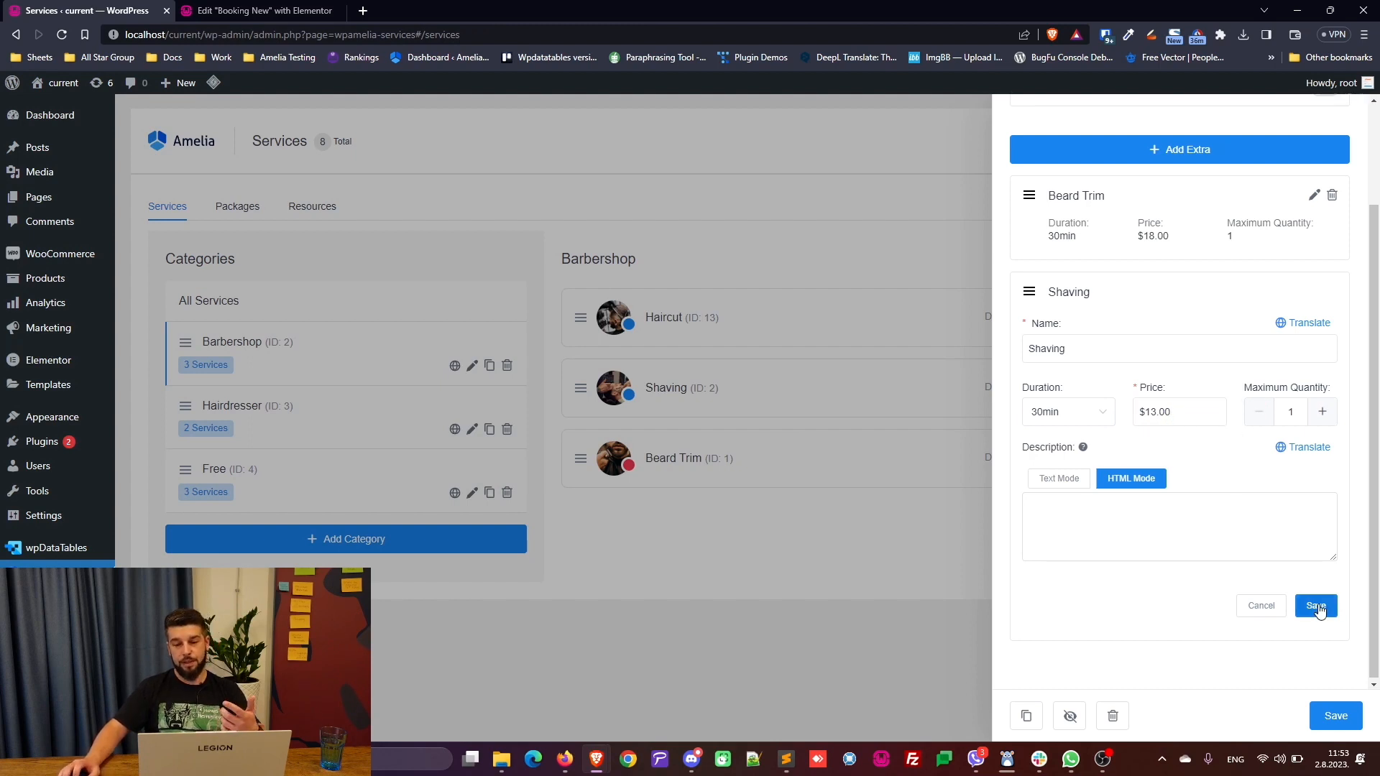
left_click(1315, 605)
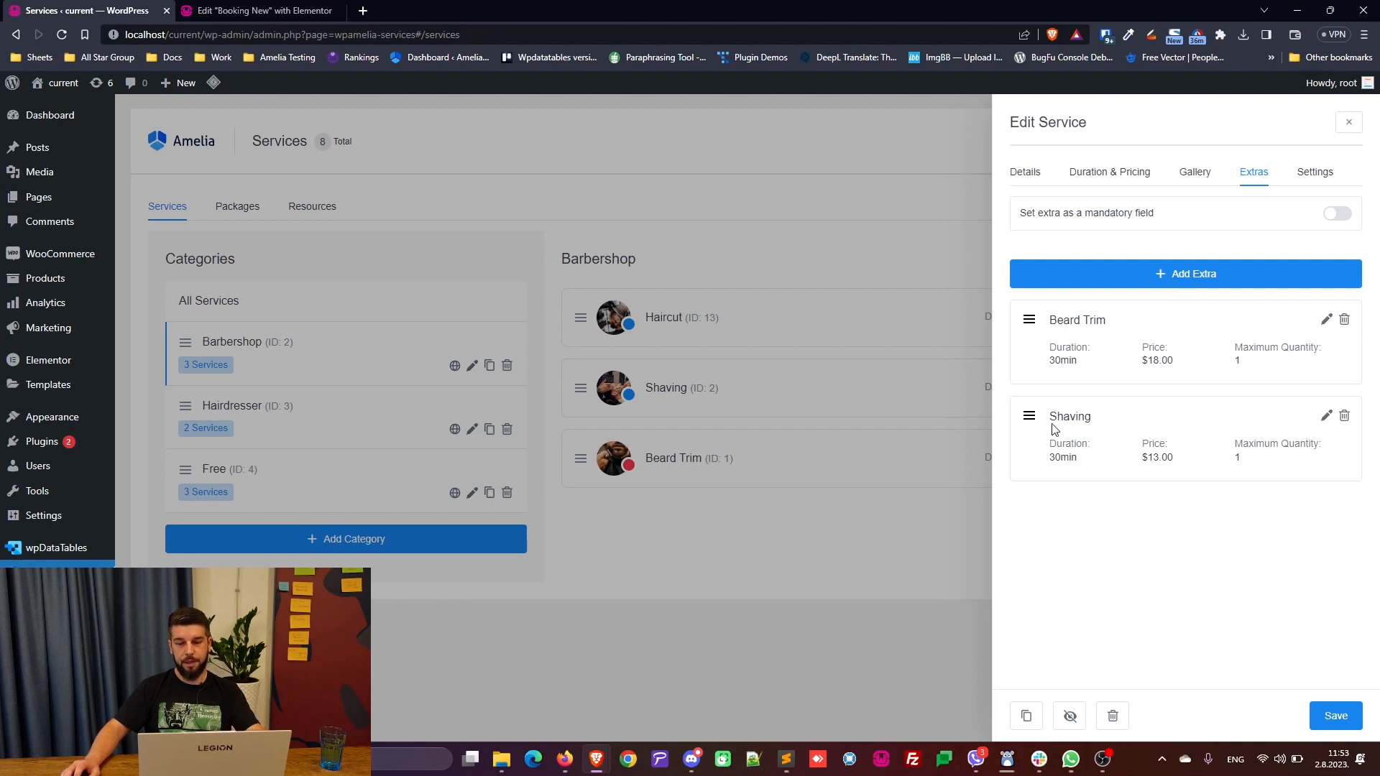
mouse_move(1338, 700)
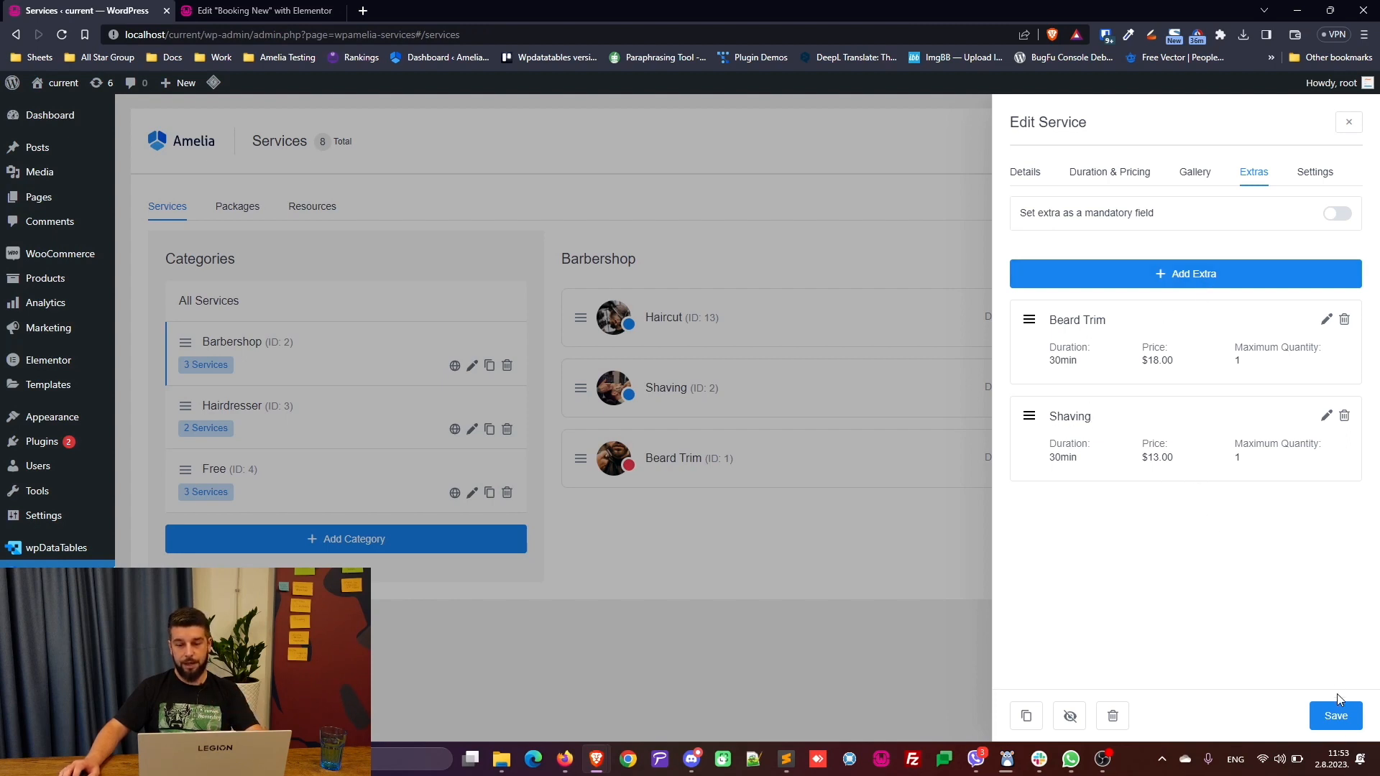
Save the Haircut service with its Beard Trim and Shaving extras
left_click(1335, 716)
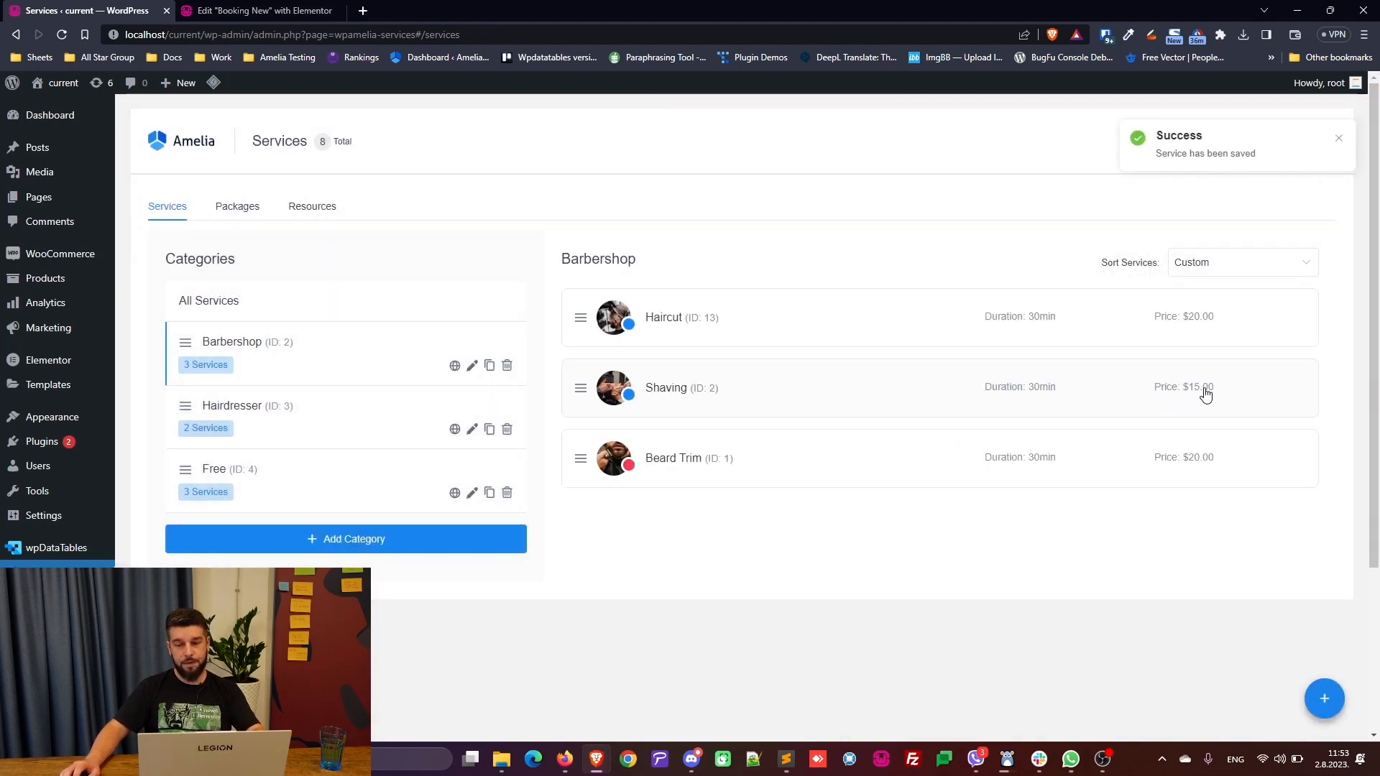
mouse_move(843, 409)
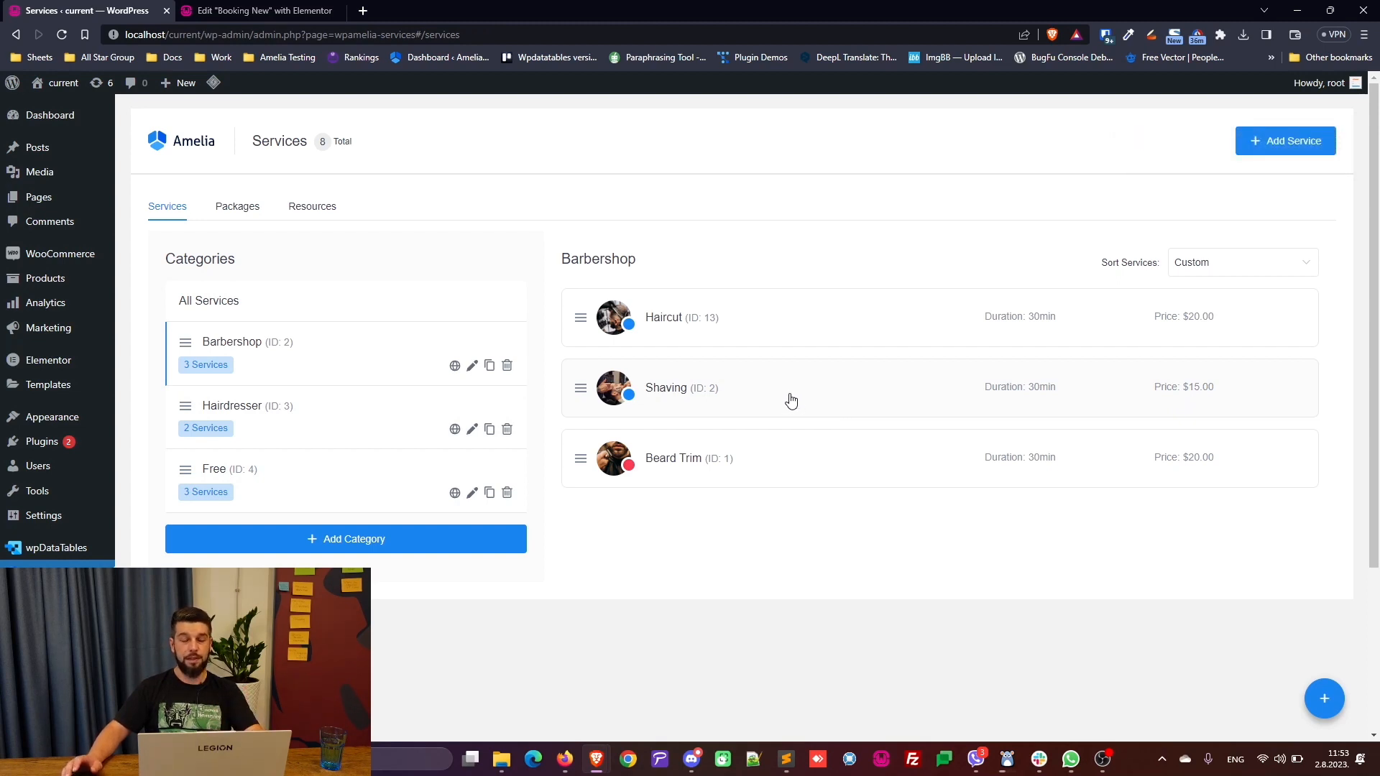
mouse_move(721, 356)
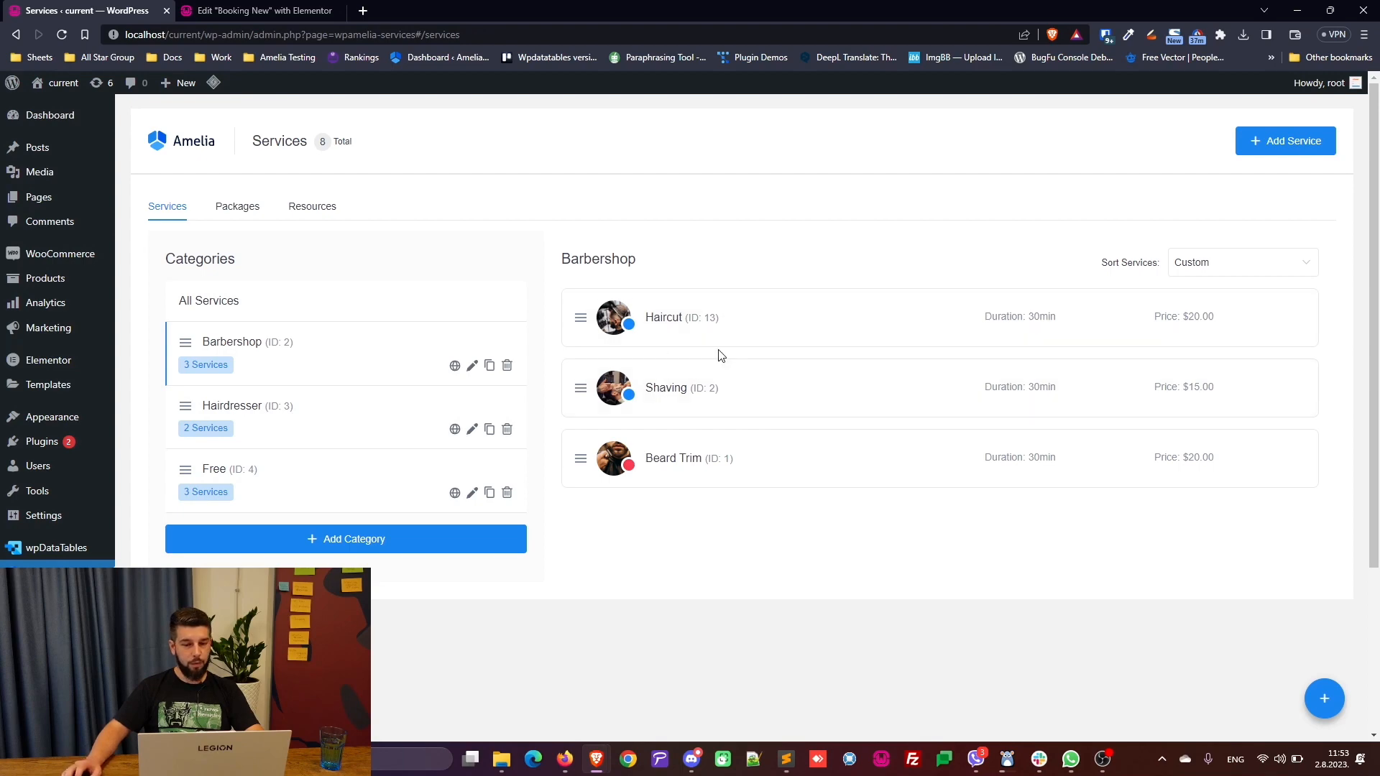
mouse_move(260, 10)
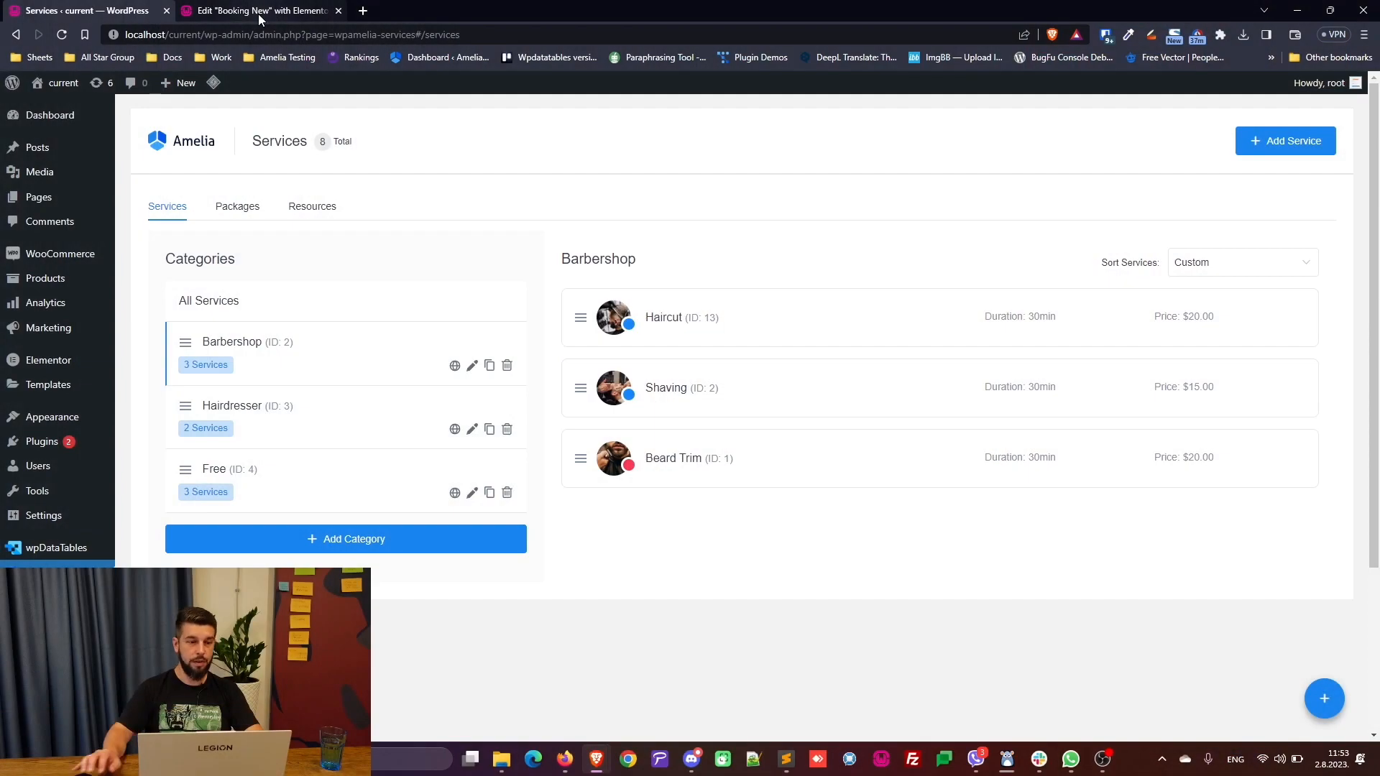
Return to the Elementor booking page editor and search widgets for 'amelia'
left_click(259, 9)
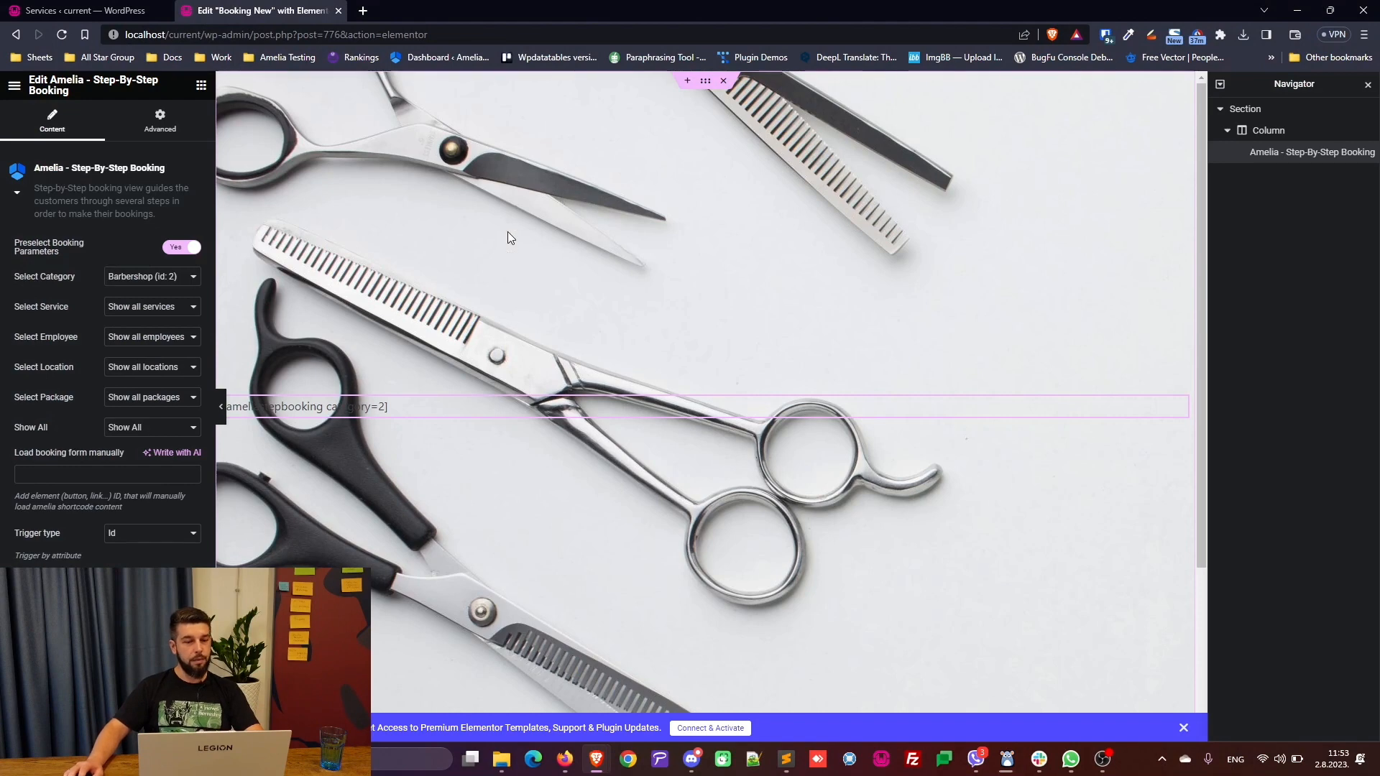
mouse_move(570, 223)
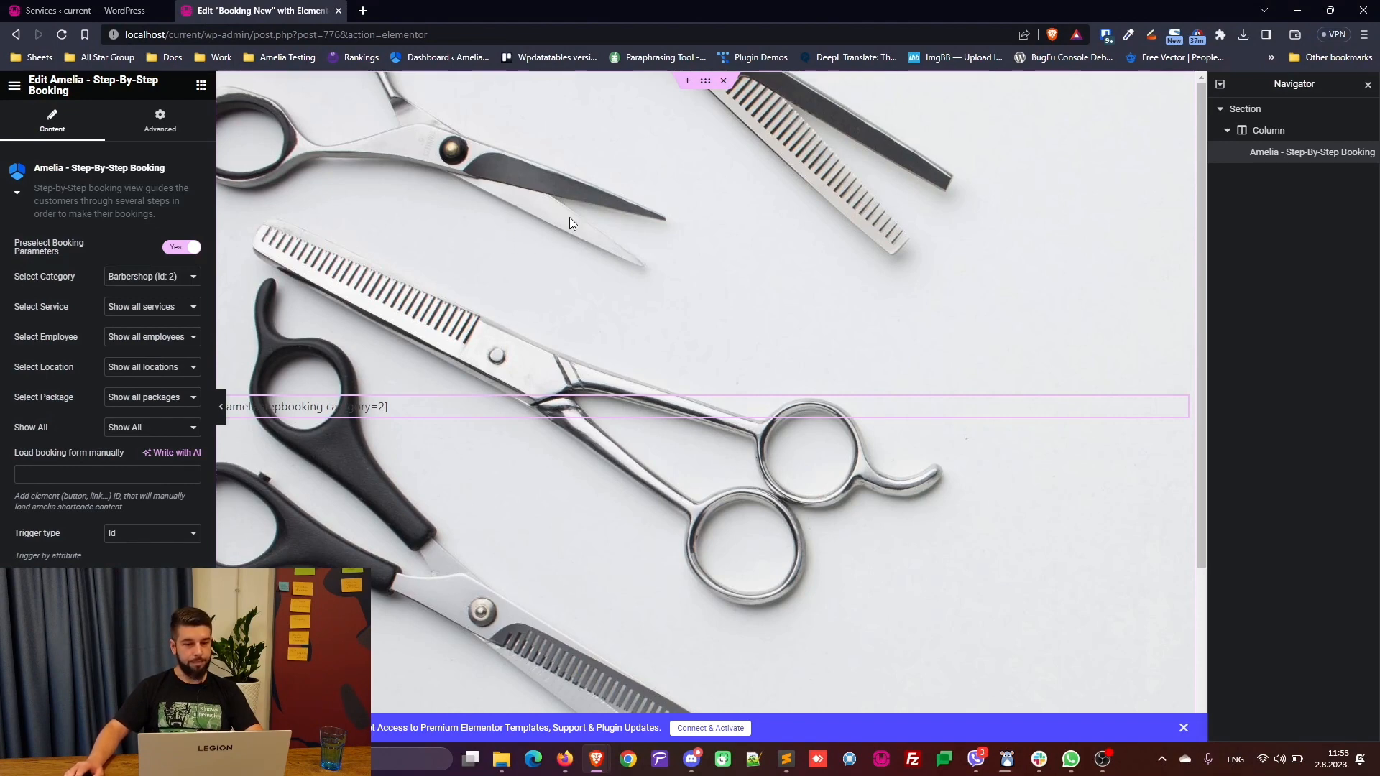
mouse_move(389, 337)
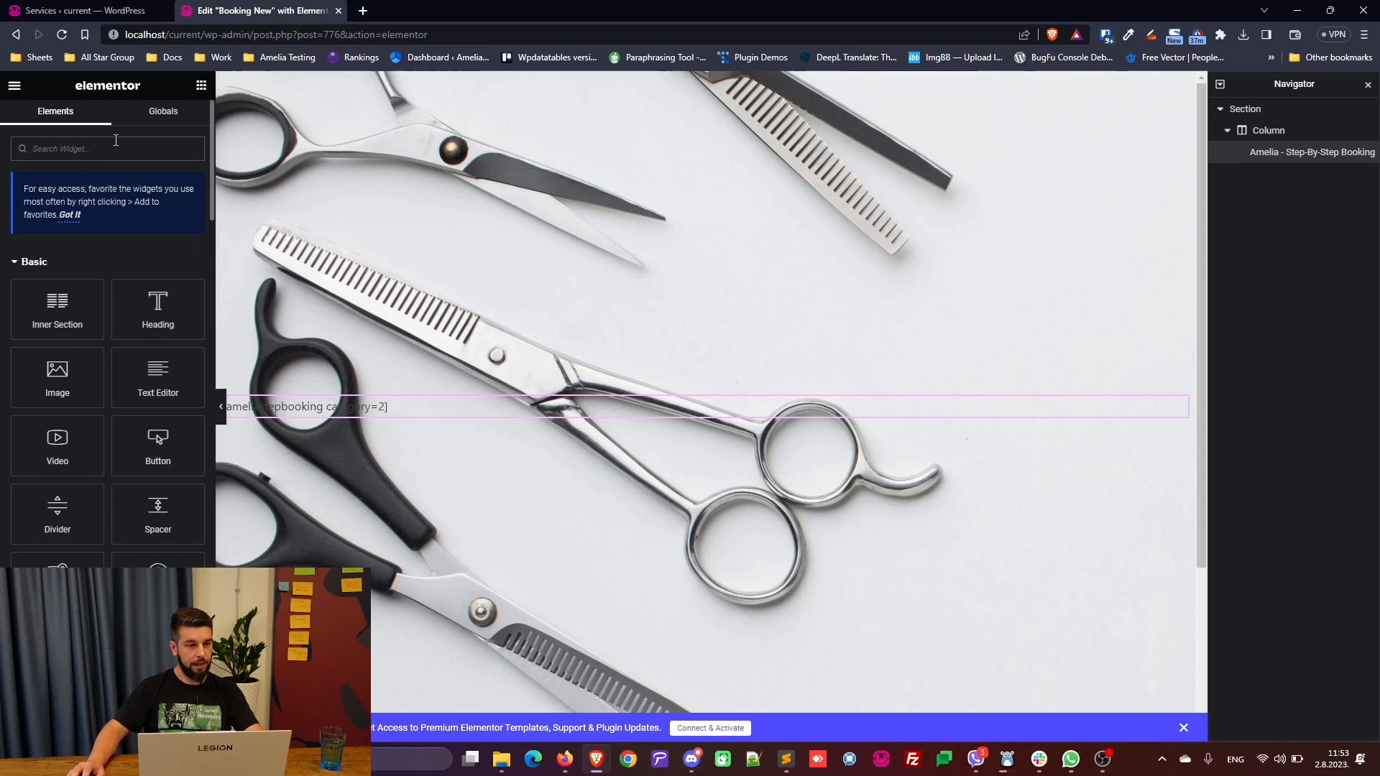
type("amelia")
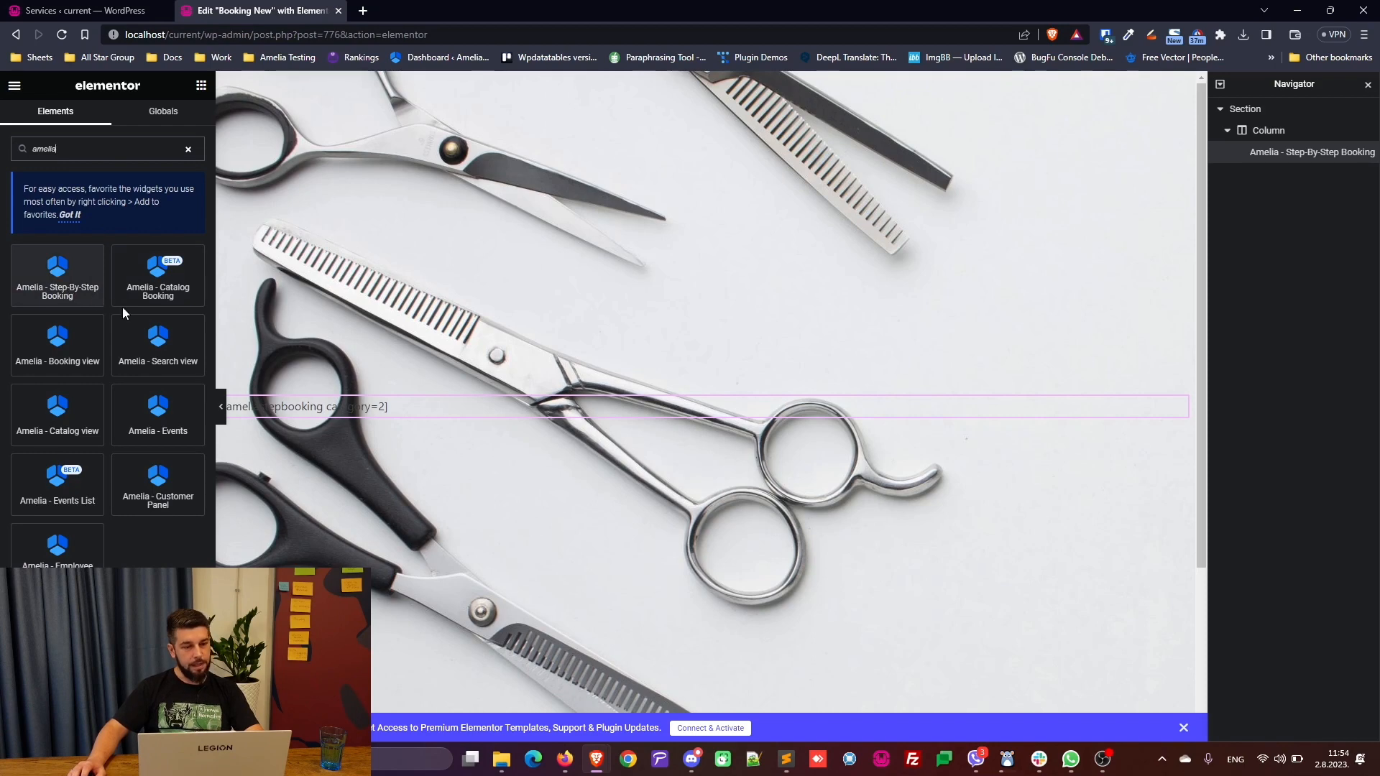
mouse_move(134, 271)
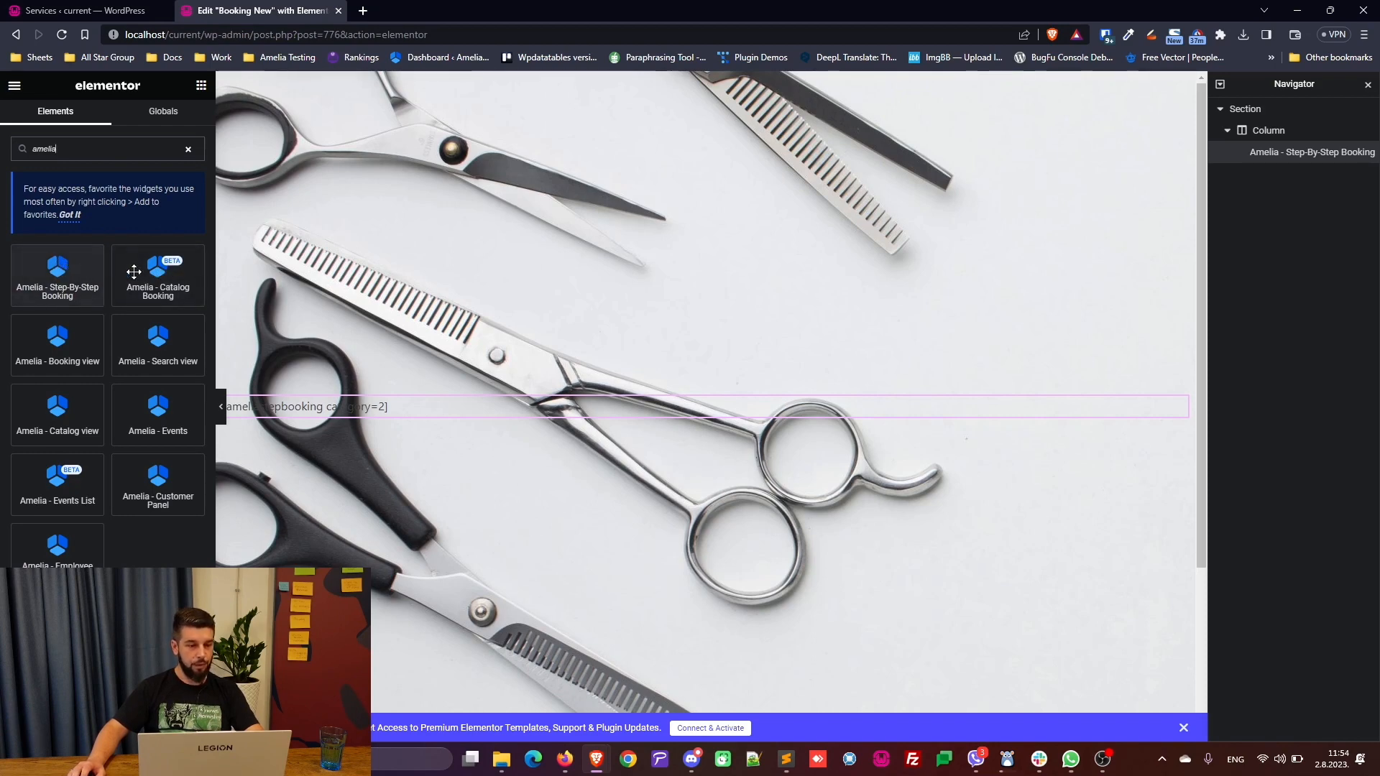
mouse_move(57, 414)
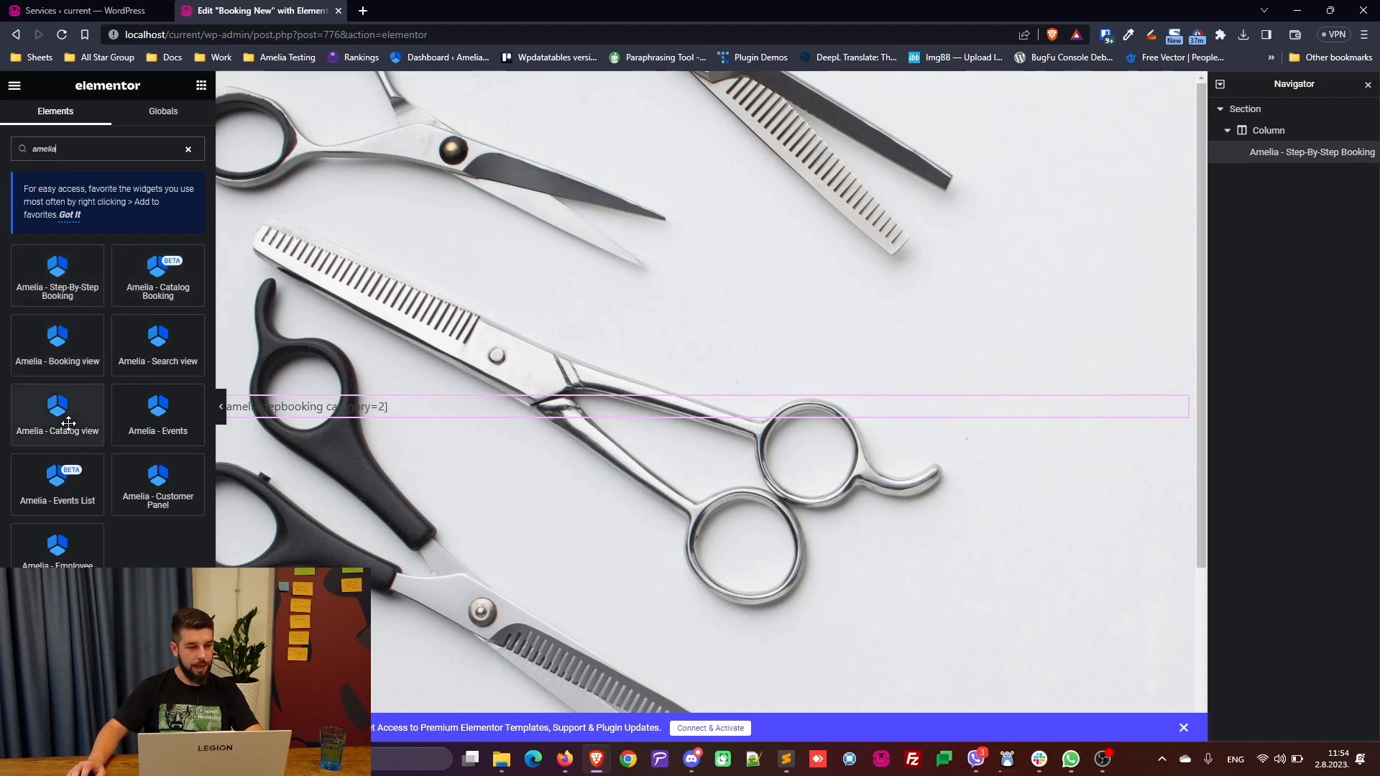
mouse_move(157, 338)
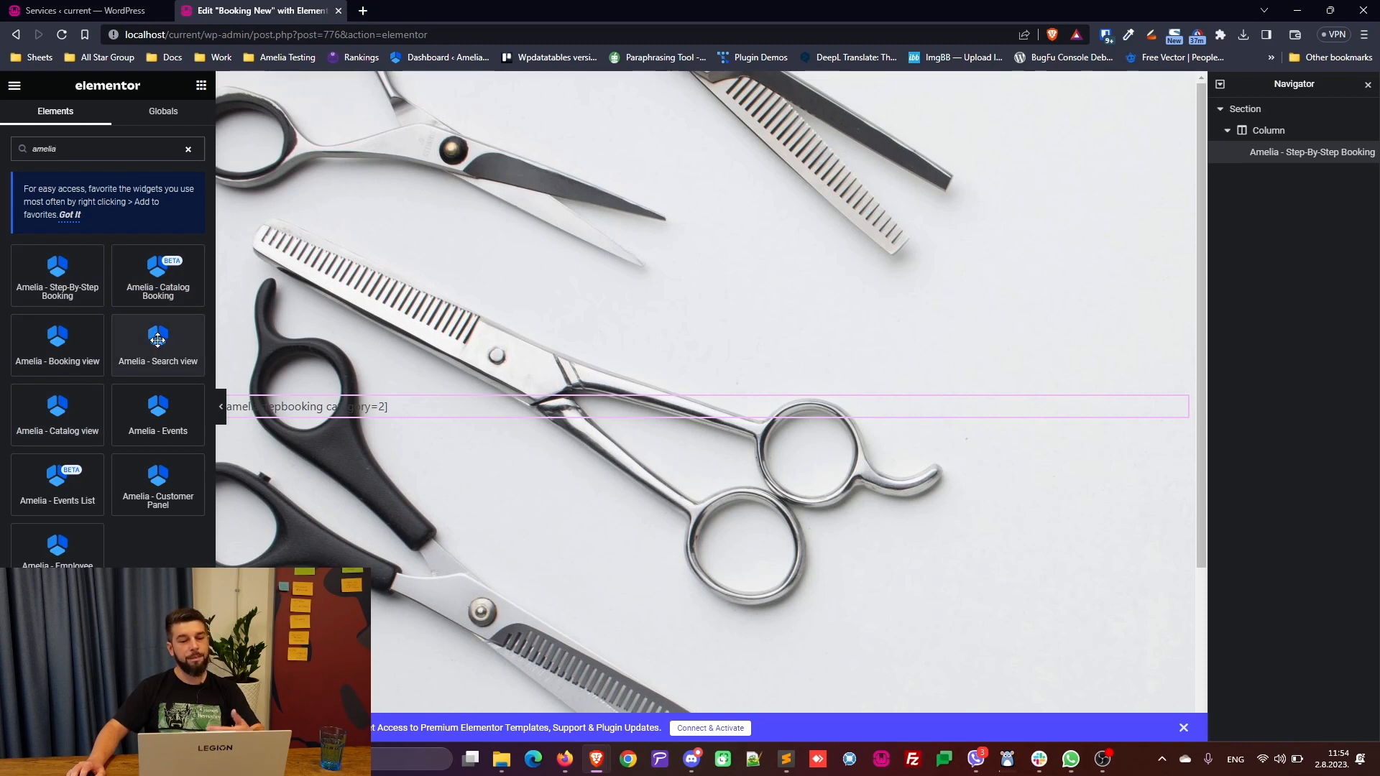
mouse_move(56, 408)
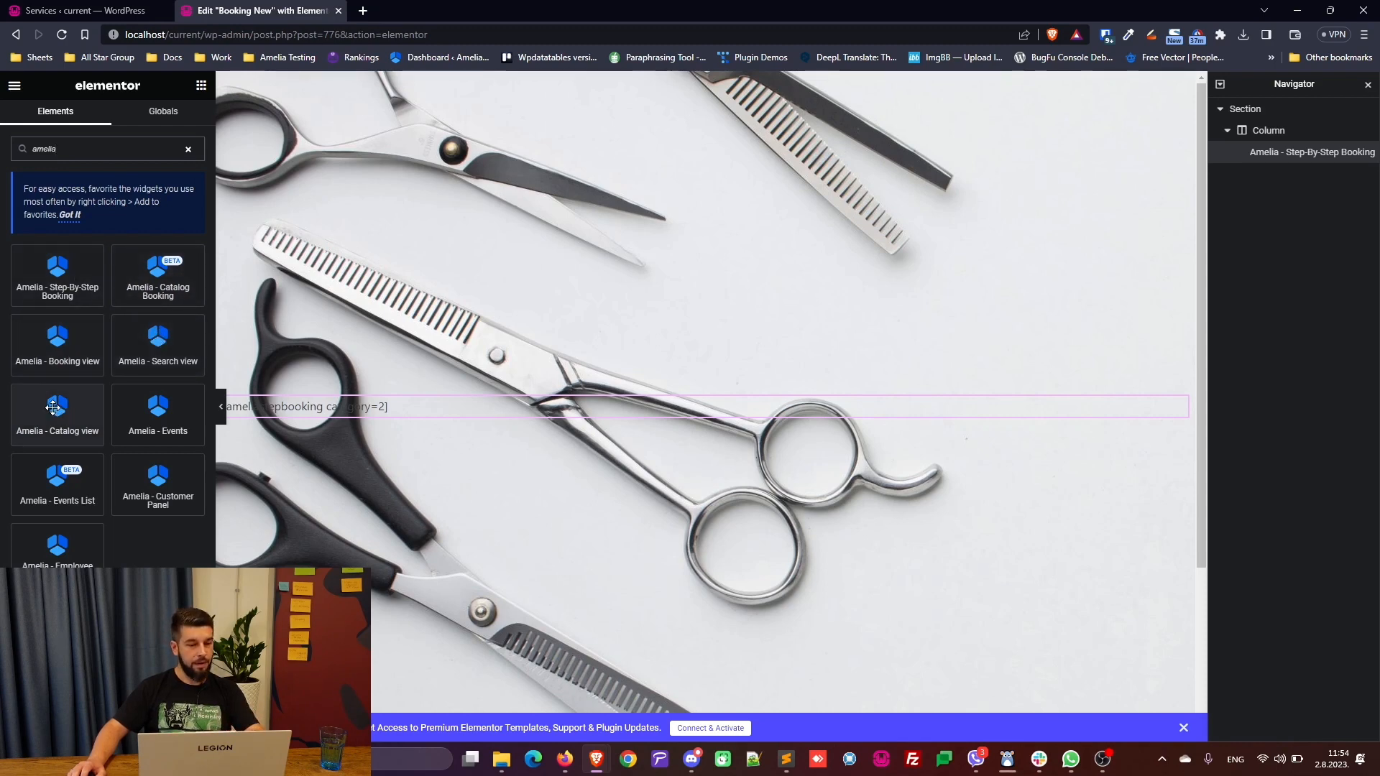
mouse_move(87, 333)
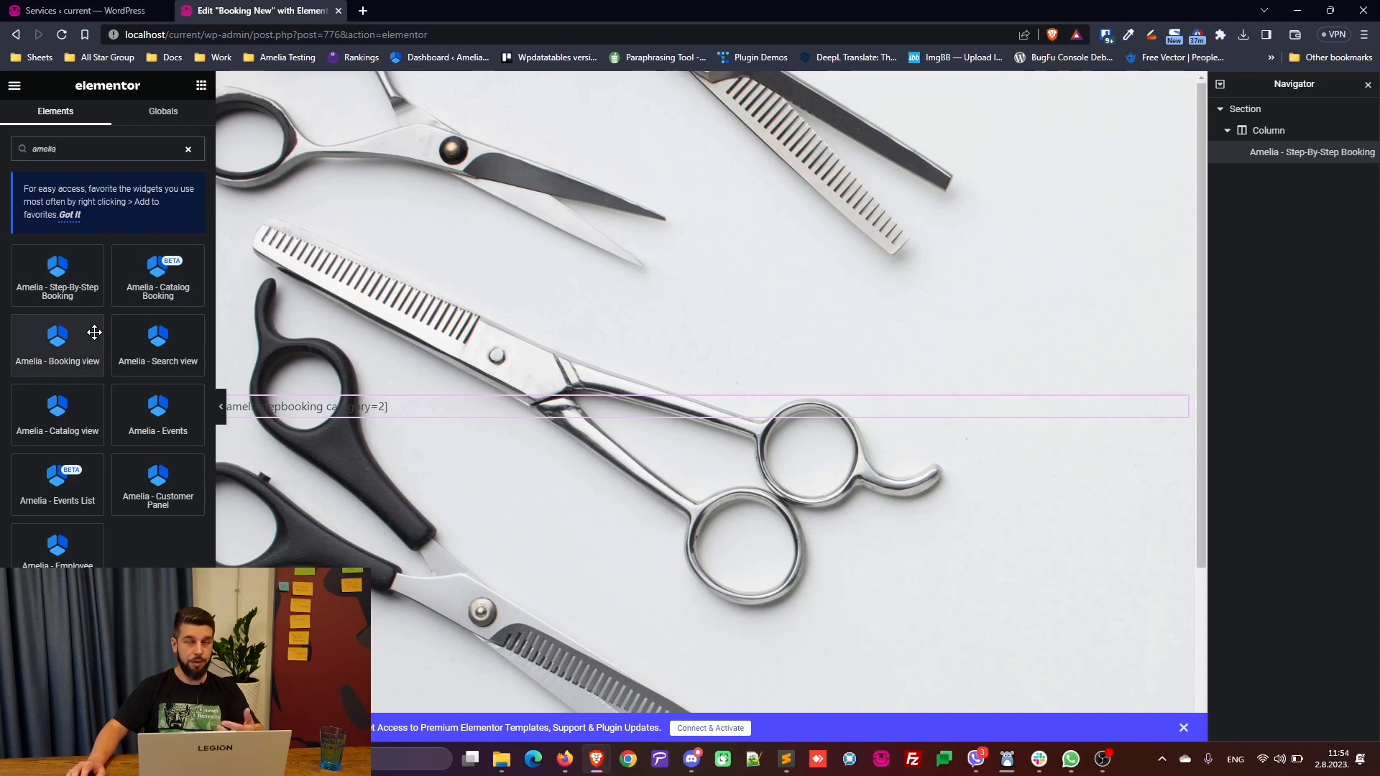
mouse_move(204, 87)
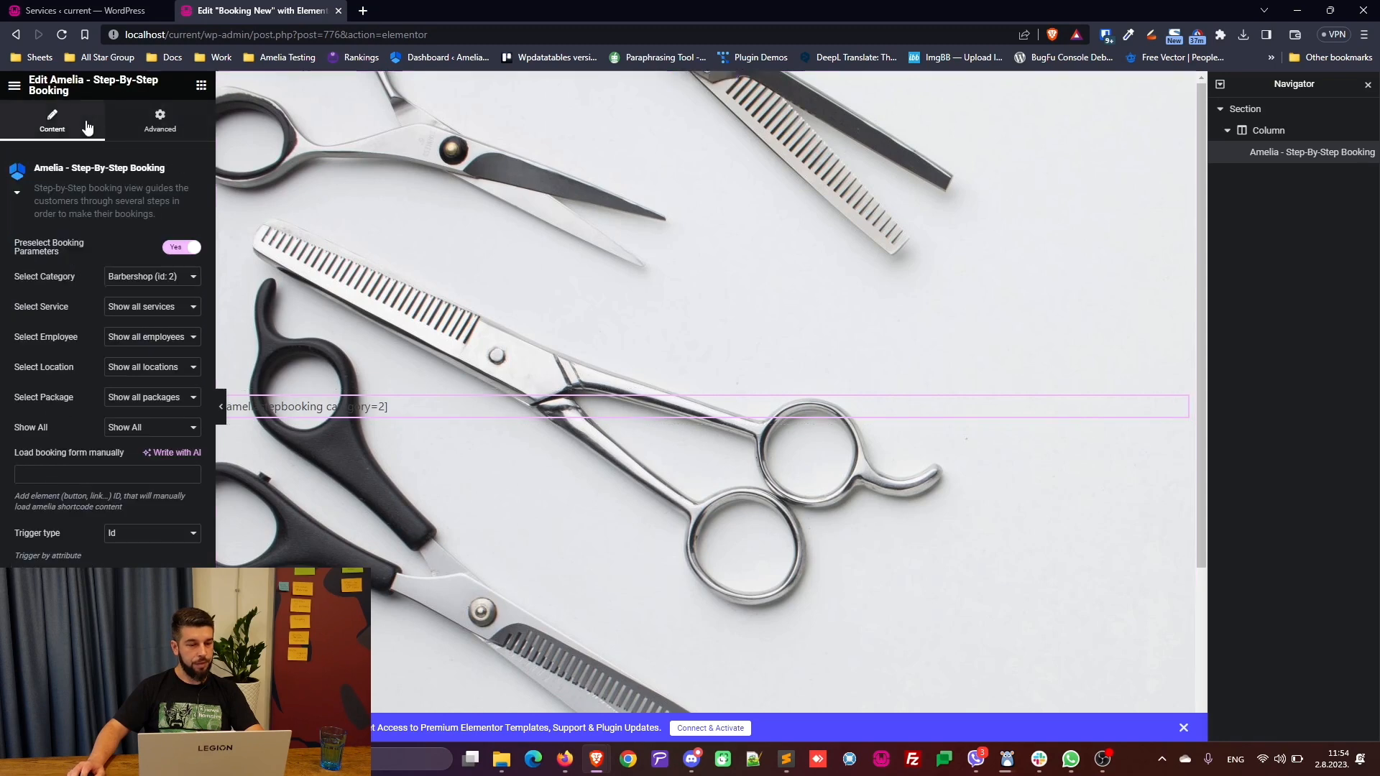
mouse_move(172, 258)
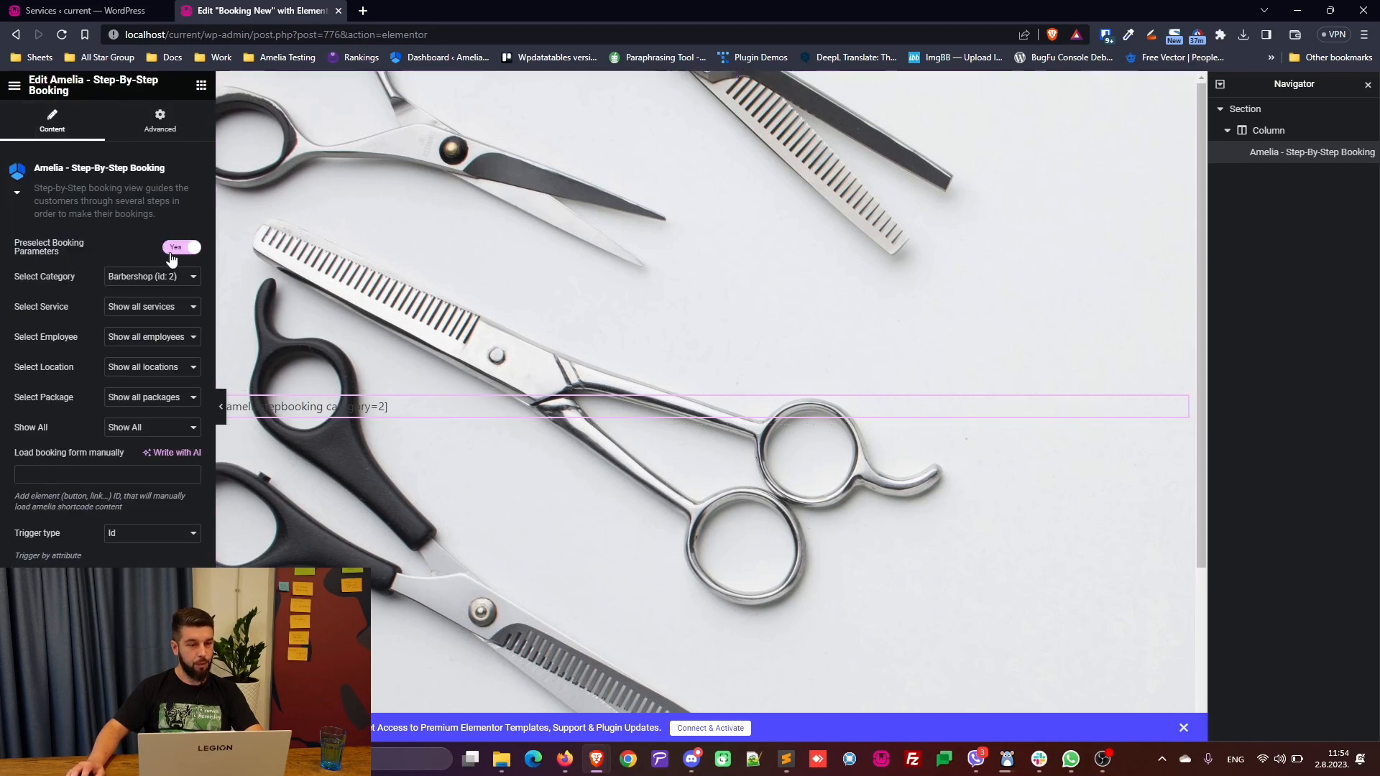
left_click(181, 248)
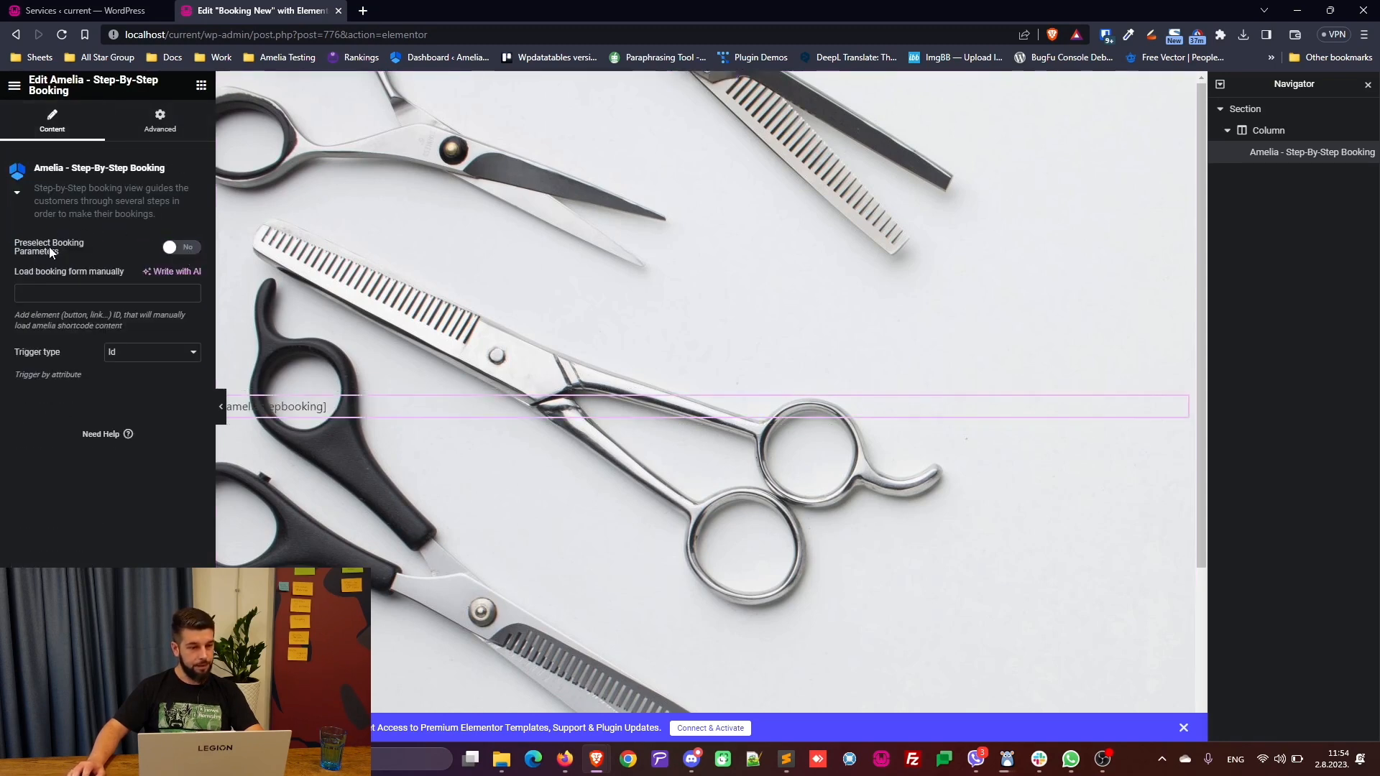
left_click(180, 246)
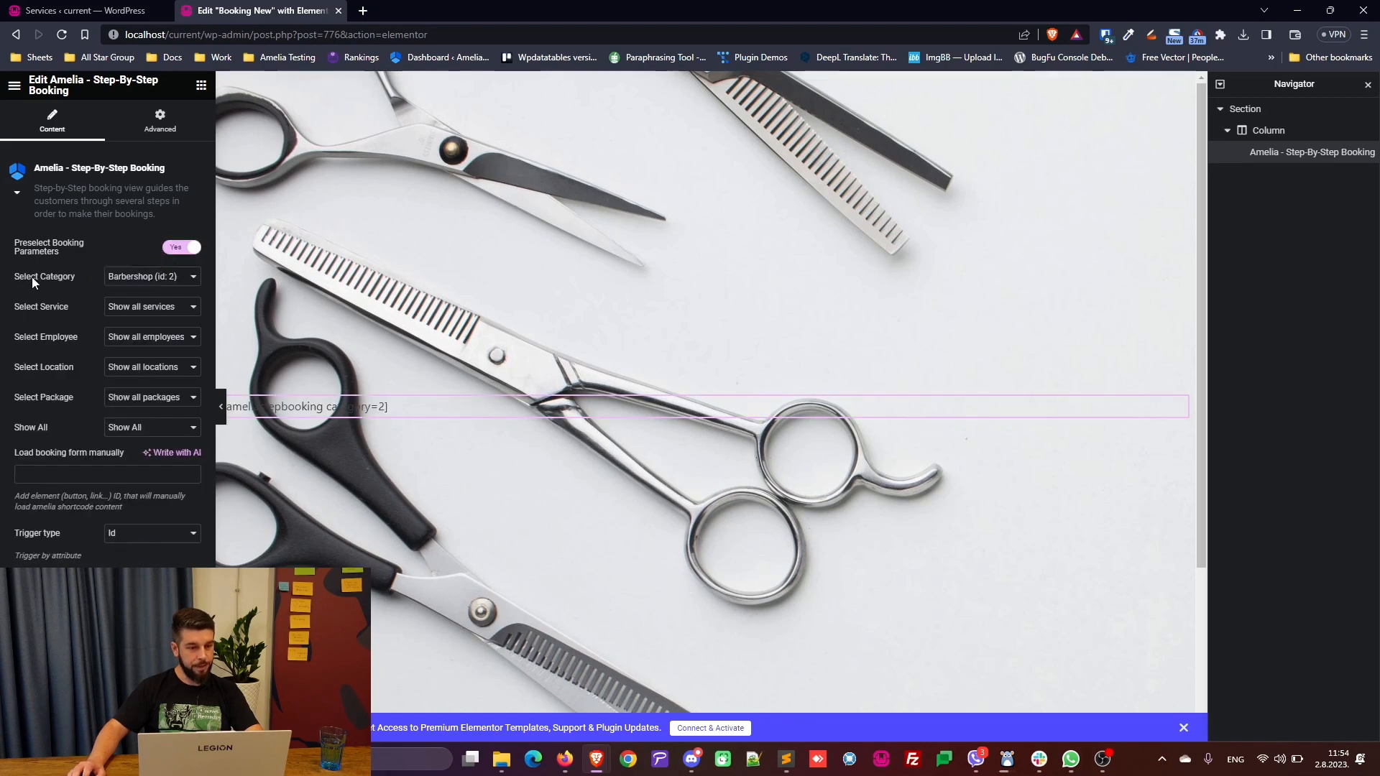
mouse_move(125, 289)
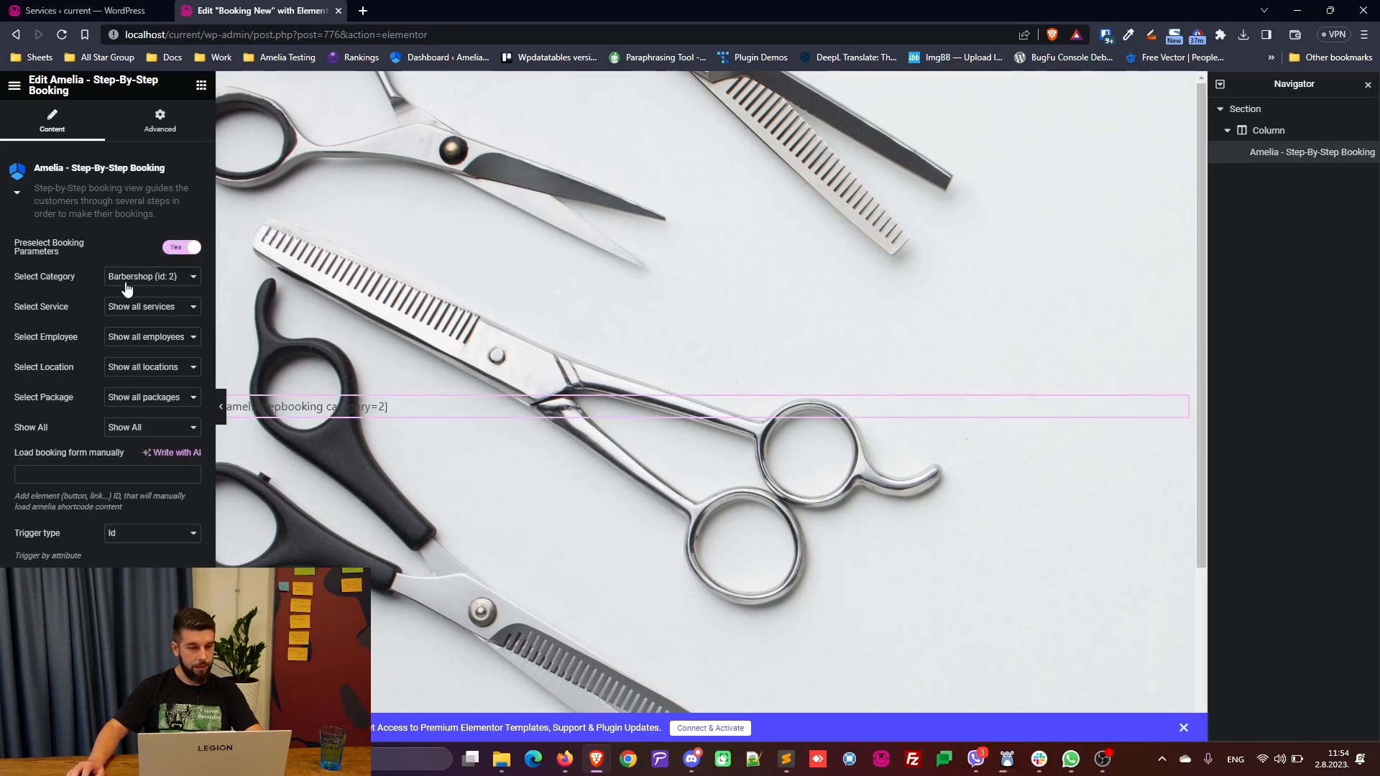
mouse_move(168, 293)
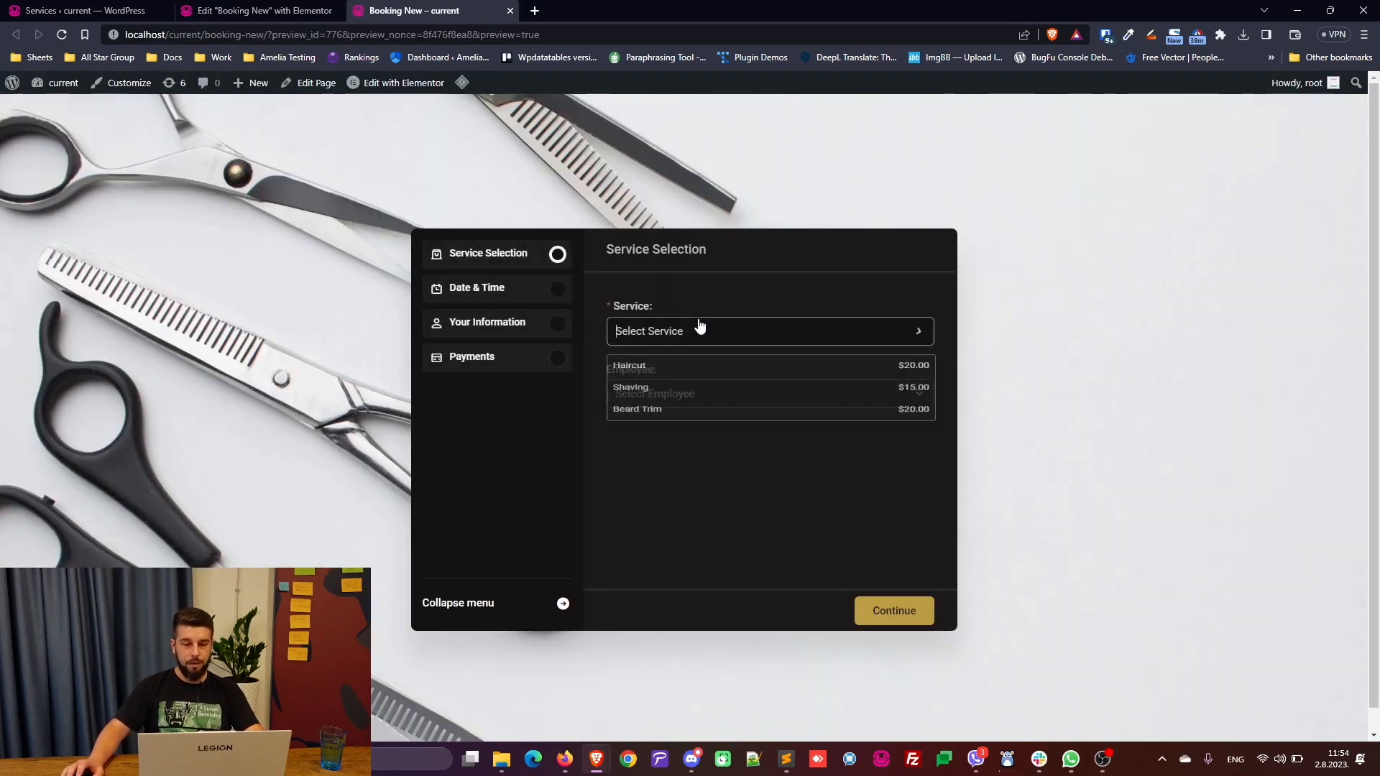
left_click(769, 330)
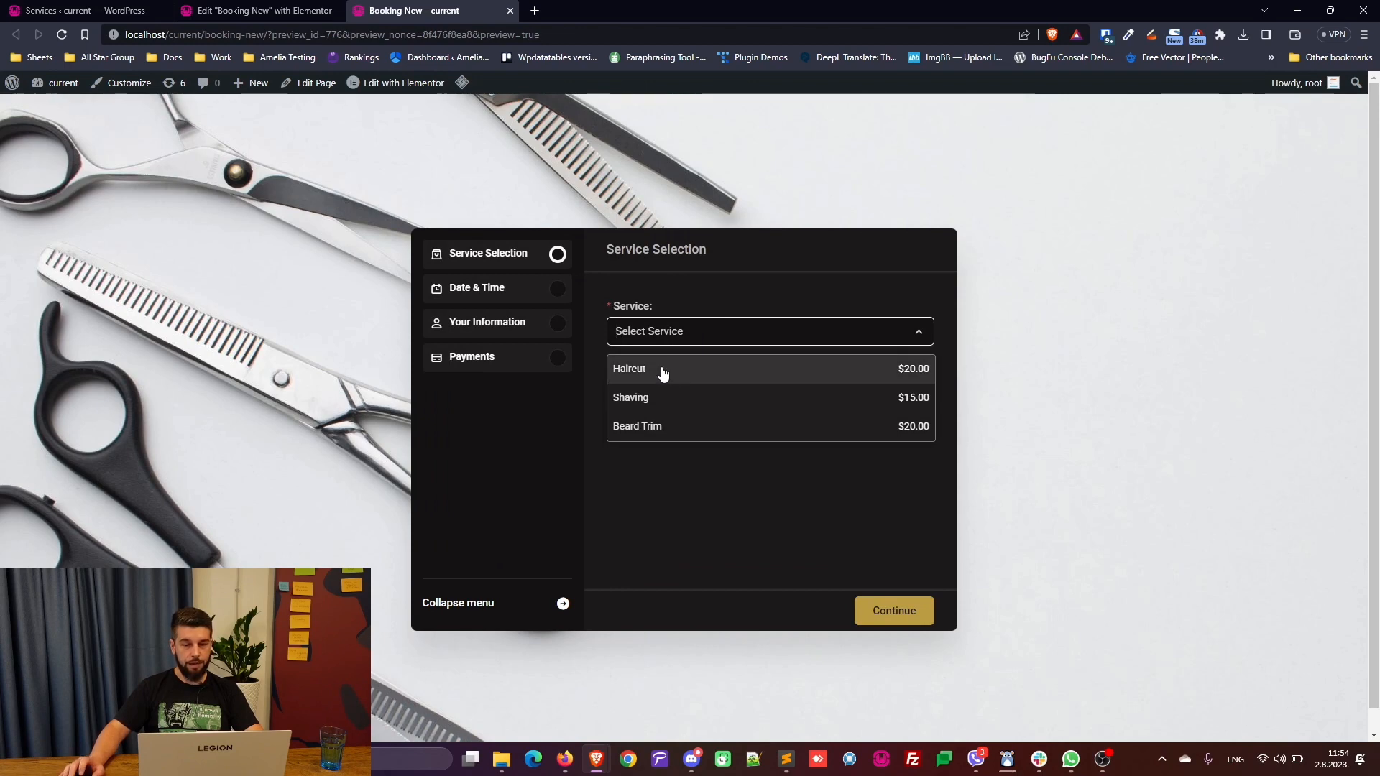
left_click(628, 369)
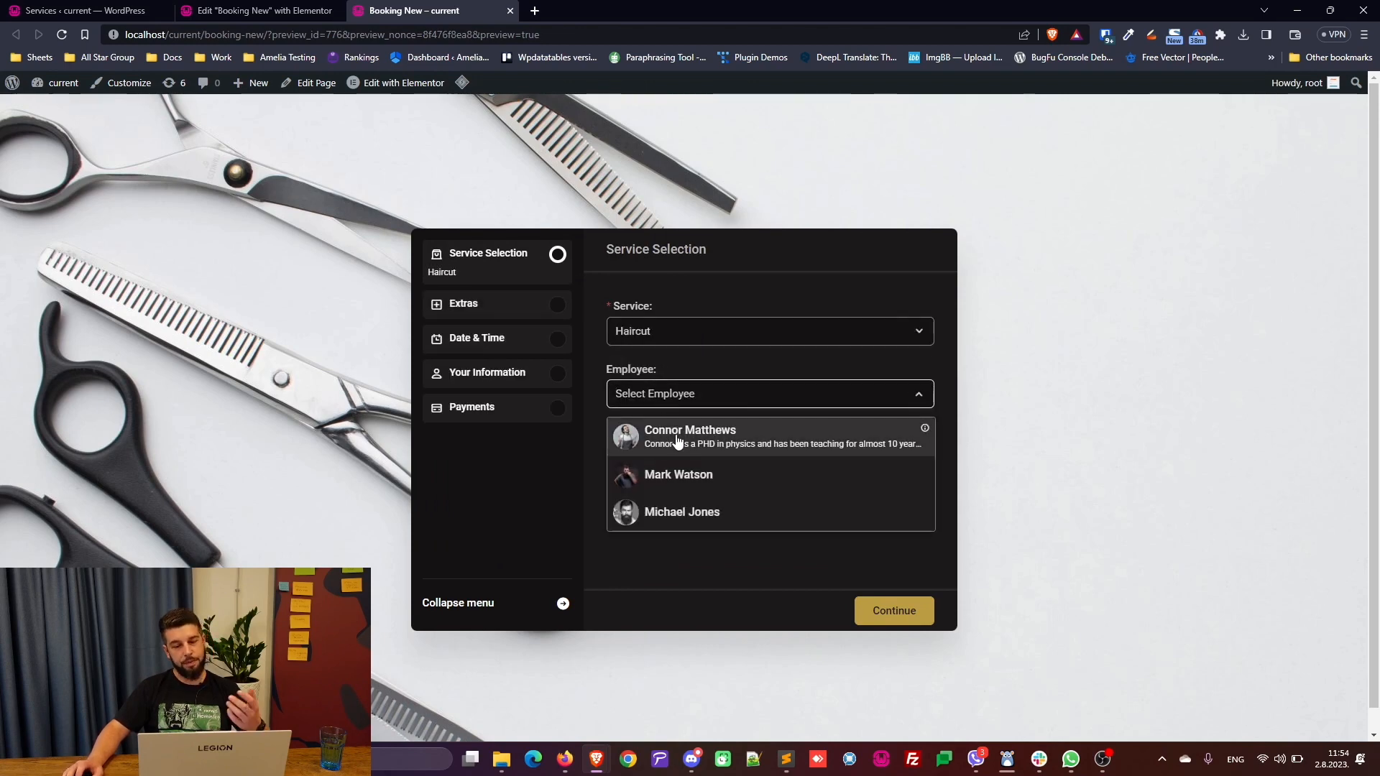
left_click(689, 437)
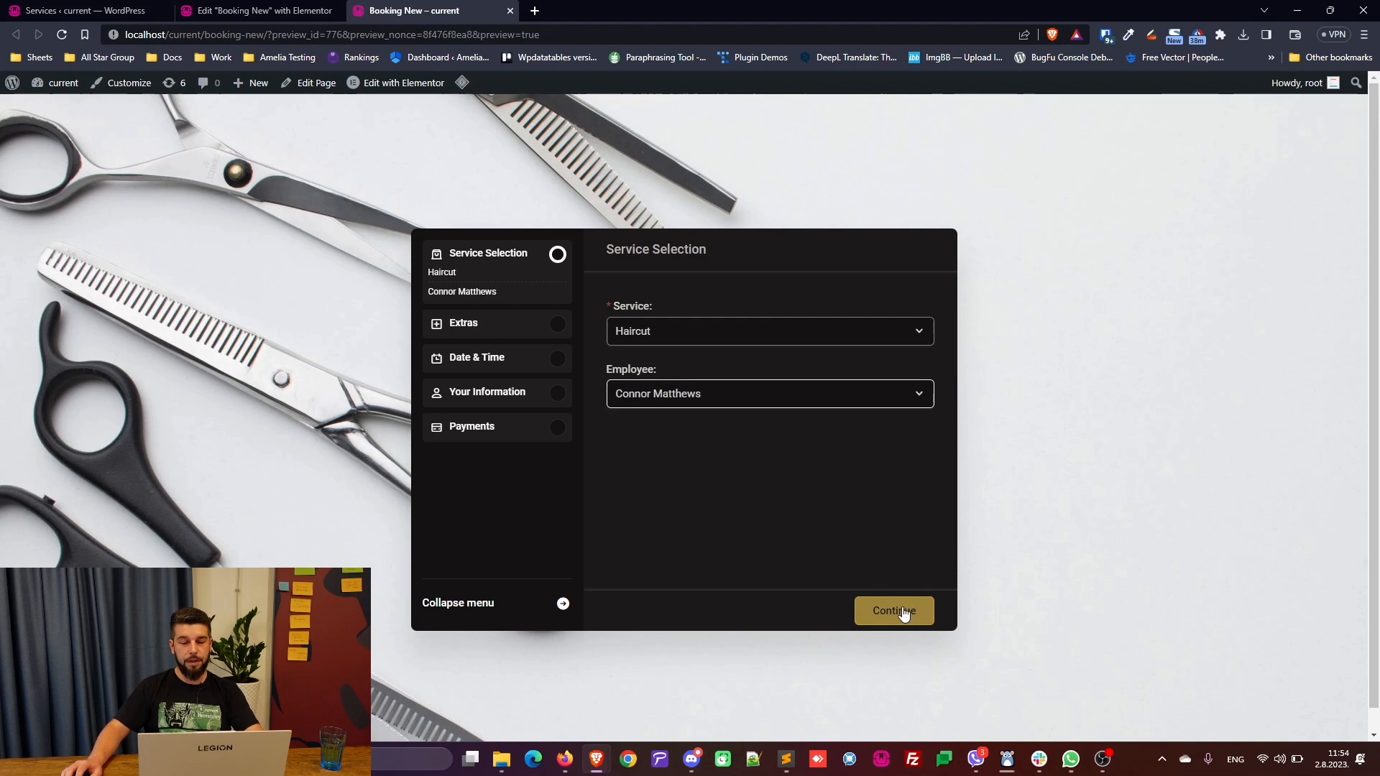
left_click(894, 611)
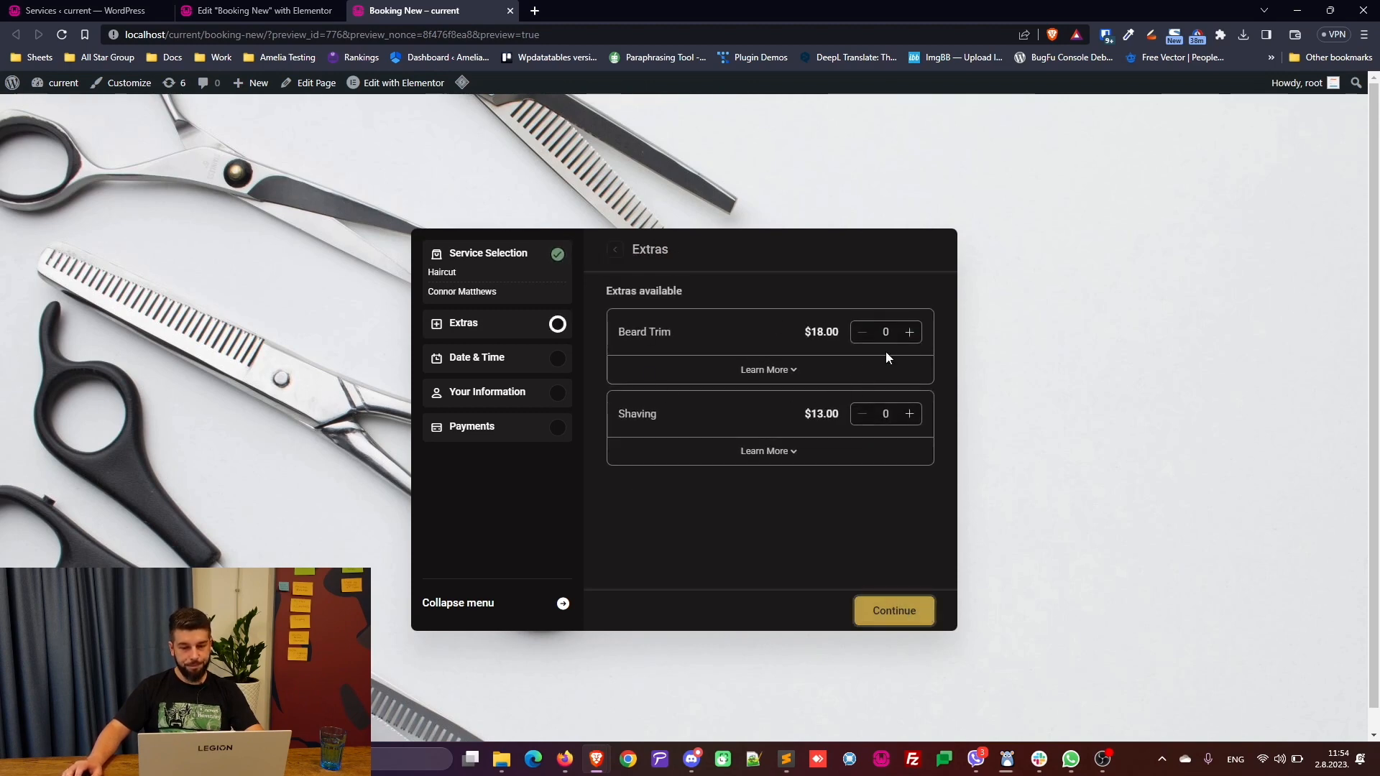
left_click(909, 333)
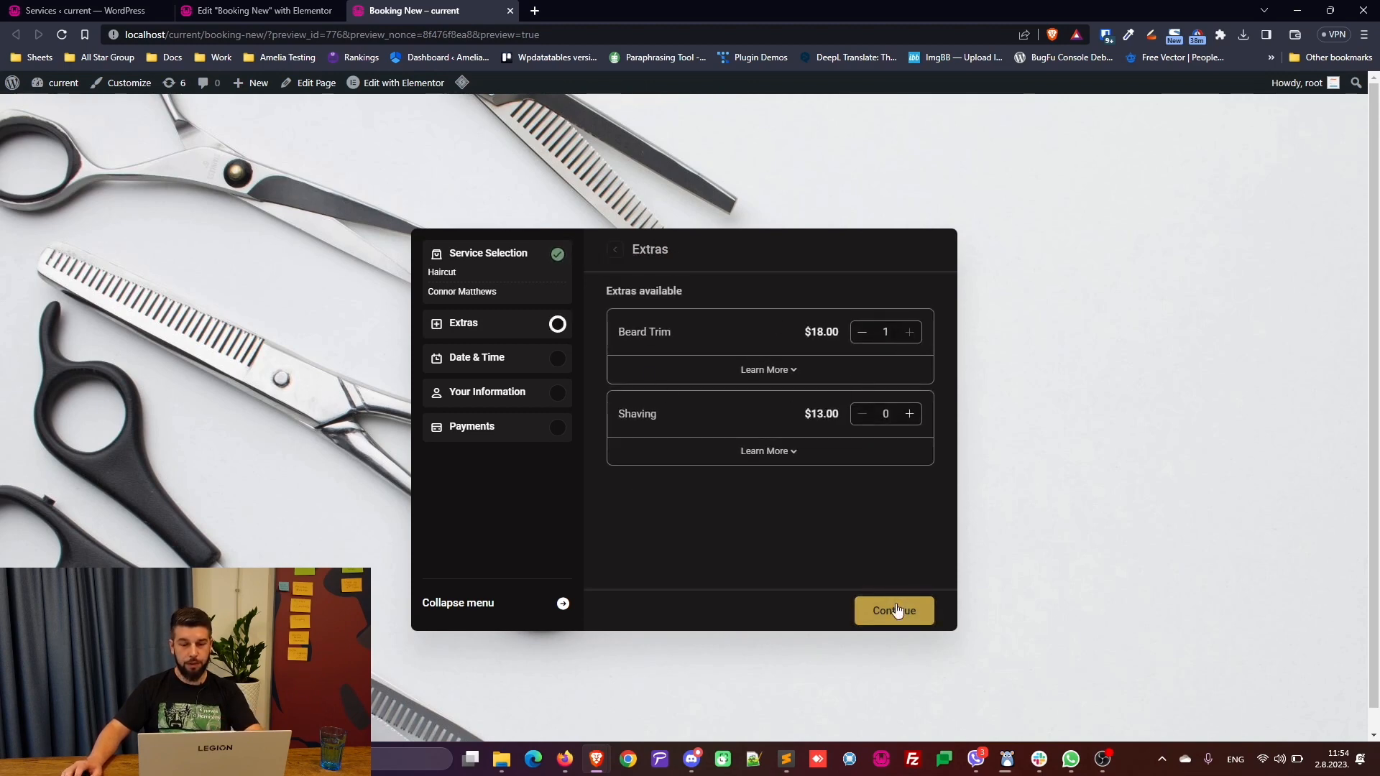
left_click(893, 611)
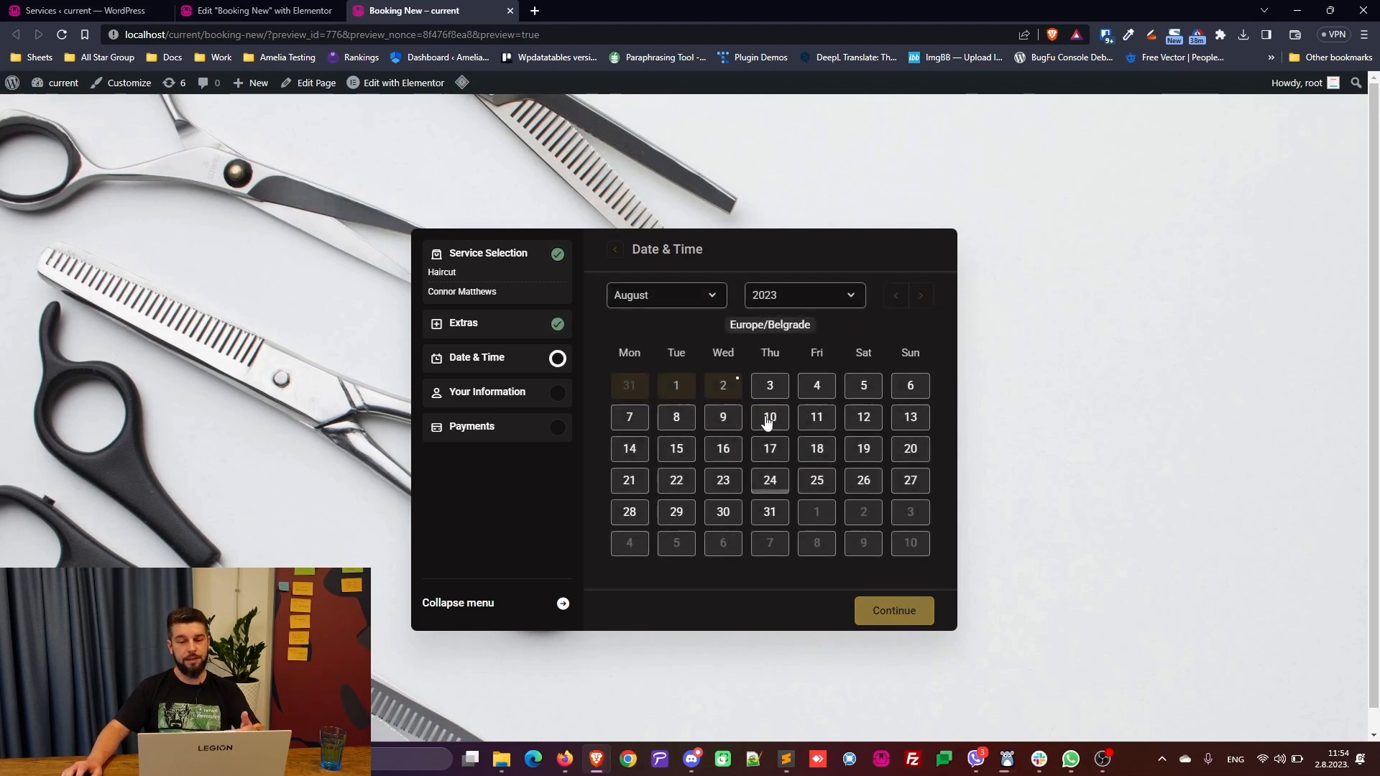
Pick August 10, 2023 with the 16:00–17:00 slot and continue
left_click(769, 417)
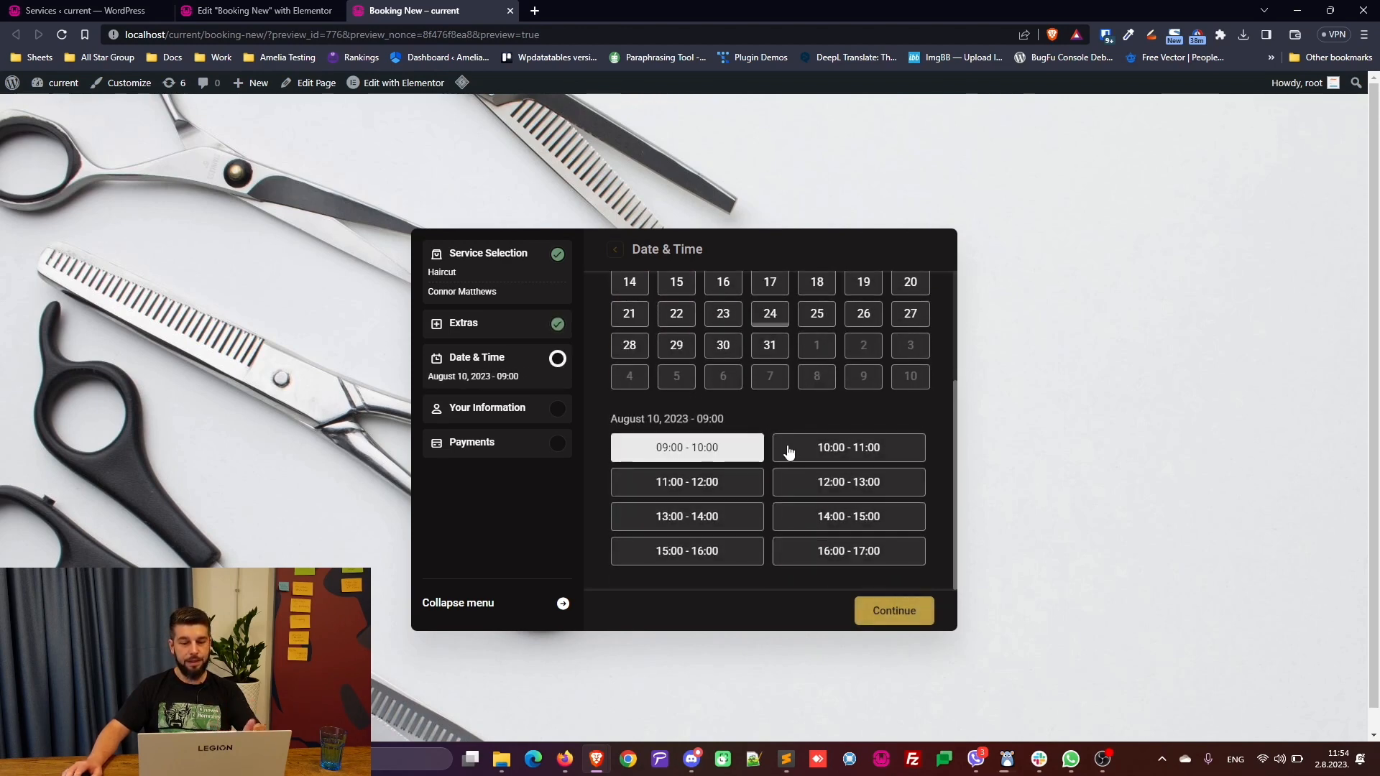
mouse_move(863, 570)
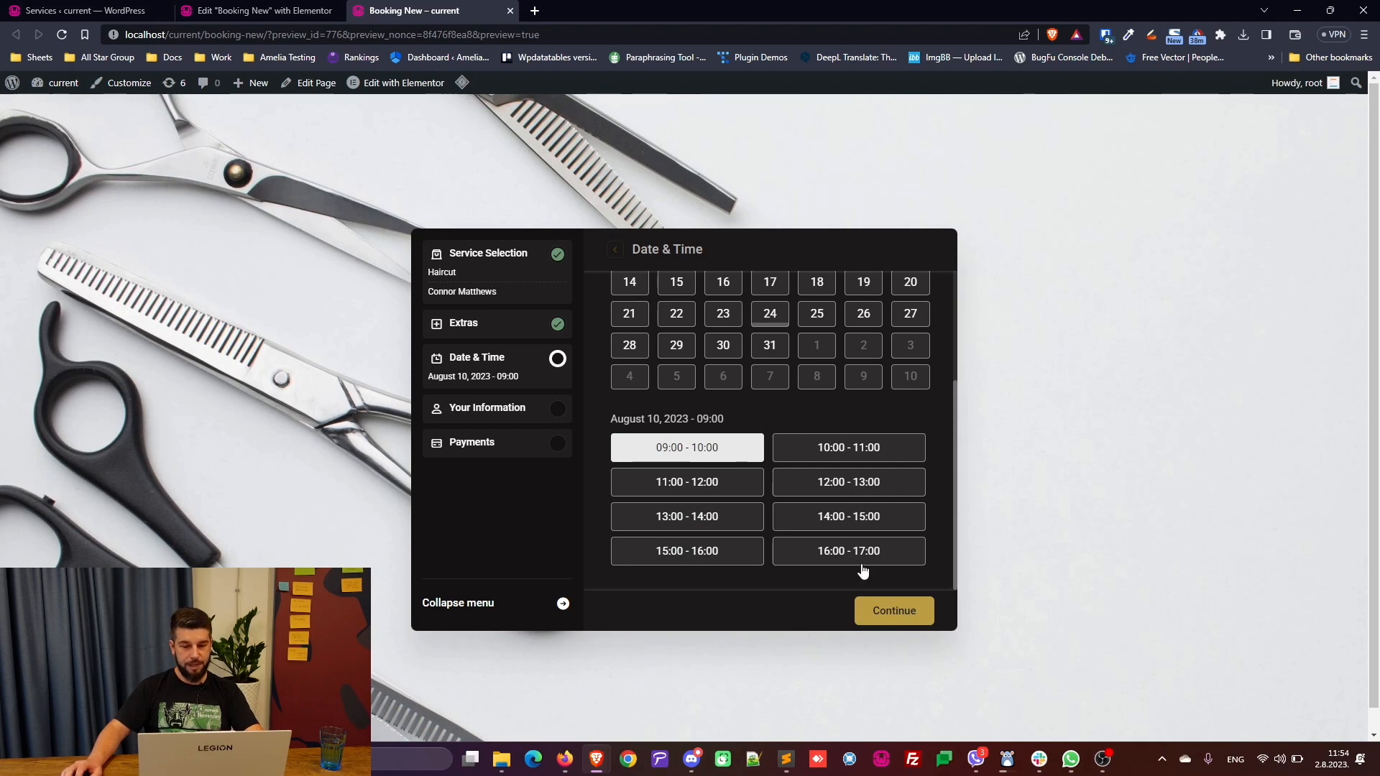
left_click(848, 551)
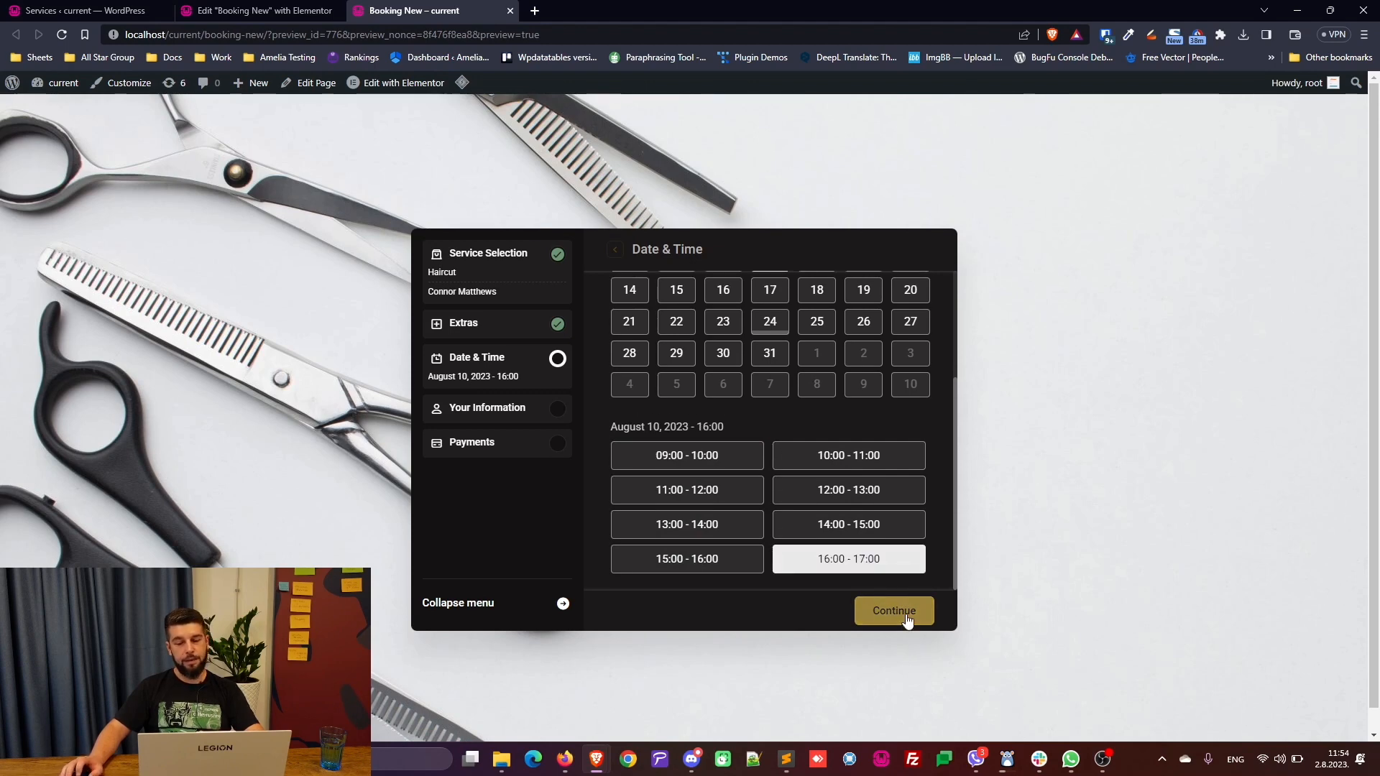
left_click(893, 611)
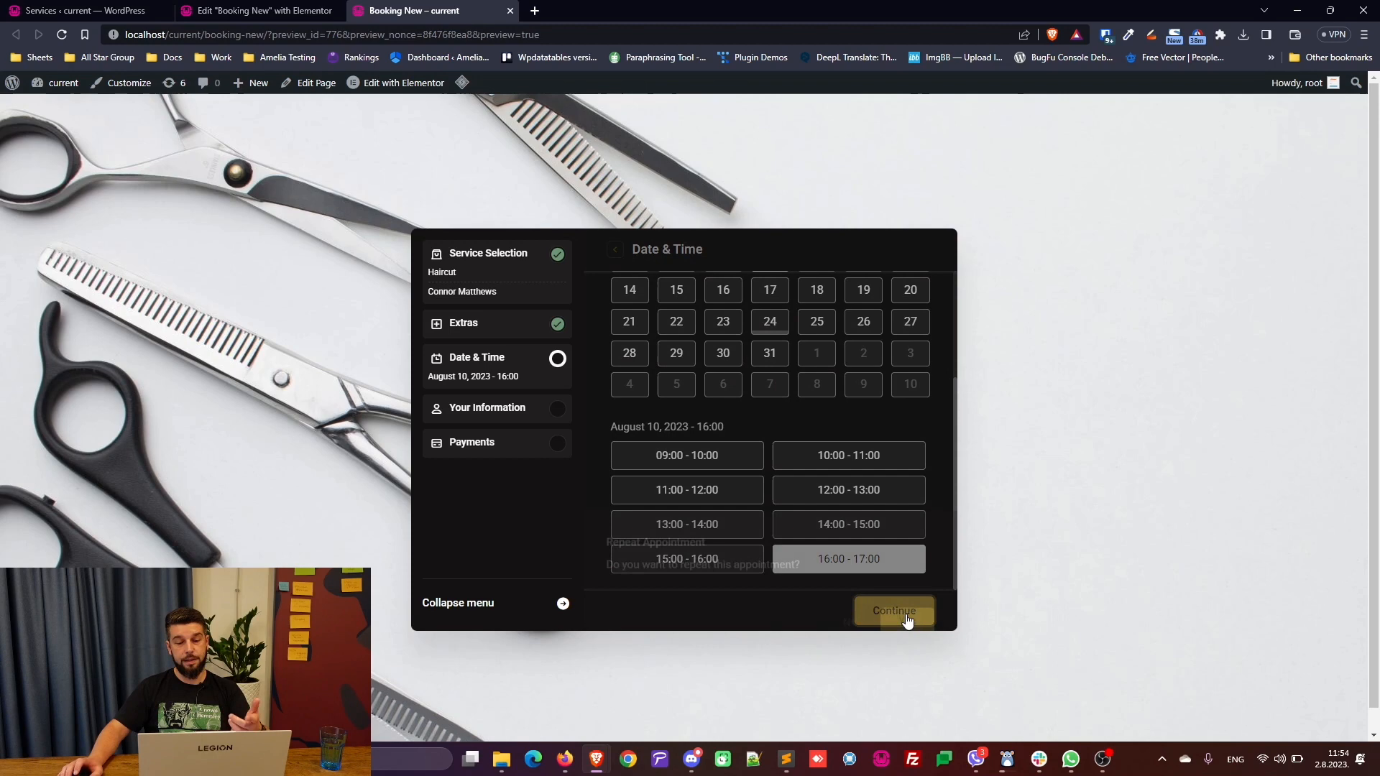
Make the appointment repeat every 2 weeks
left_click(894, 611)
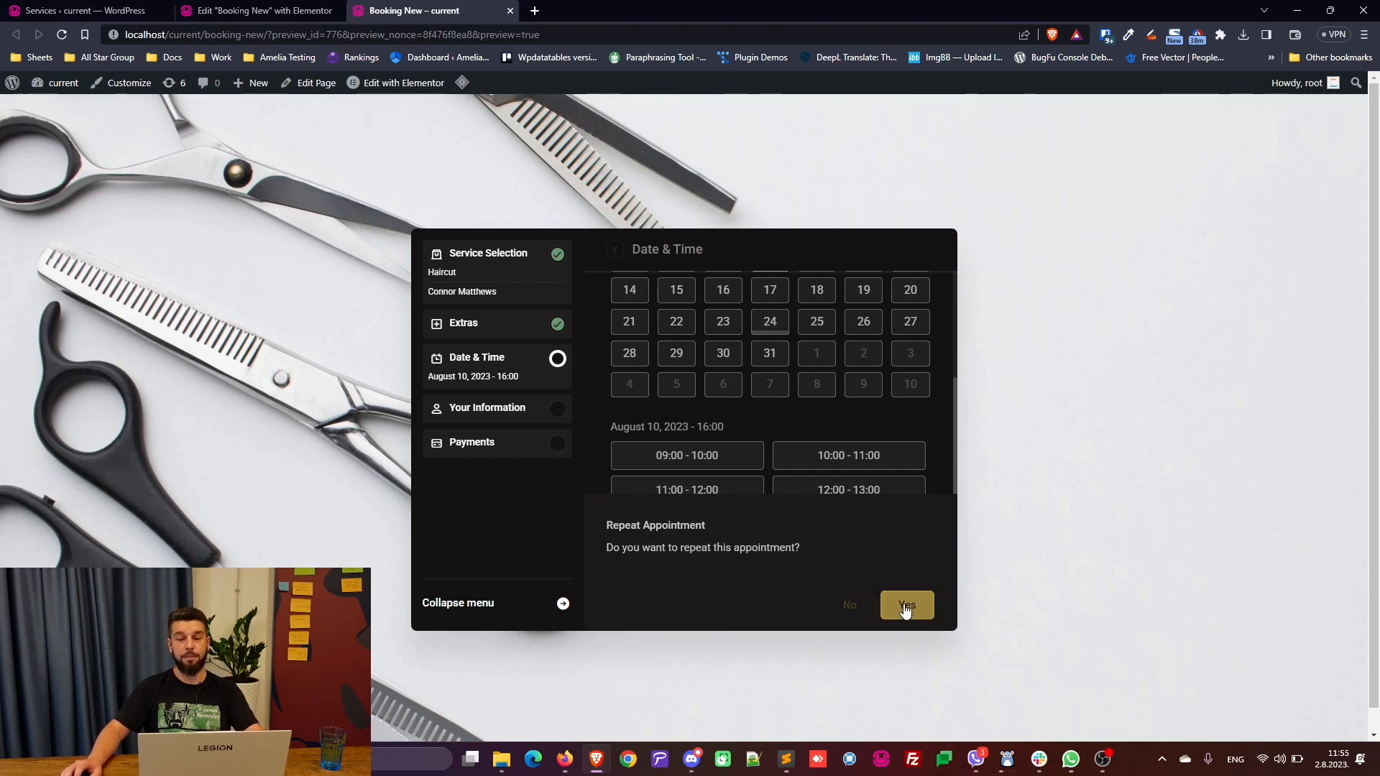
left_click(906, 605)
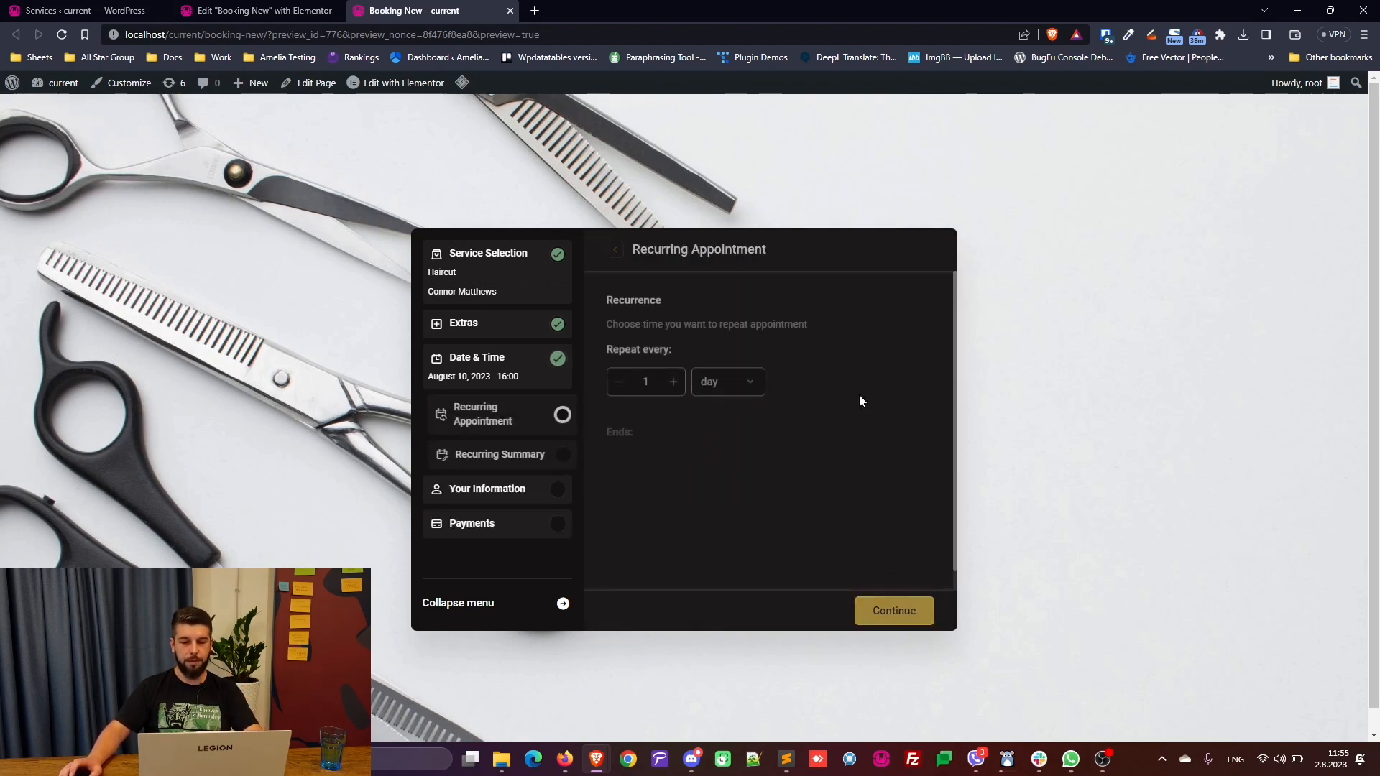
left_click(674, 381)
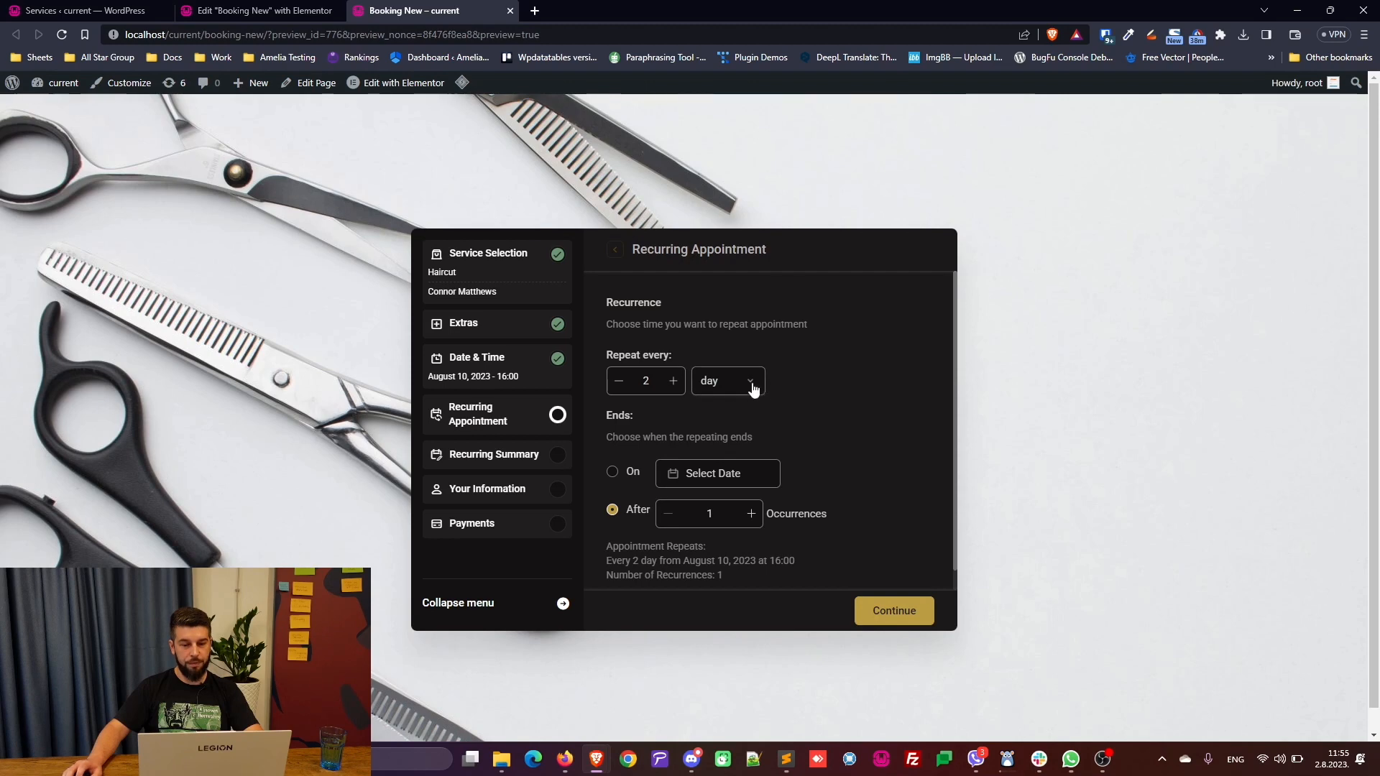
left_click(728, 381)
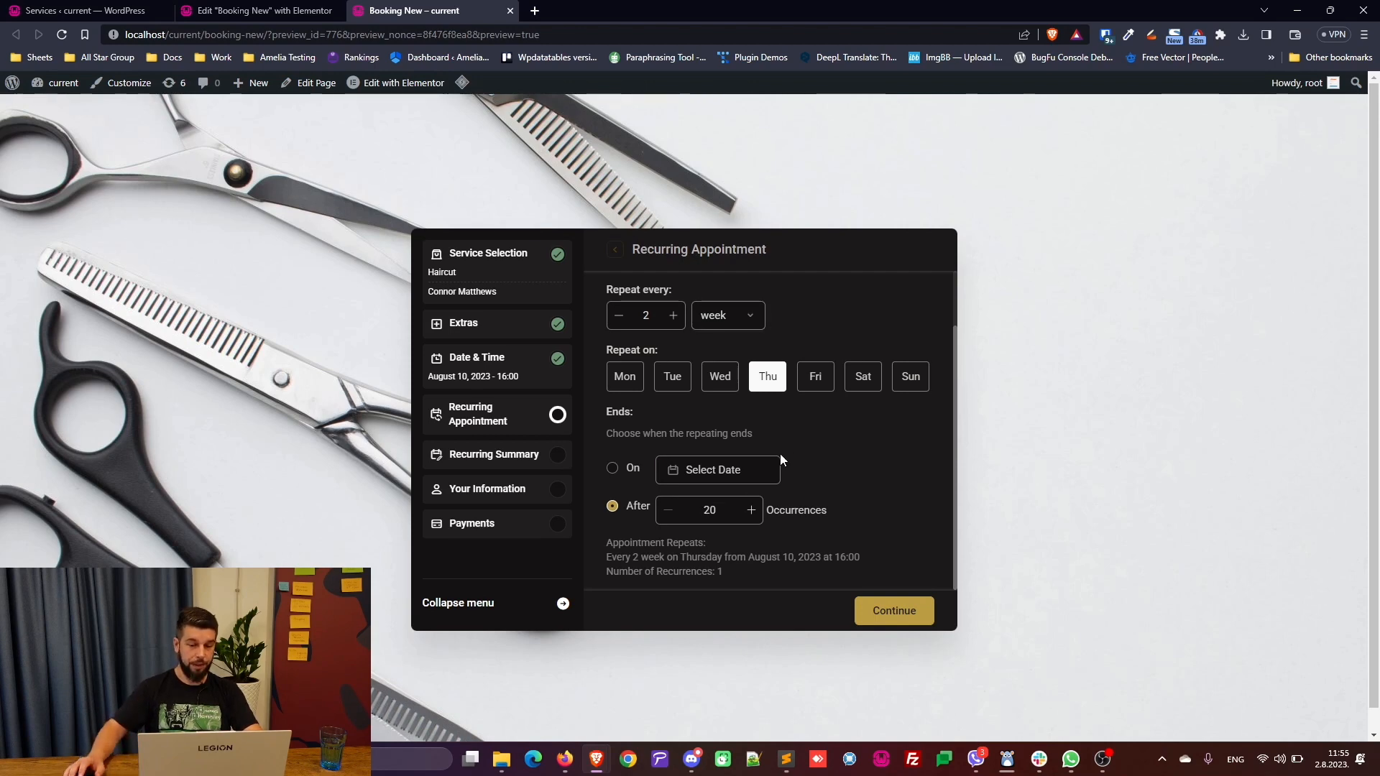
Set the repetition to end on August 1, 2024, then go to WordPress admin
left_click(612, 467)
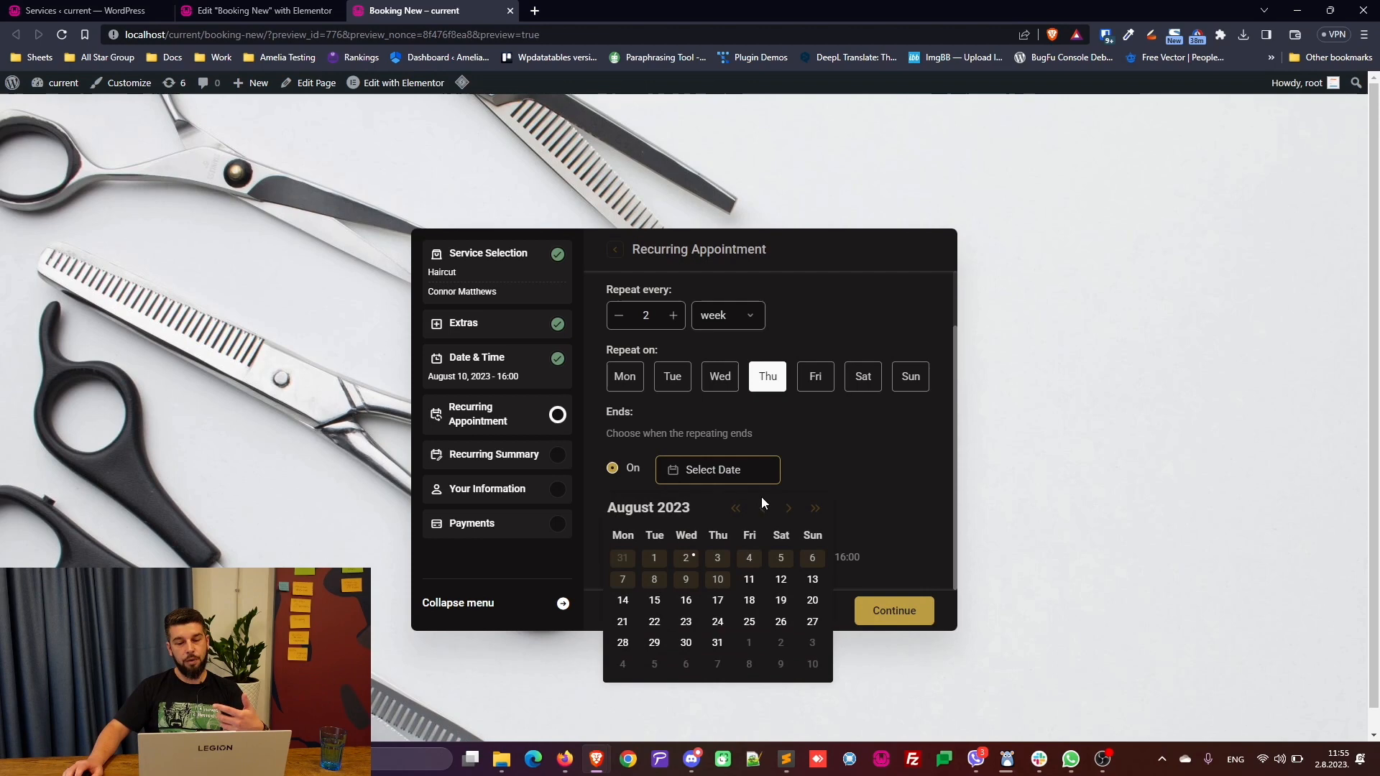
left_click(815, 508)
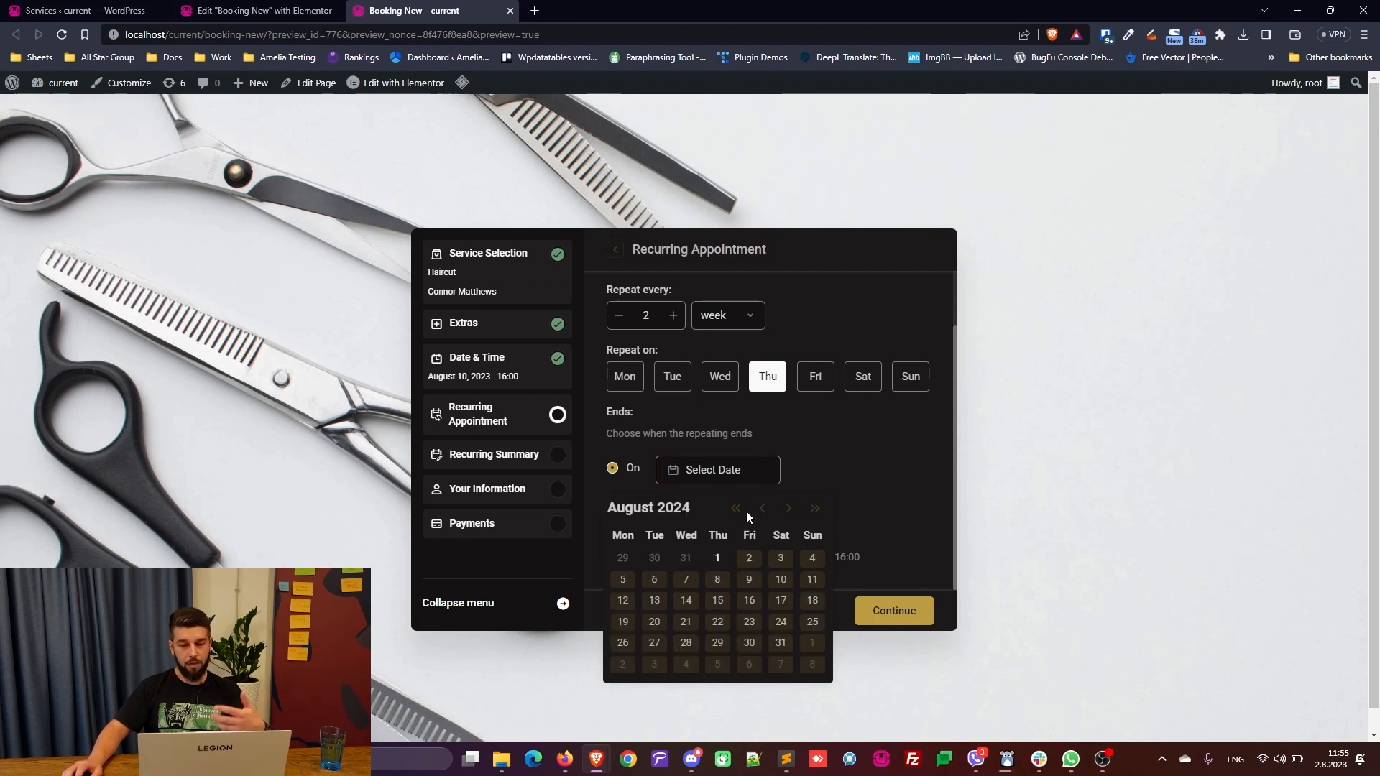
mouse_move(717, 558)
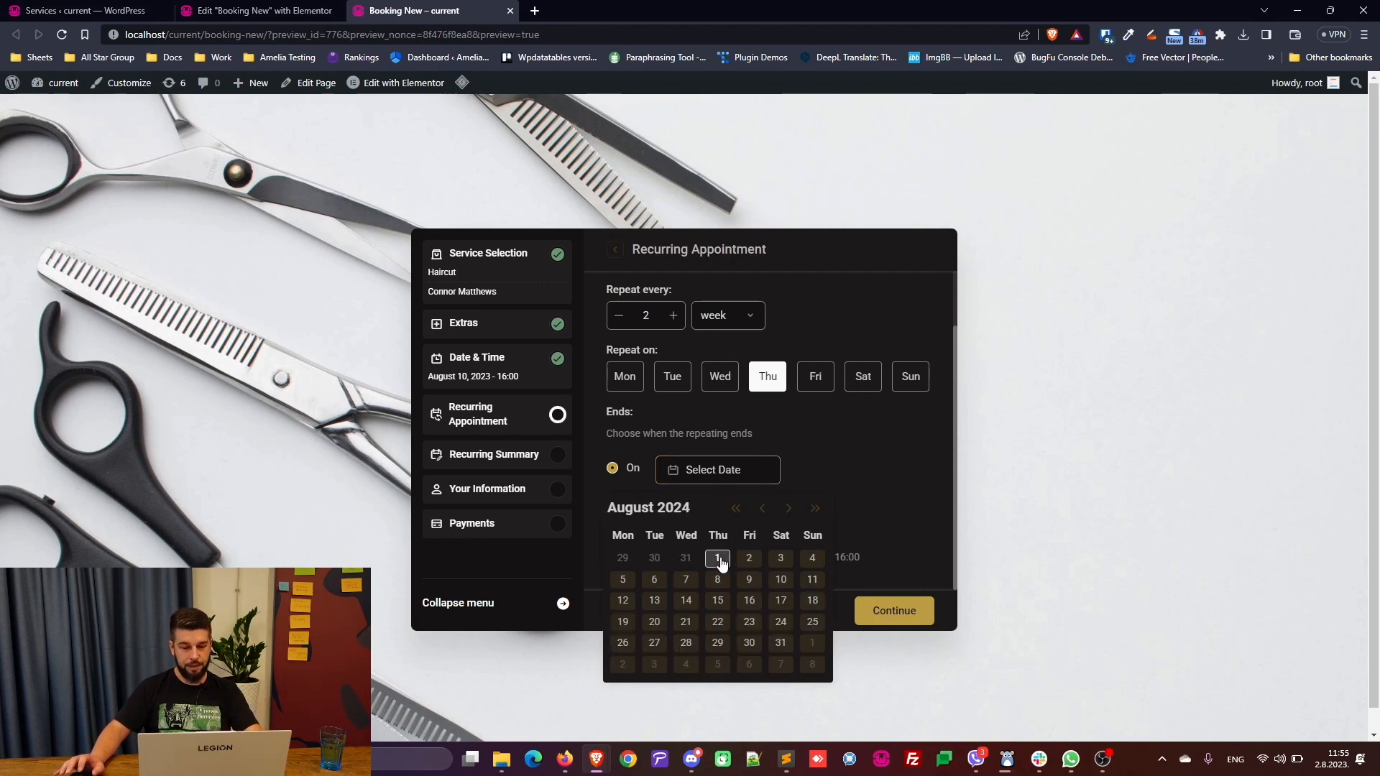
left_click(718, 557)
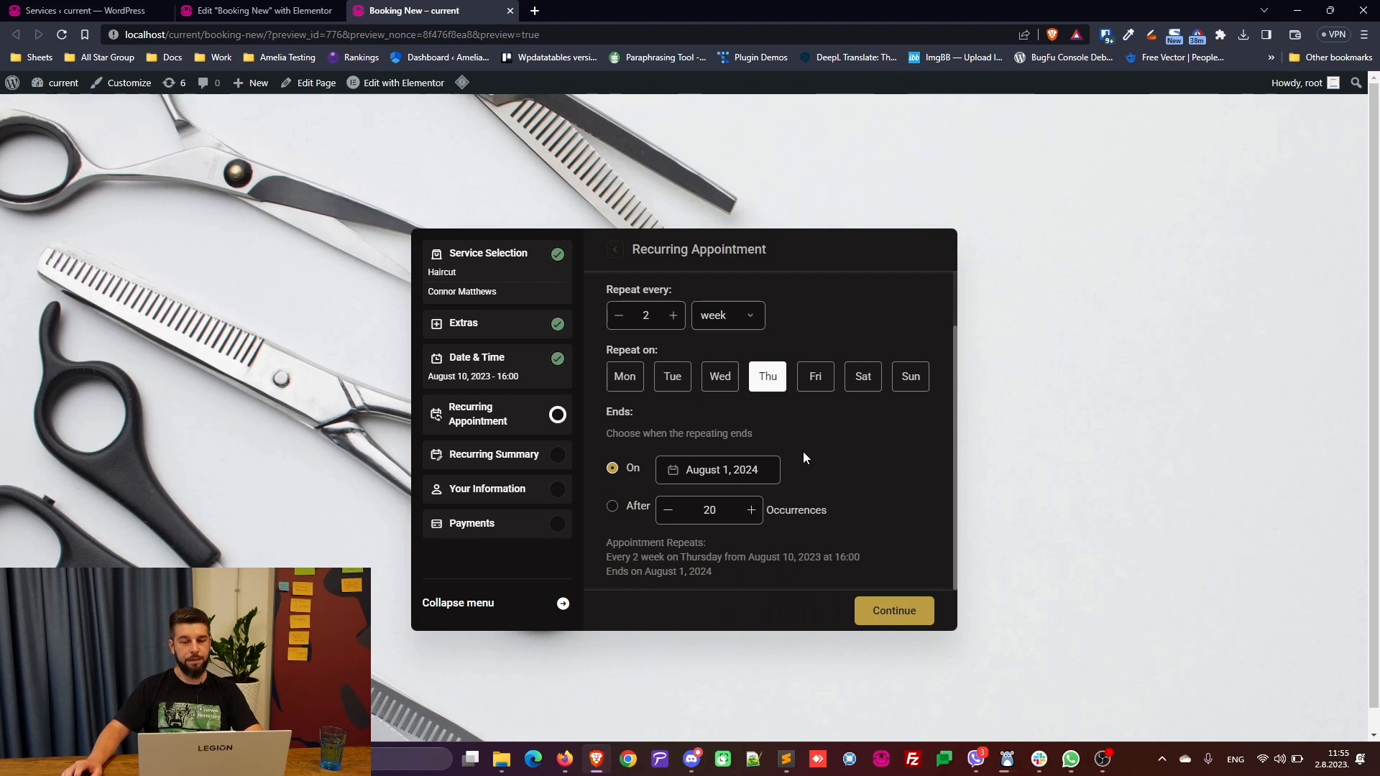
left_click(717, 469)
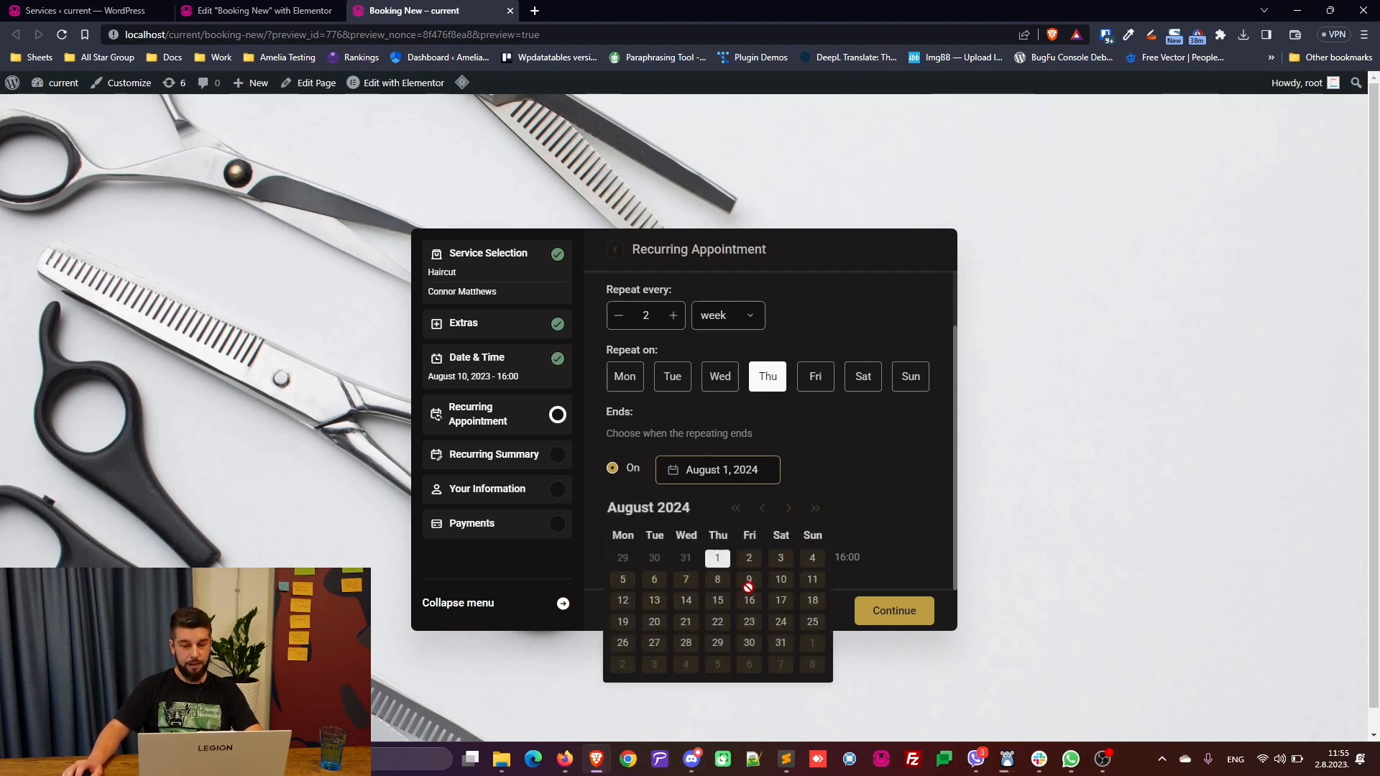
left_click(717, 469)
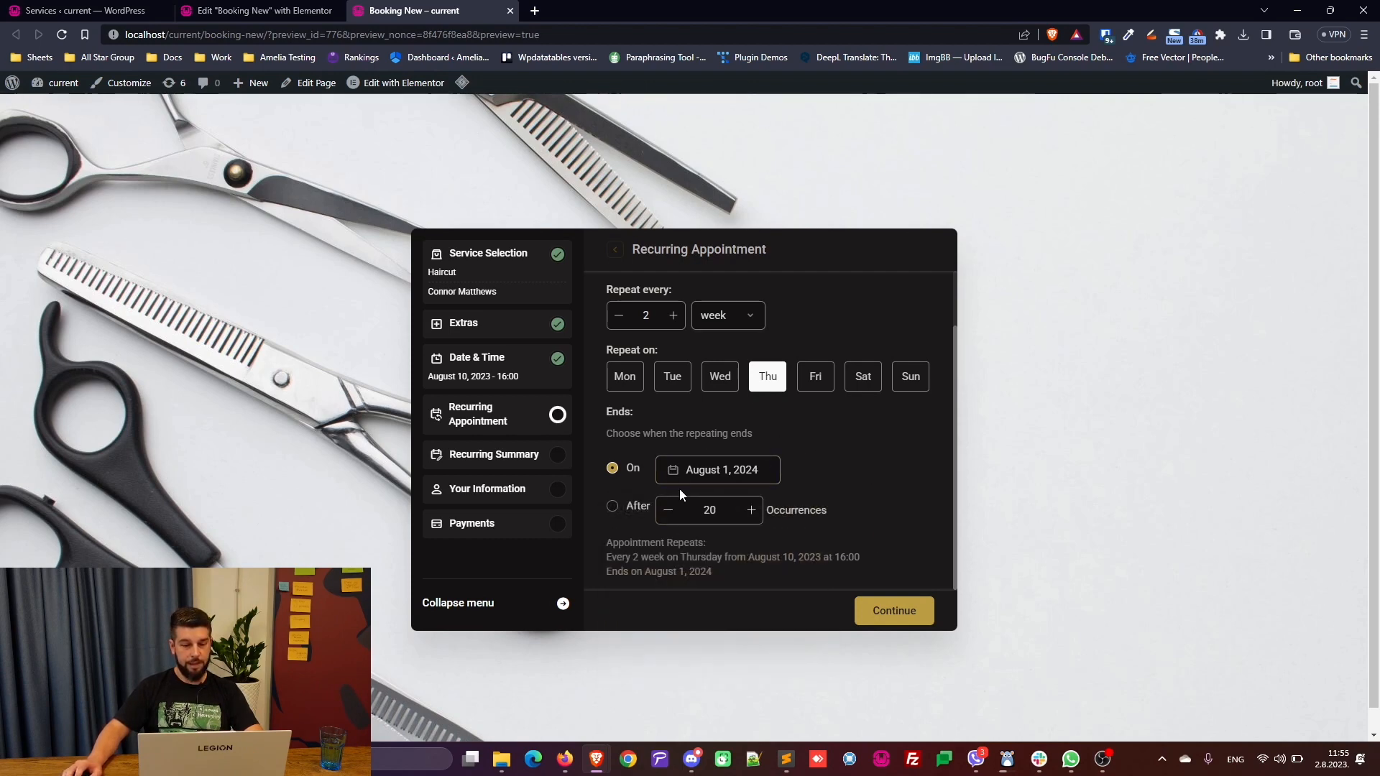
mouse_move(724, 459)
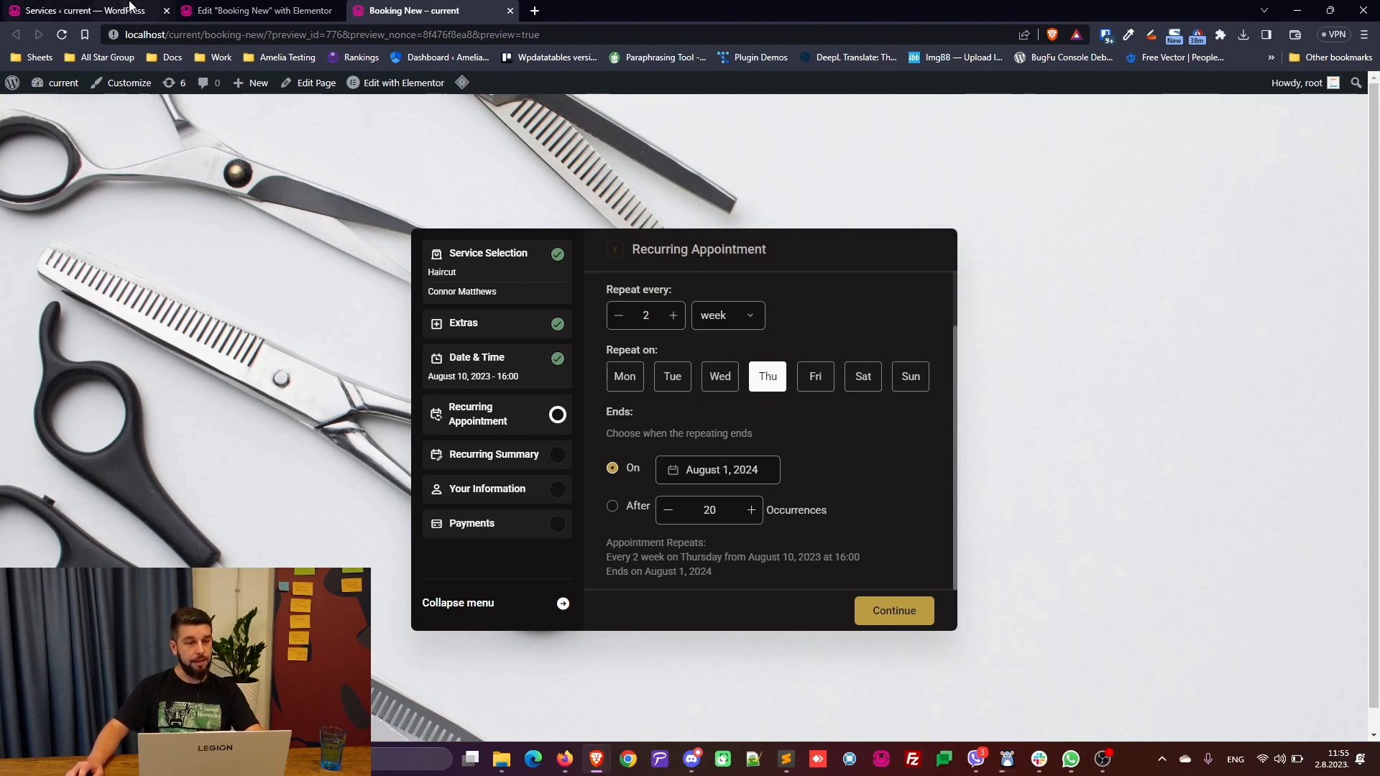
left_click(83, 11)
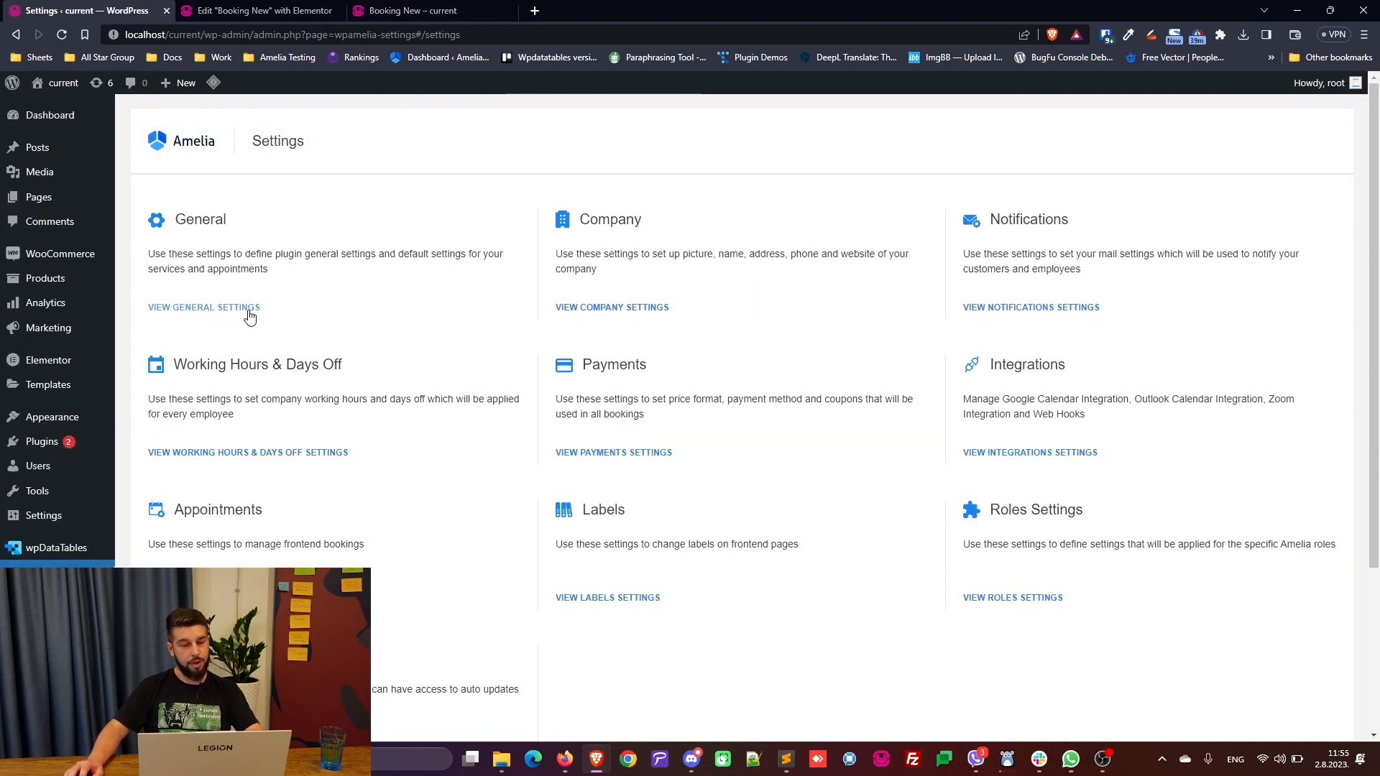
View Amelia's General Settings, then return to the booking form's recurring step
left_click(204, 307)
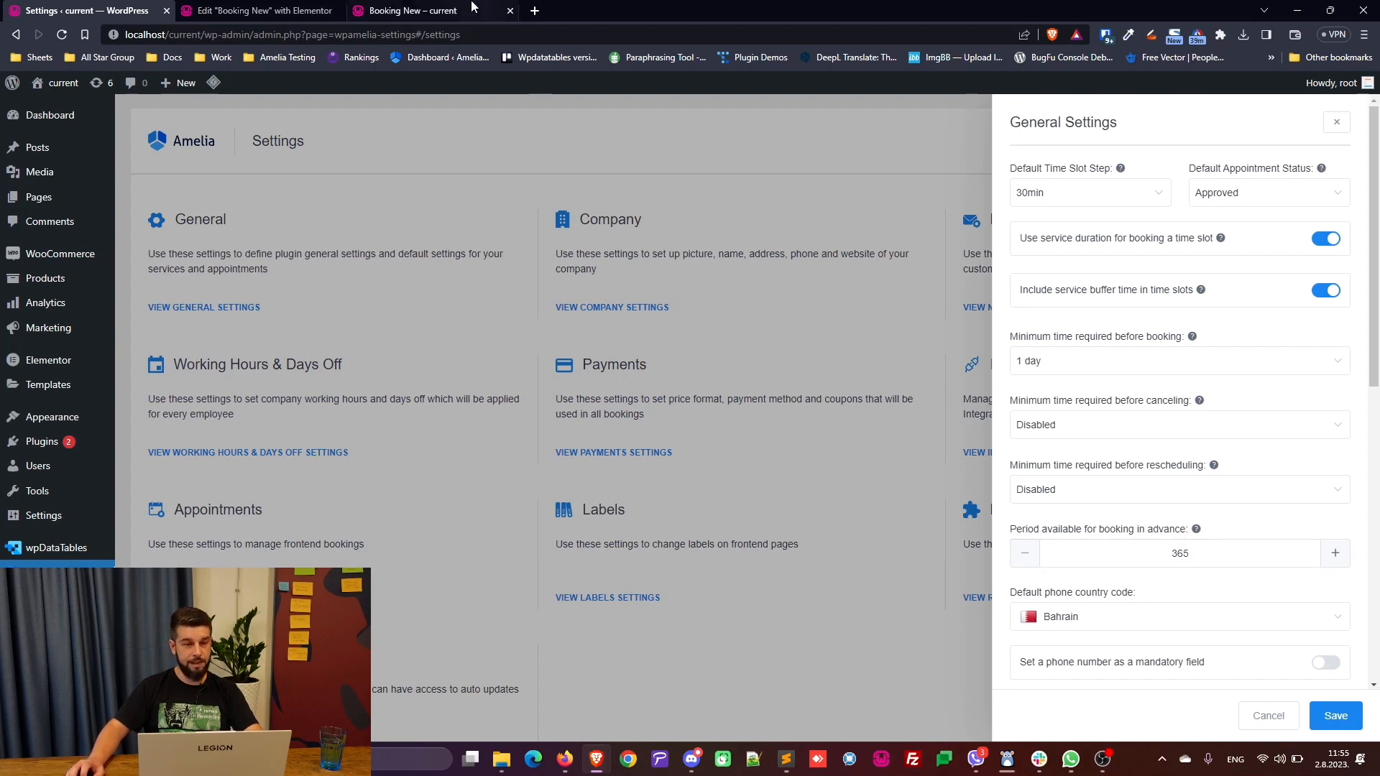
left_click(414, 11)
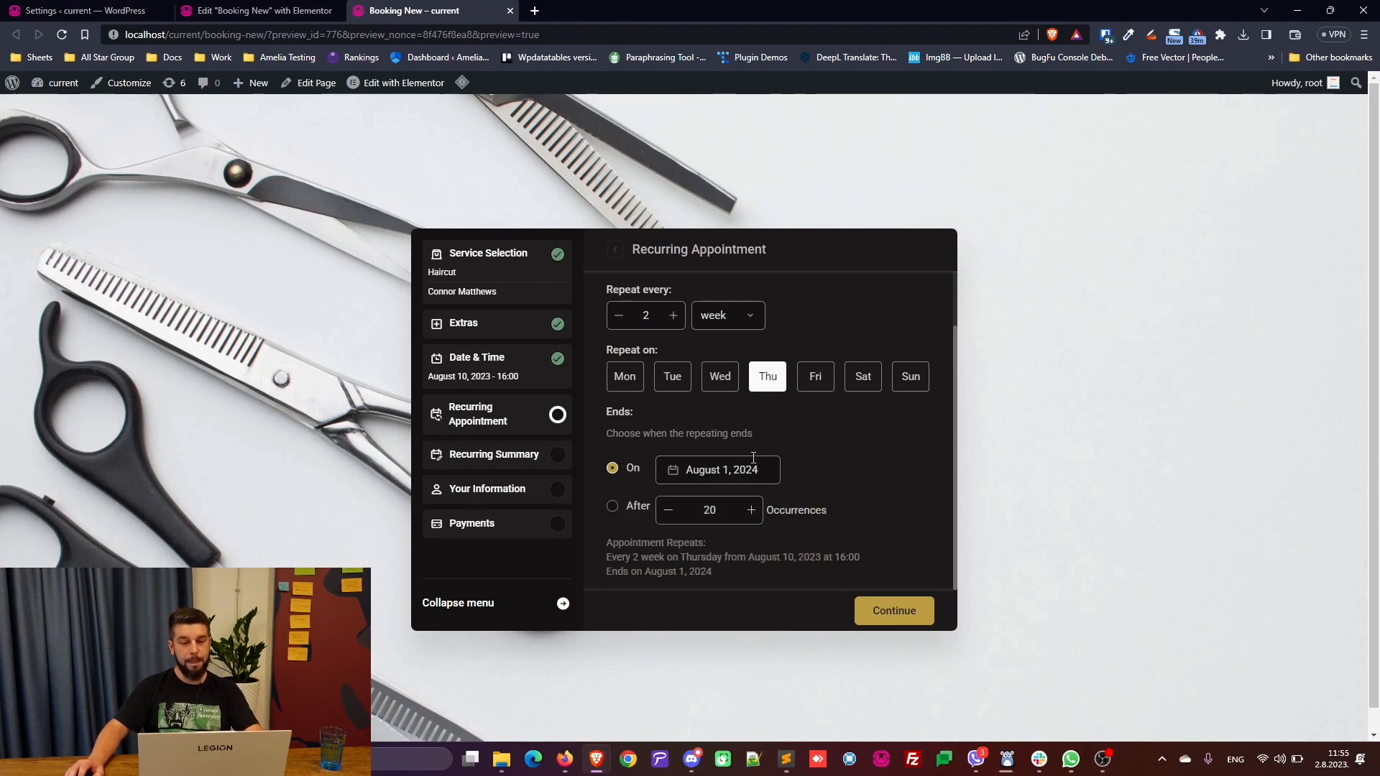
Review the biweekly dates in the Recurring Summary, including the slot moved to August 25, 09:00
double_click(635, 542)
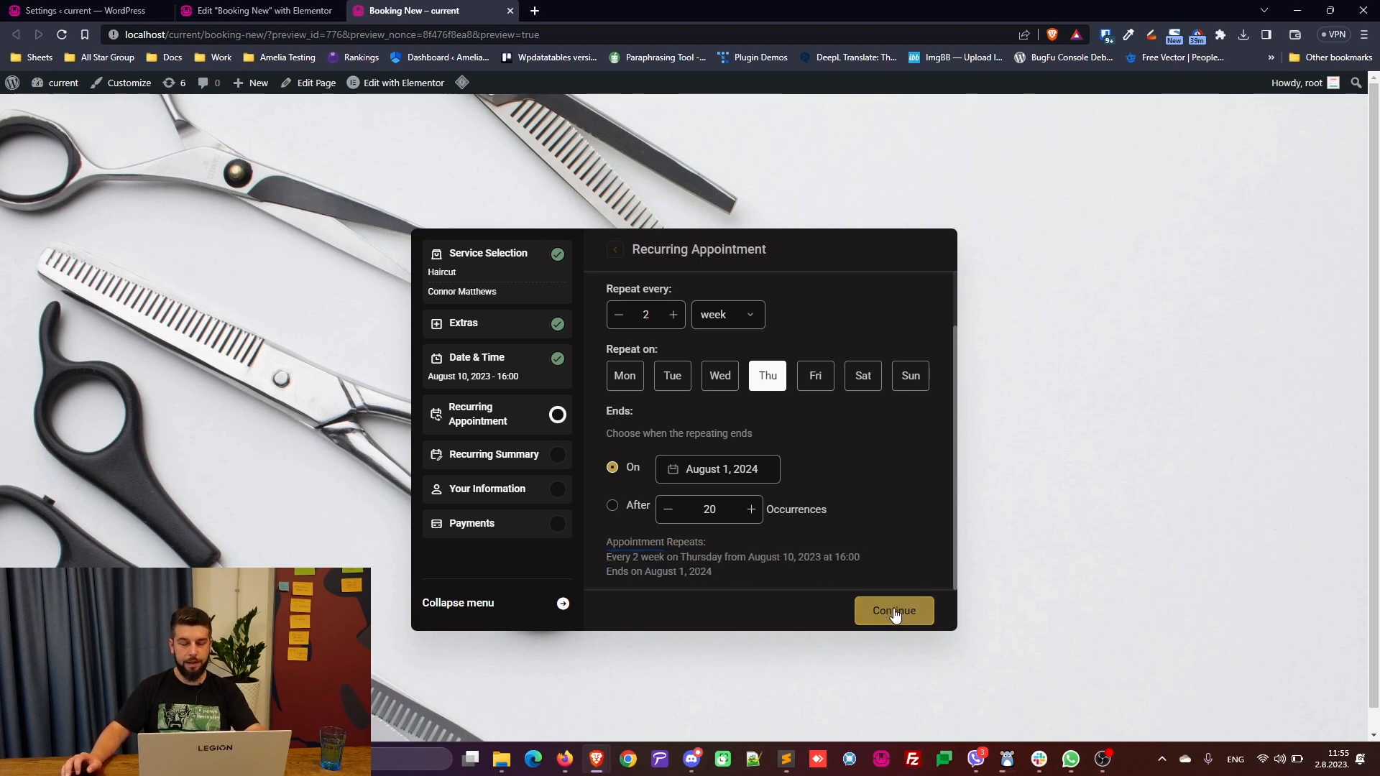
left_click(893, 611)
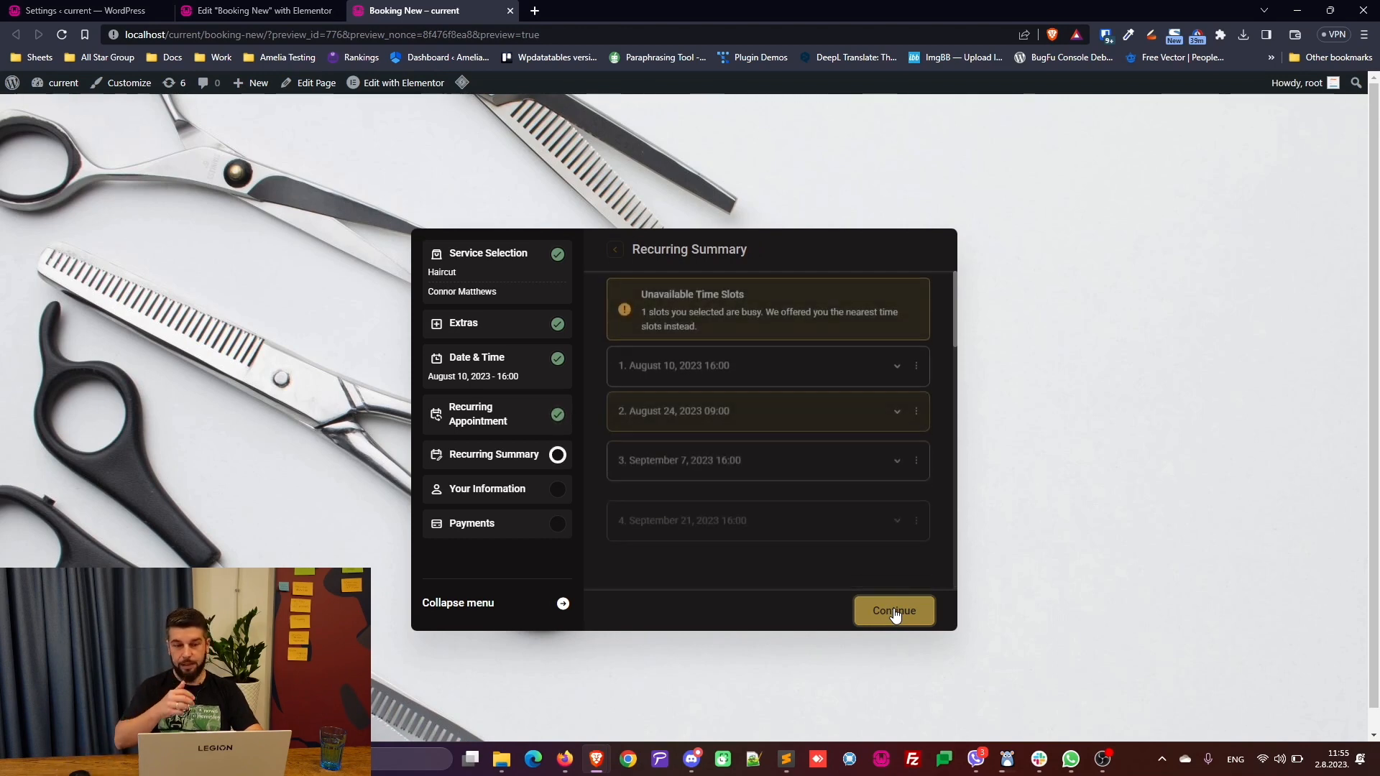
scroll("down", 3)
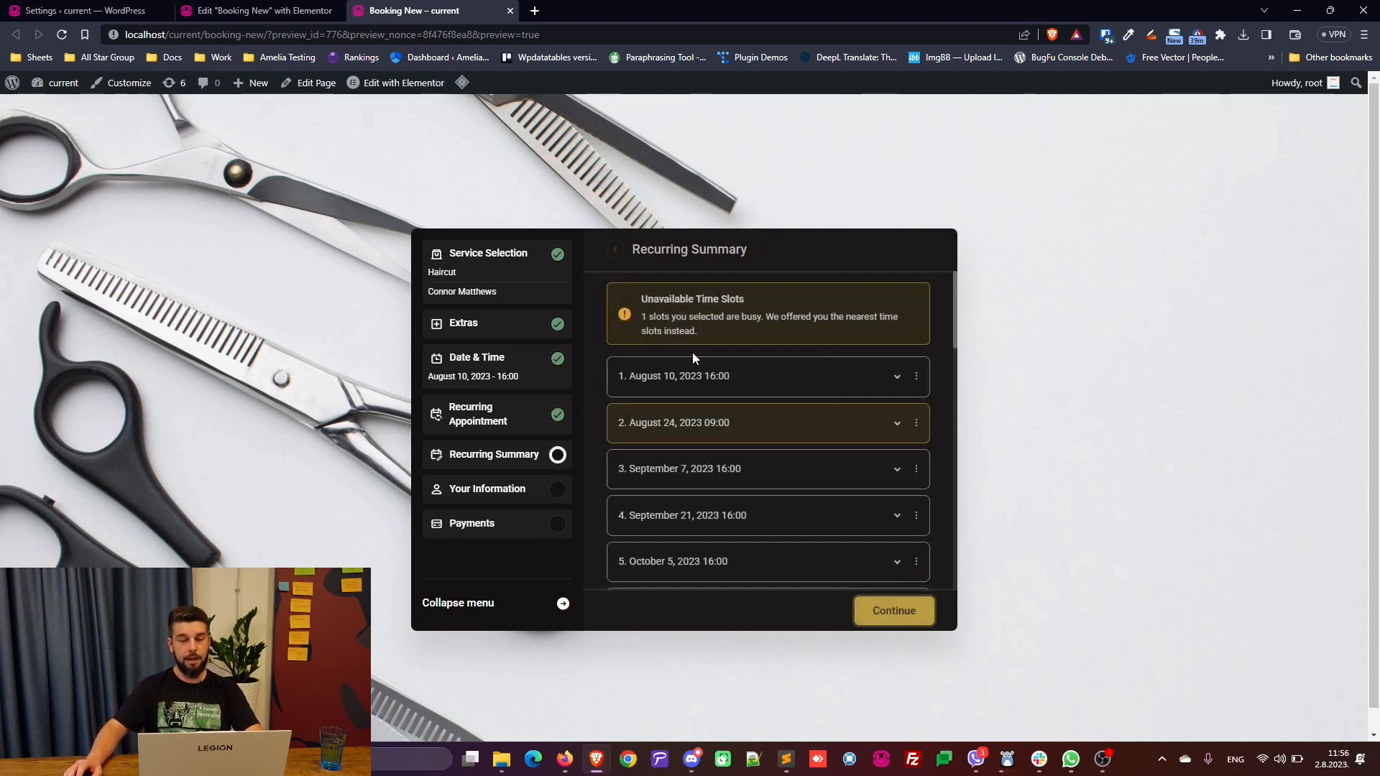
mouse_move(663, 297)
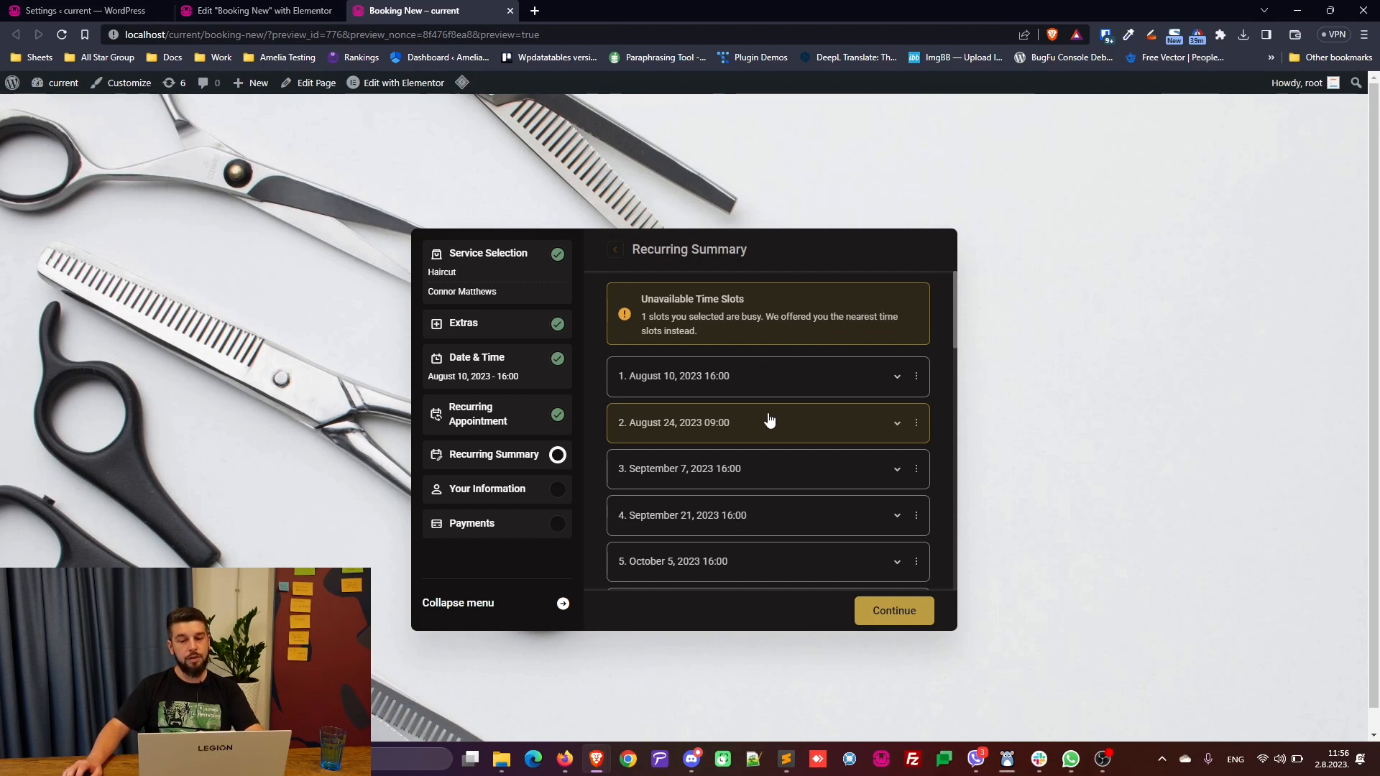
mouse_move(894, 428)
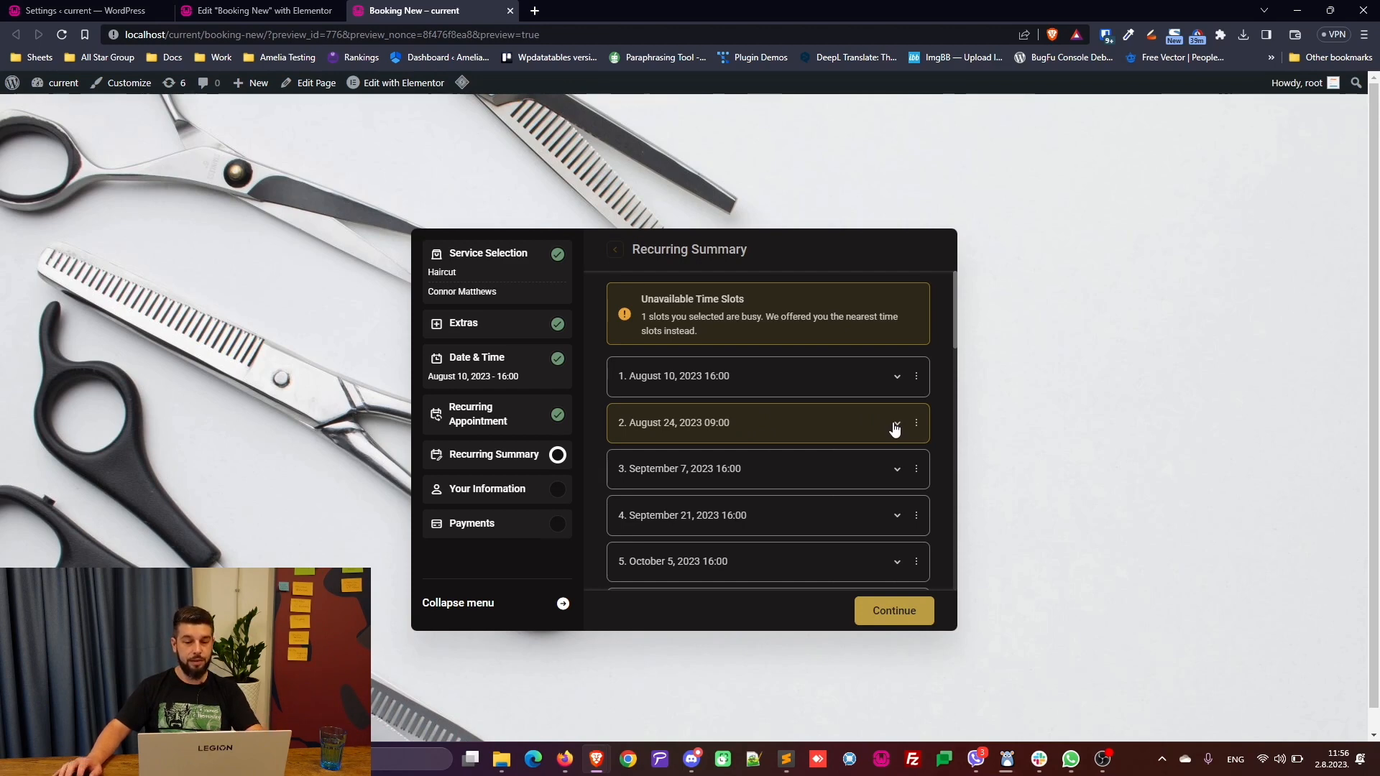
left_click(895, 422)
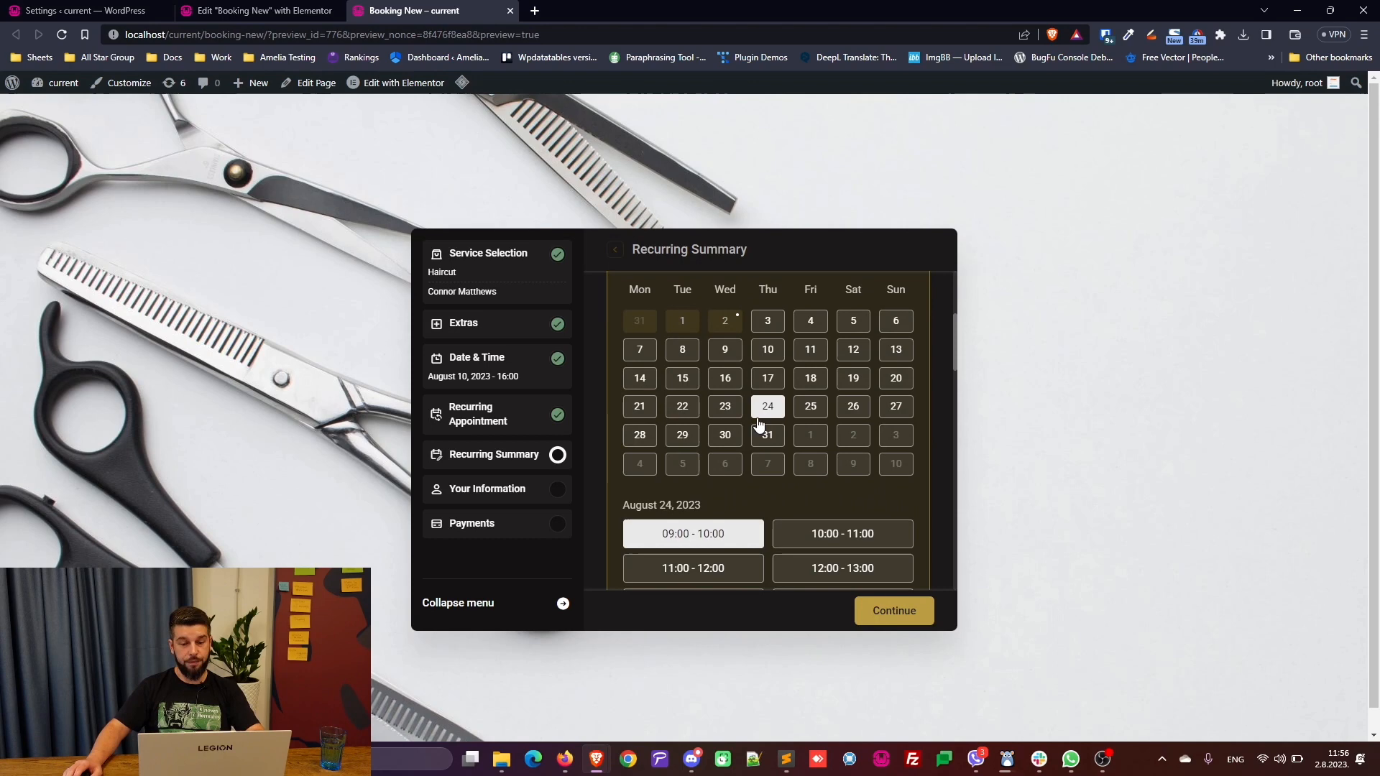
scroll("down", 3)
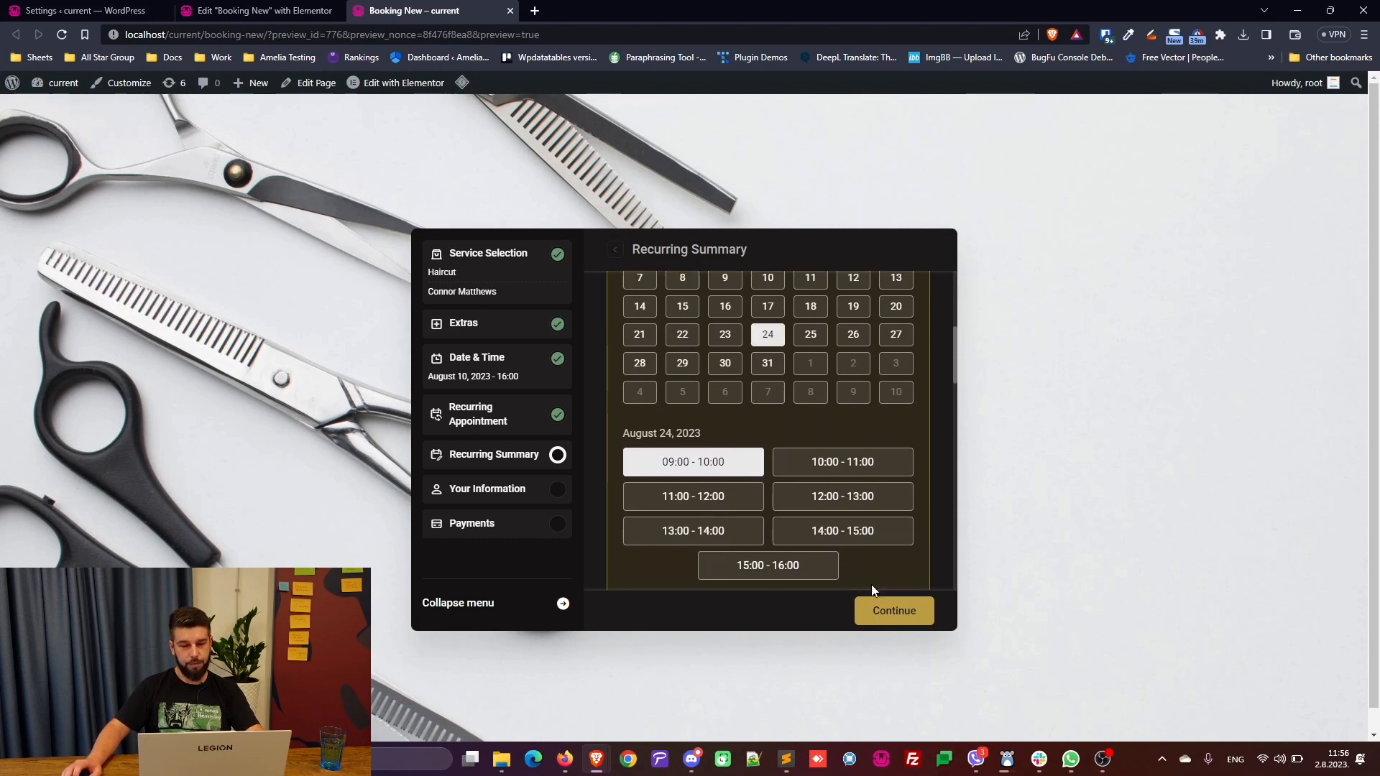
mouse_move(841, 504)
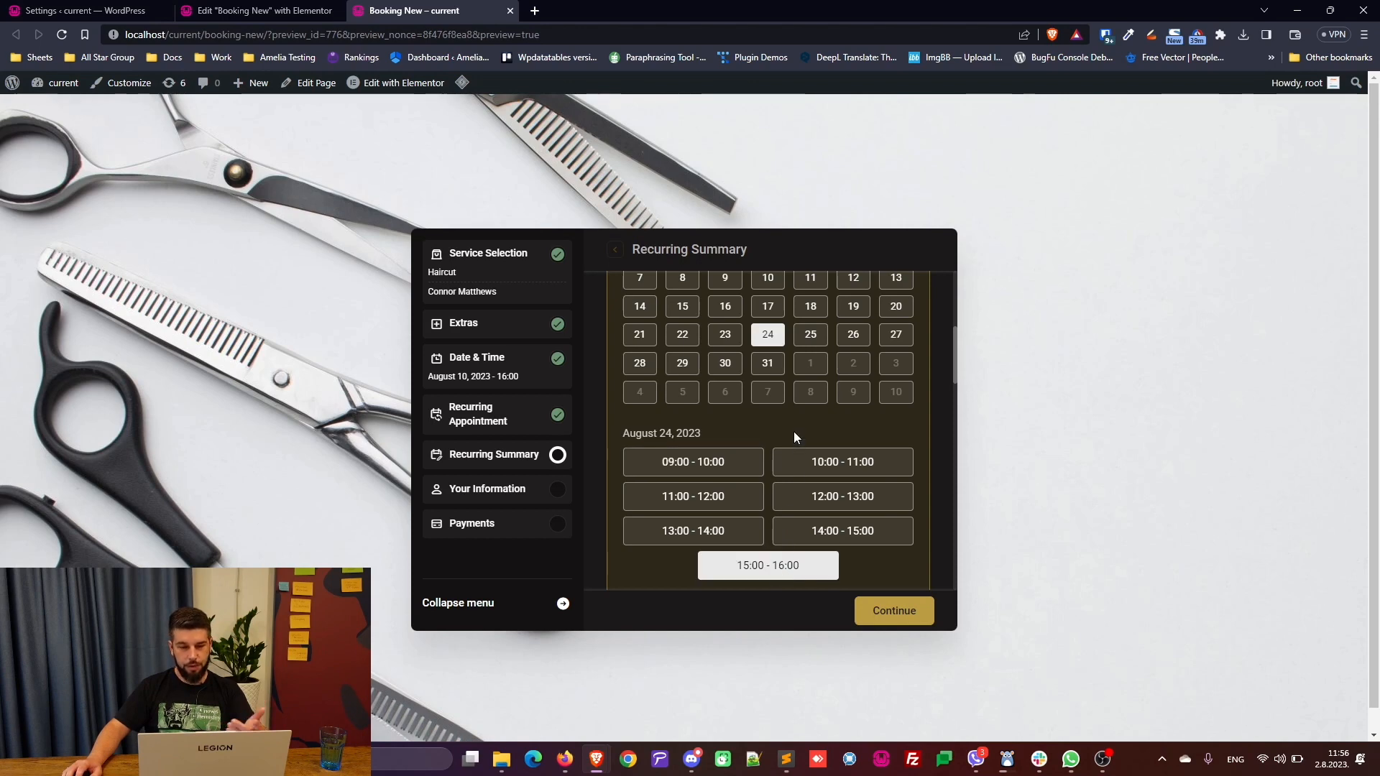
scroll("up", 3)
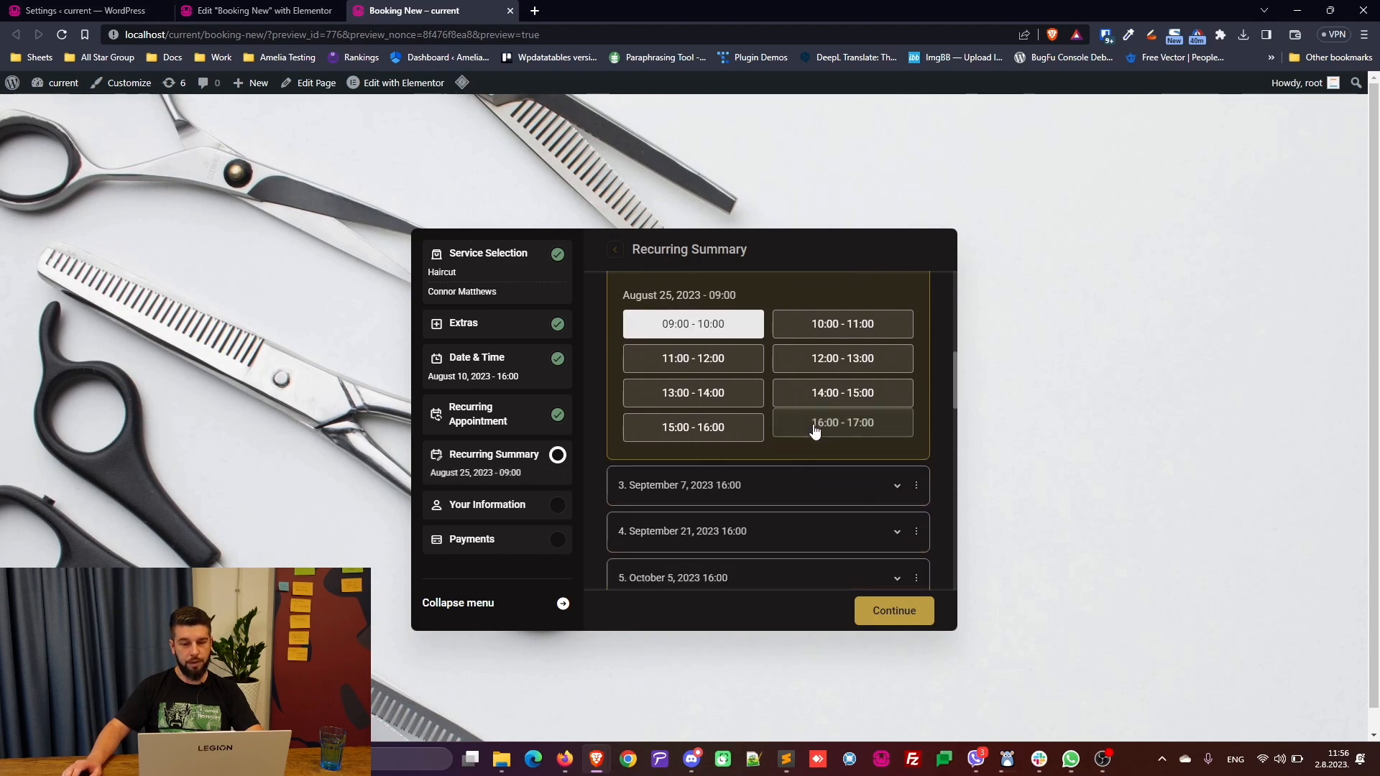
scroll("down", 3)
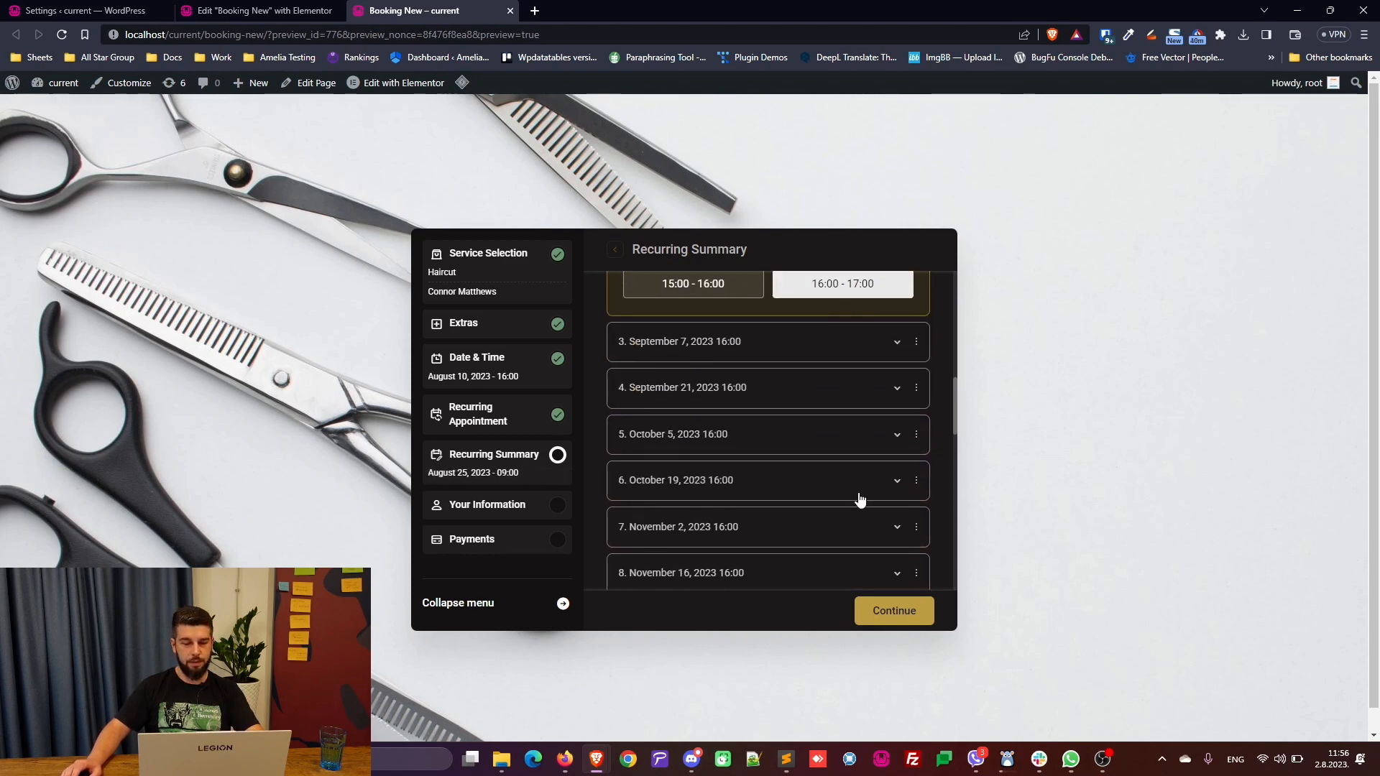
scroll("down", 3)
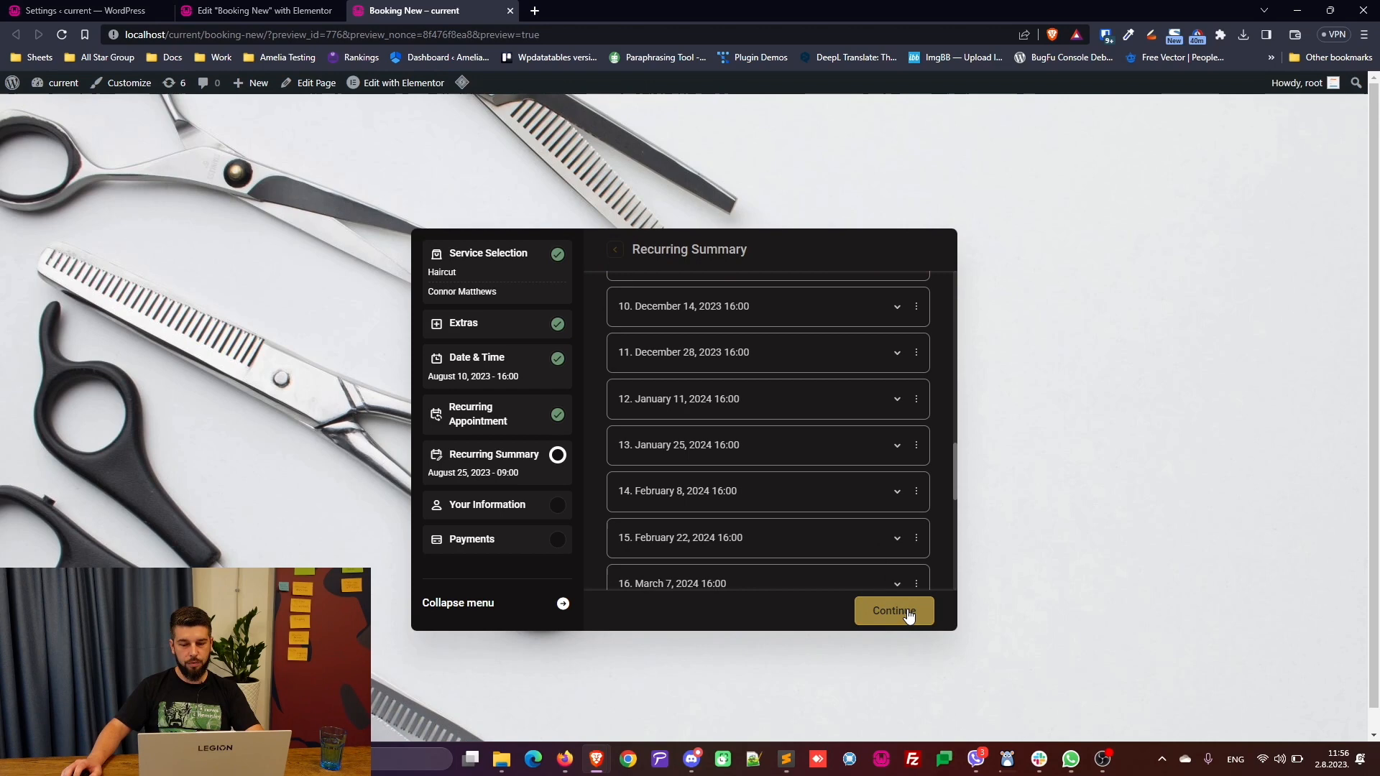
left_click(894, 611)
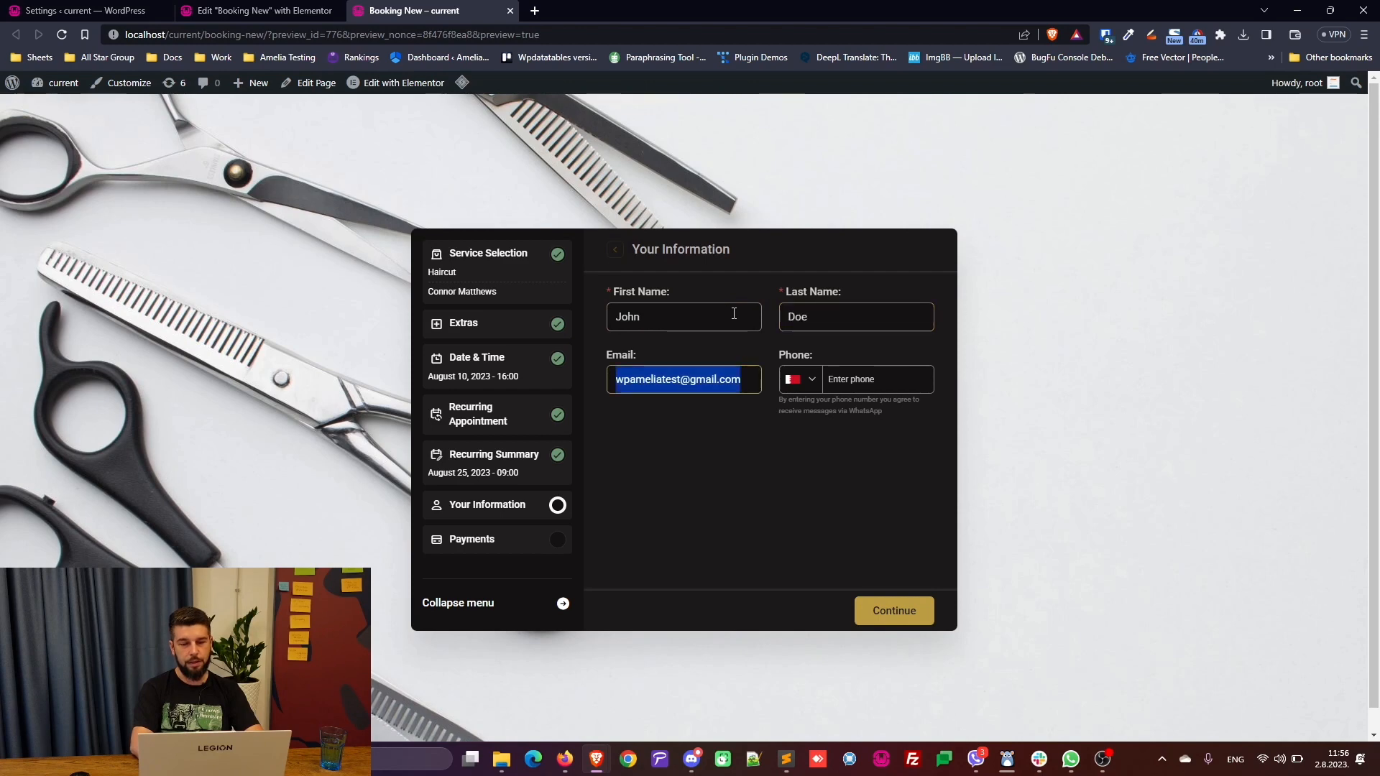
type("johny@te")
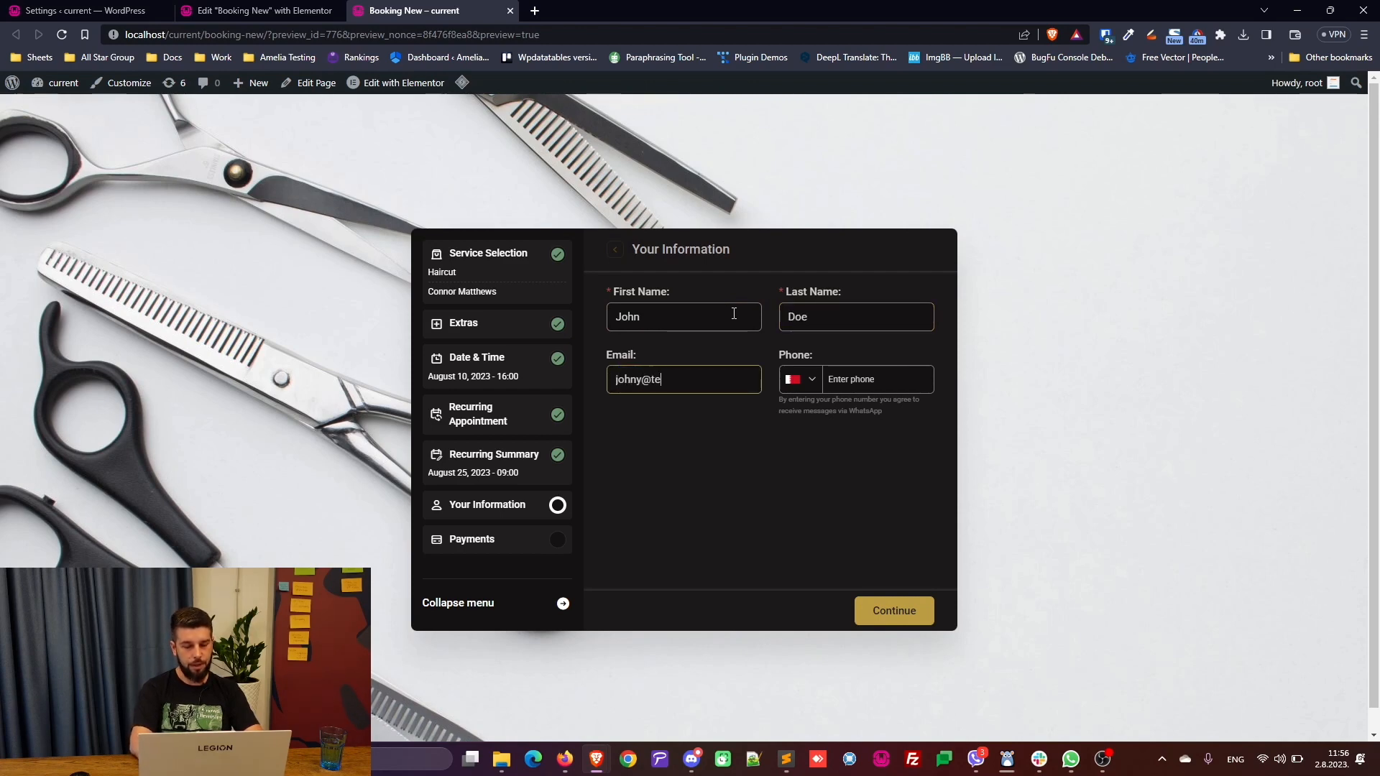
type("st.email")
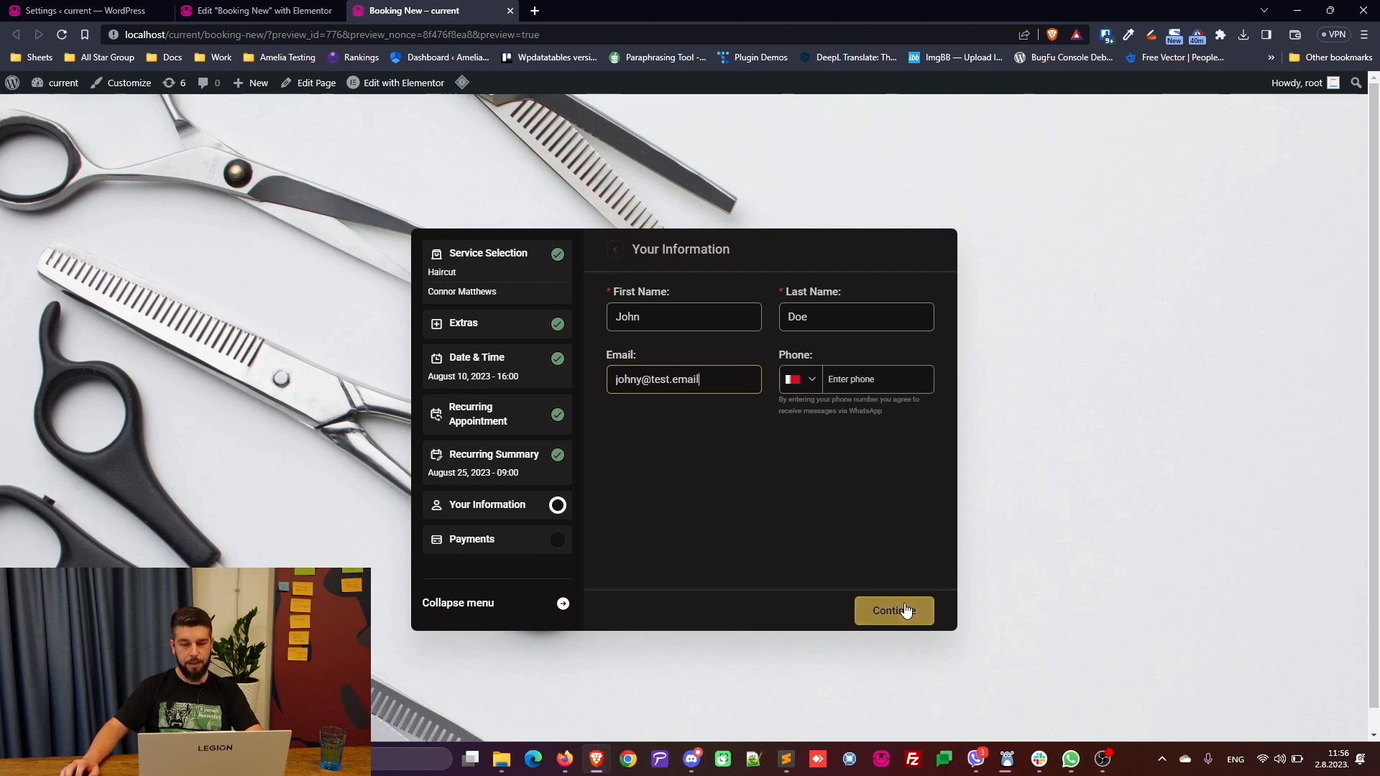
left_click(894, 611)
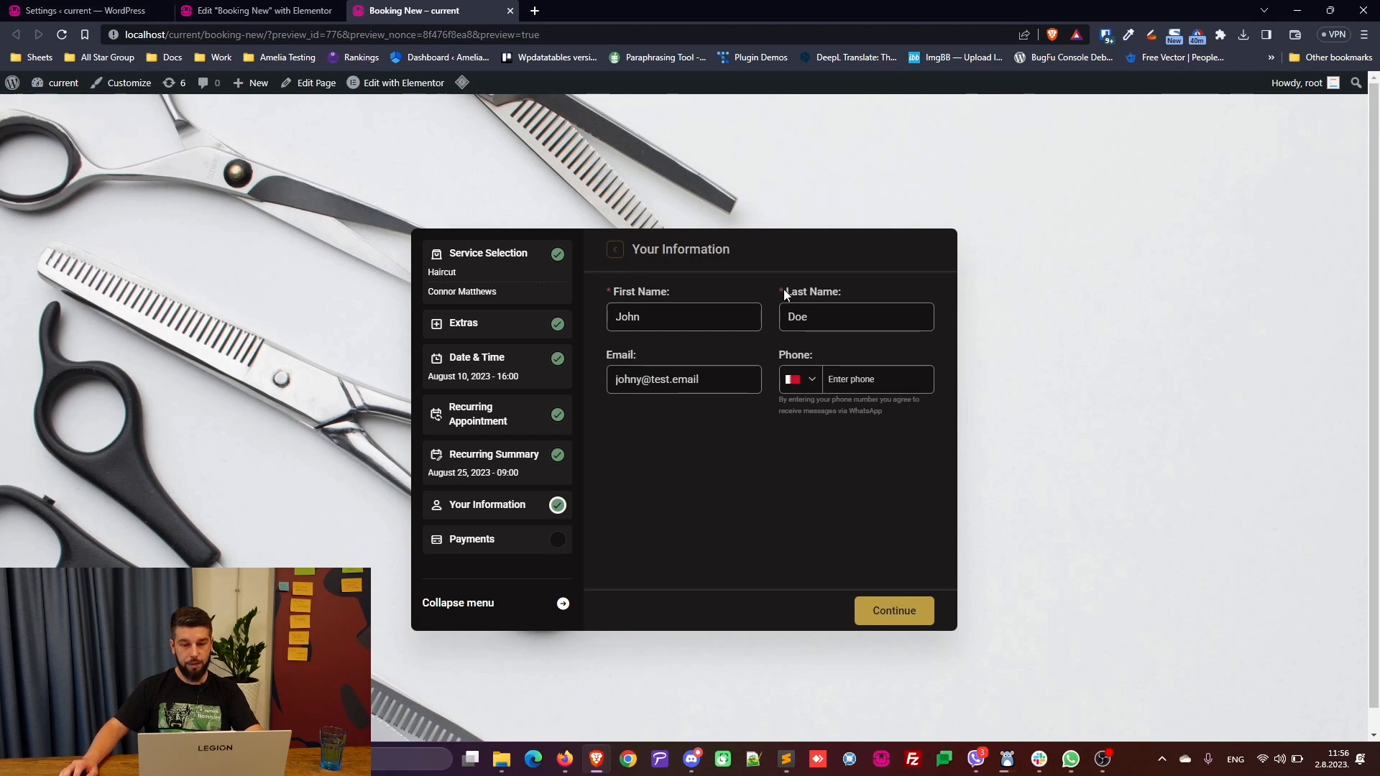
left_click(683, 380)
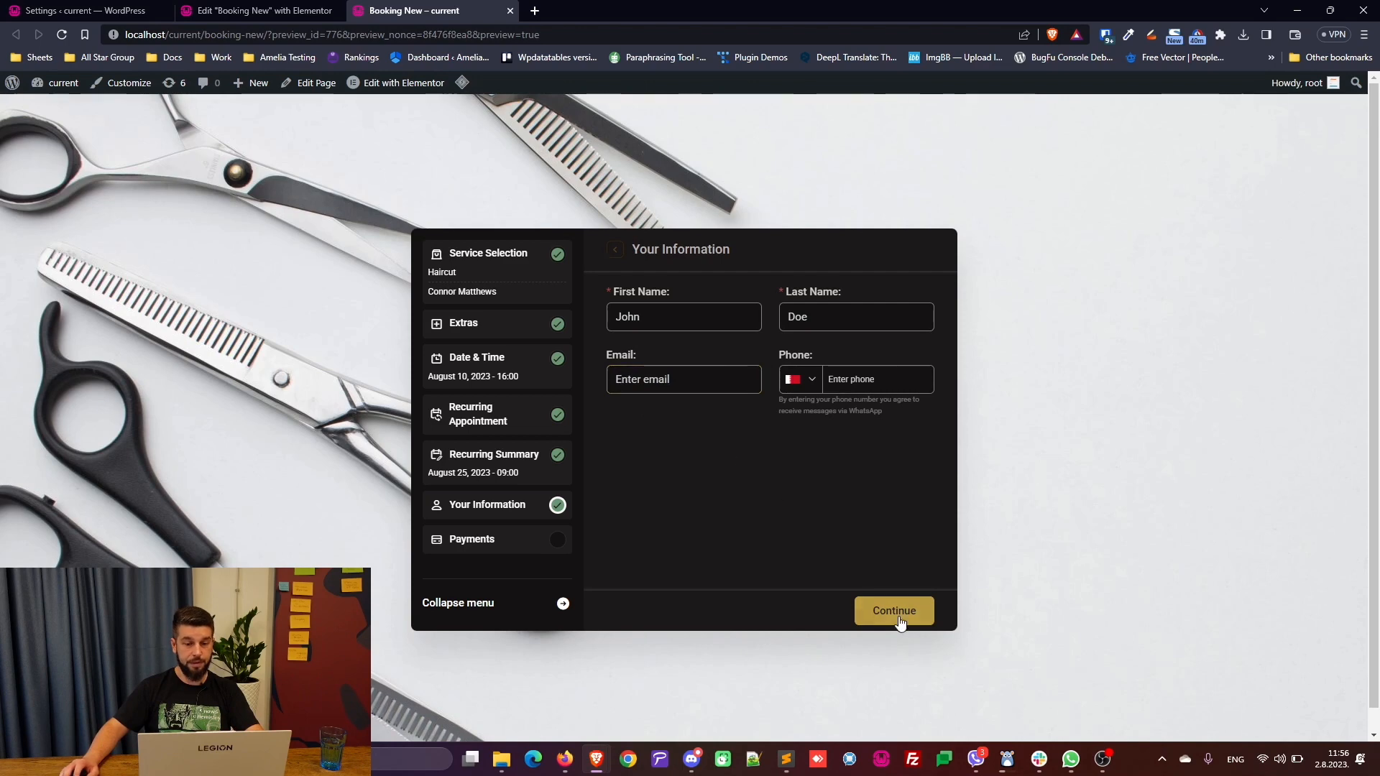
left_click(892, 611)
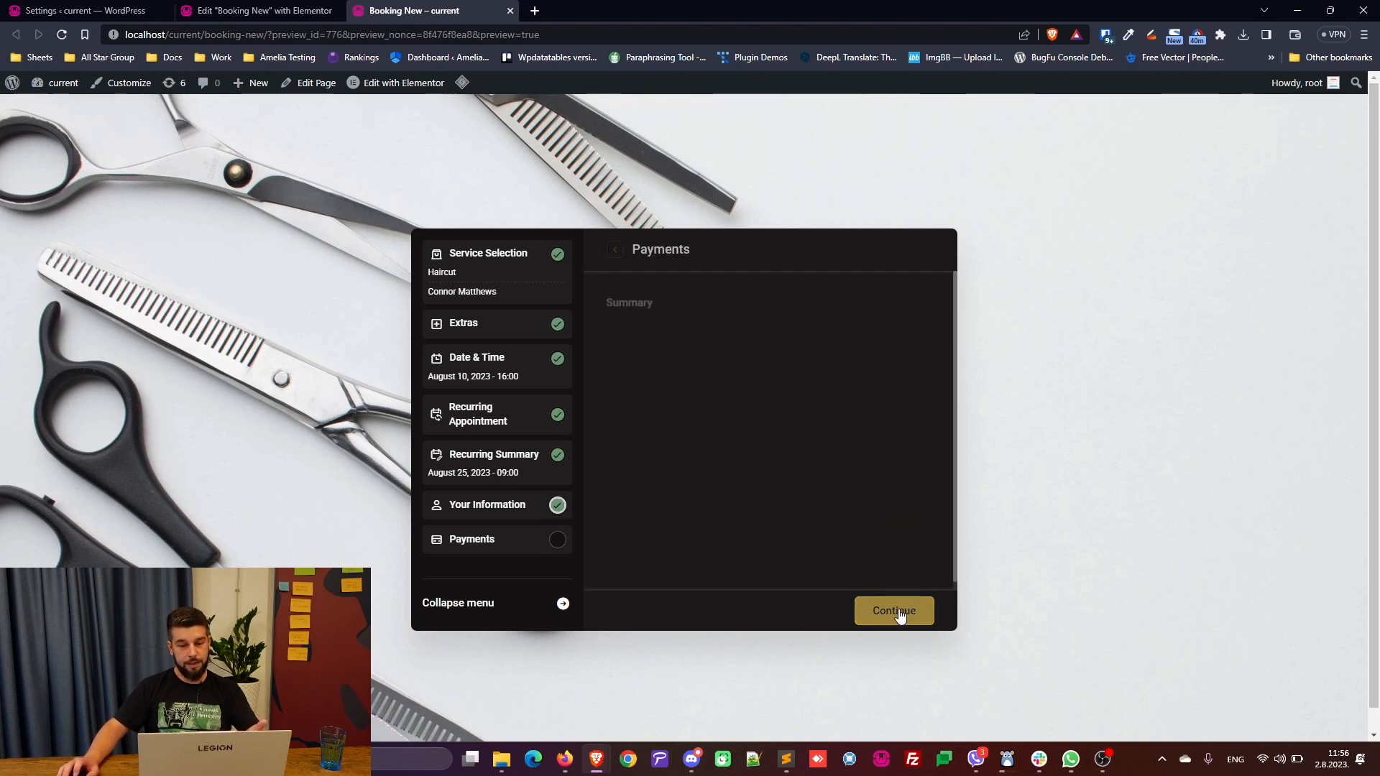
Review the $988.00 total for 26 Haircut and Beard Trim recurrences, then submit
left_click(893, 611)
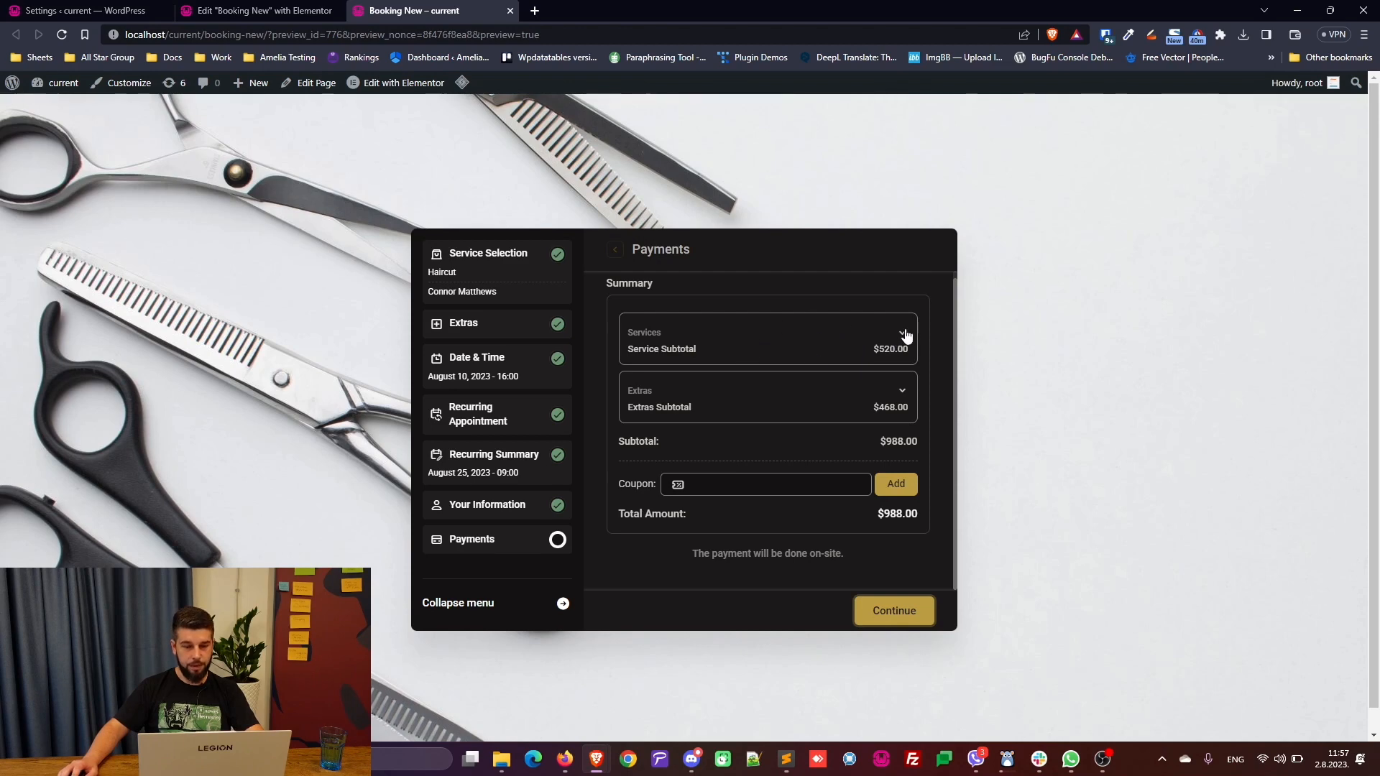
left_click(901, 333)
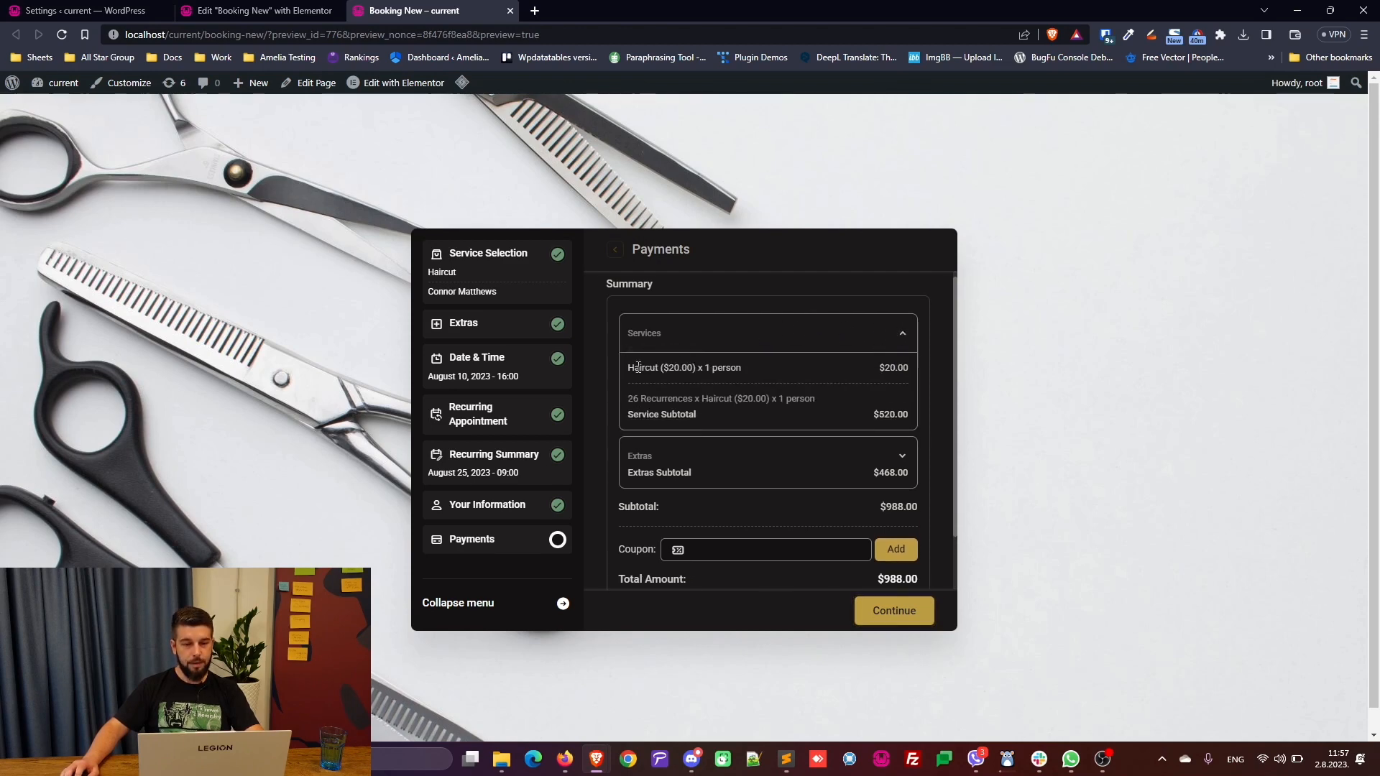
mouse_move(803, 374)
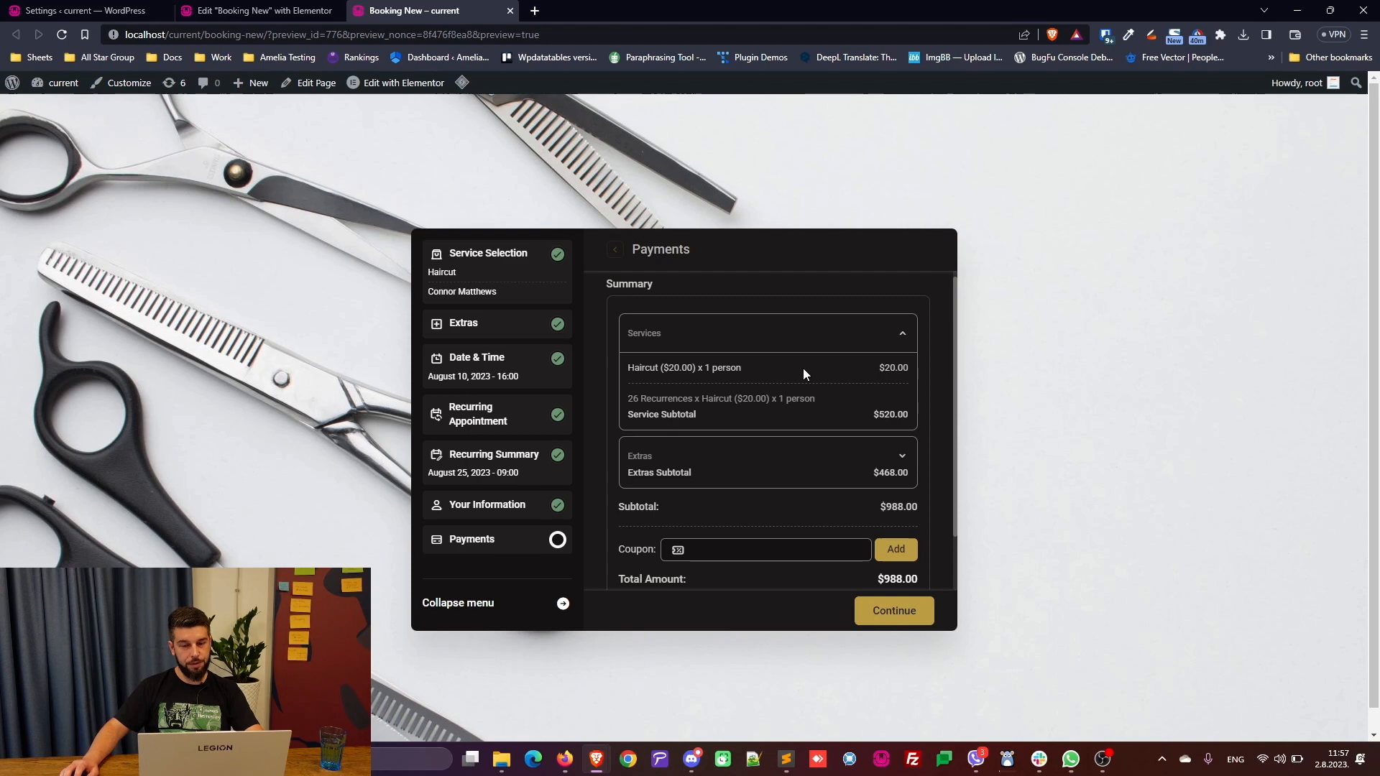
mouse_move(632, 398)
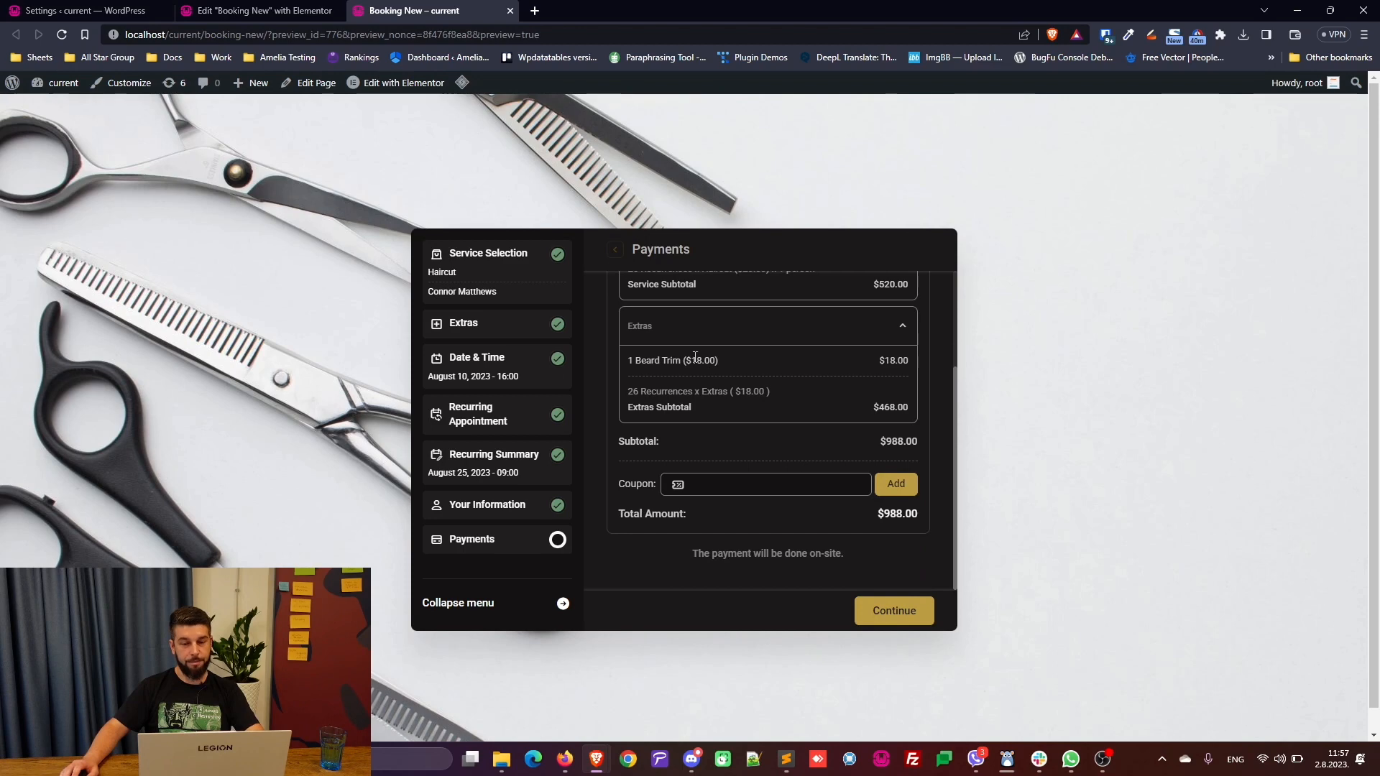
mouse_move(734, 396)
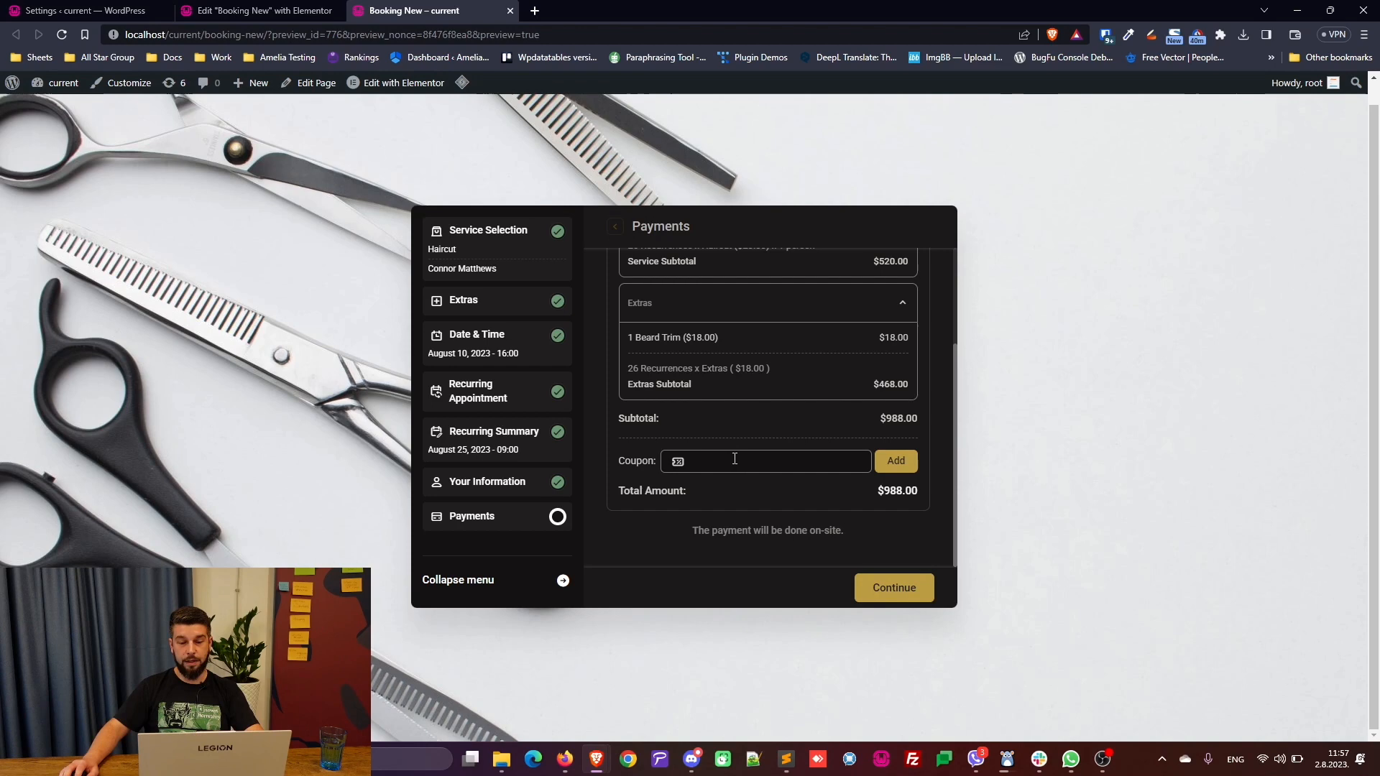
mouse_move(700, 529)
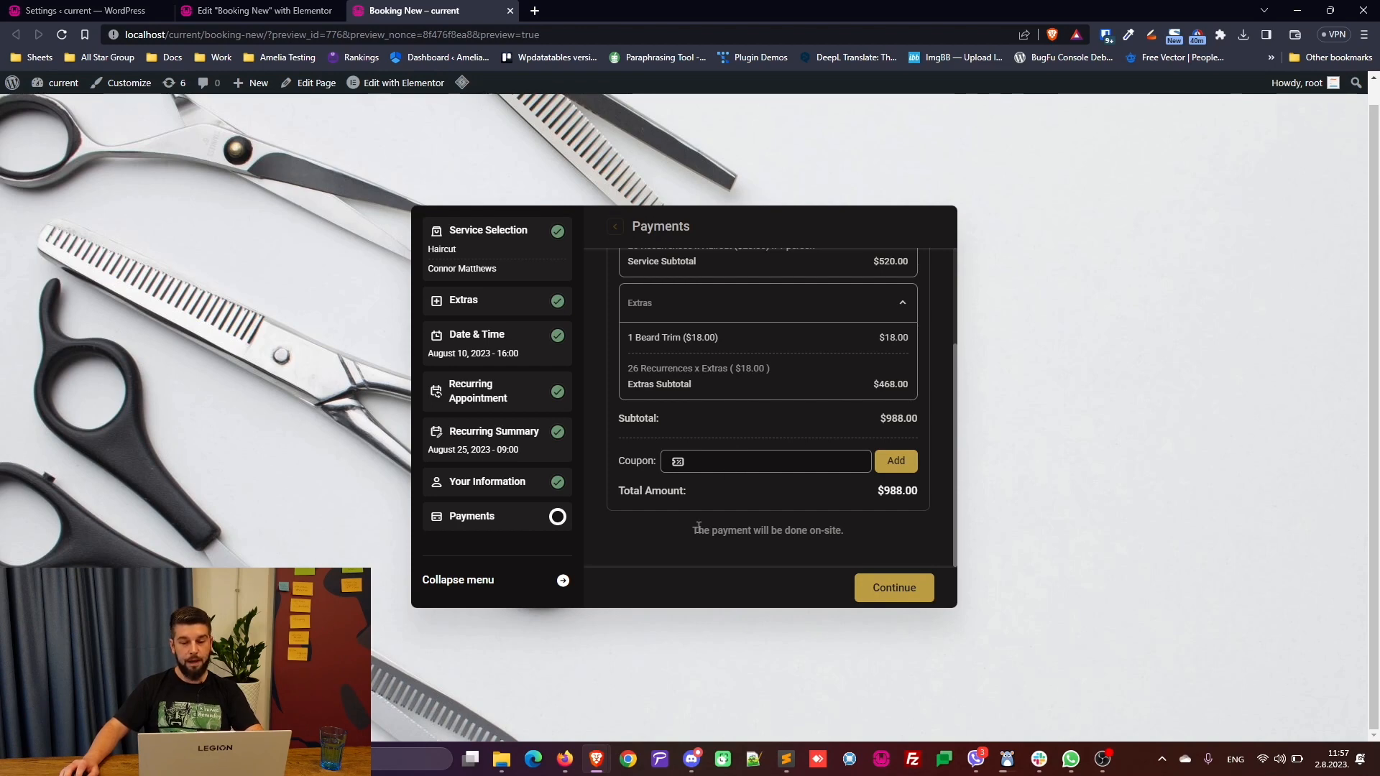
double_click(824, 530)
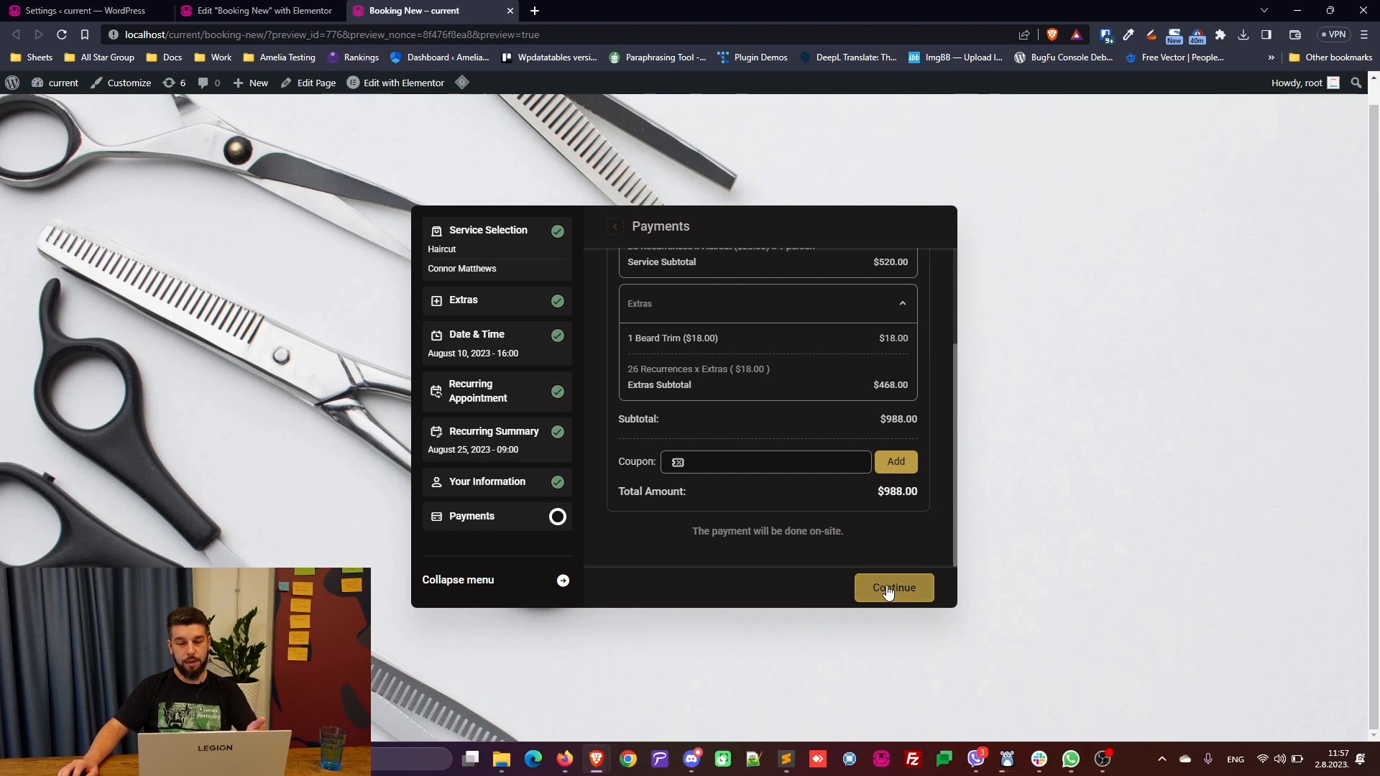
left_click(893, 588)
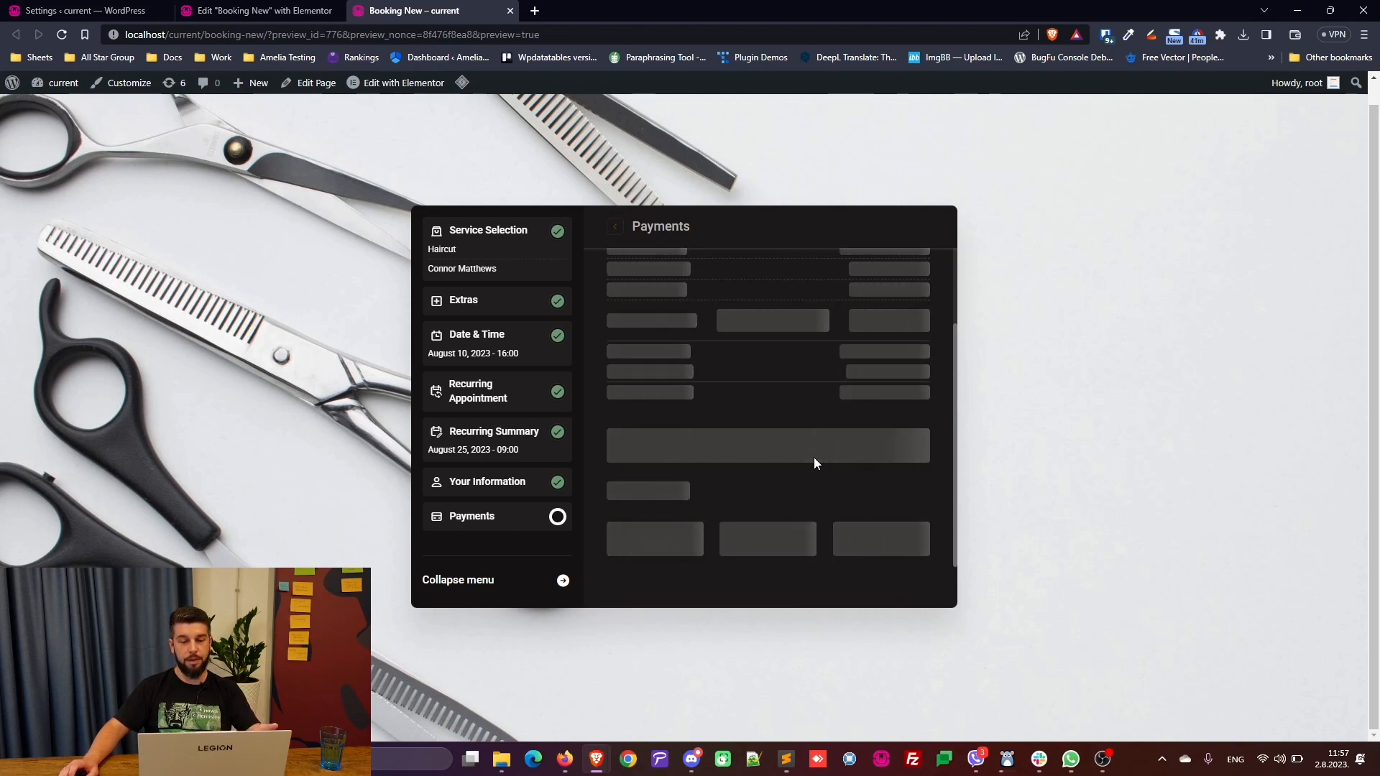
Review the Haircut booking confirmation and highlight the $988.00 on-site payment total
scroll("up", 3)
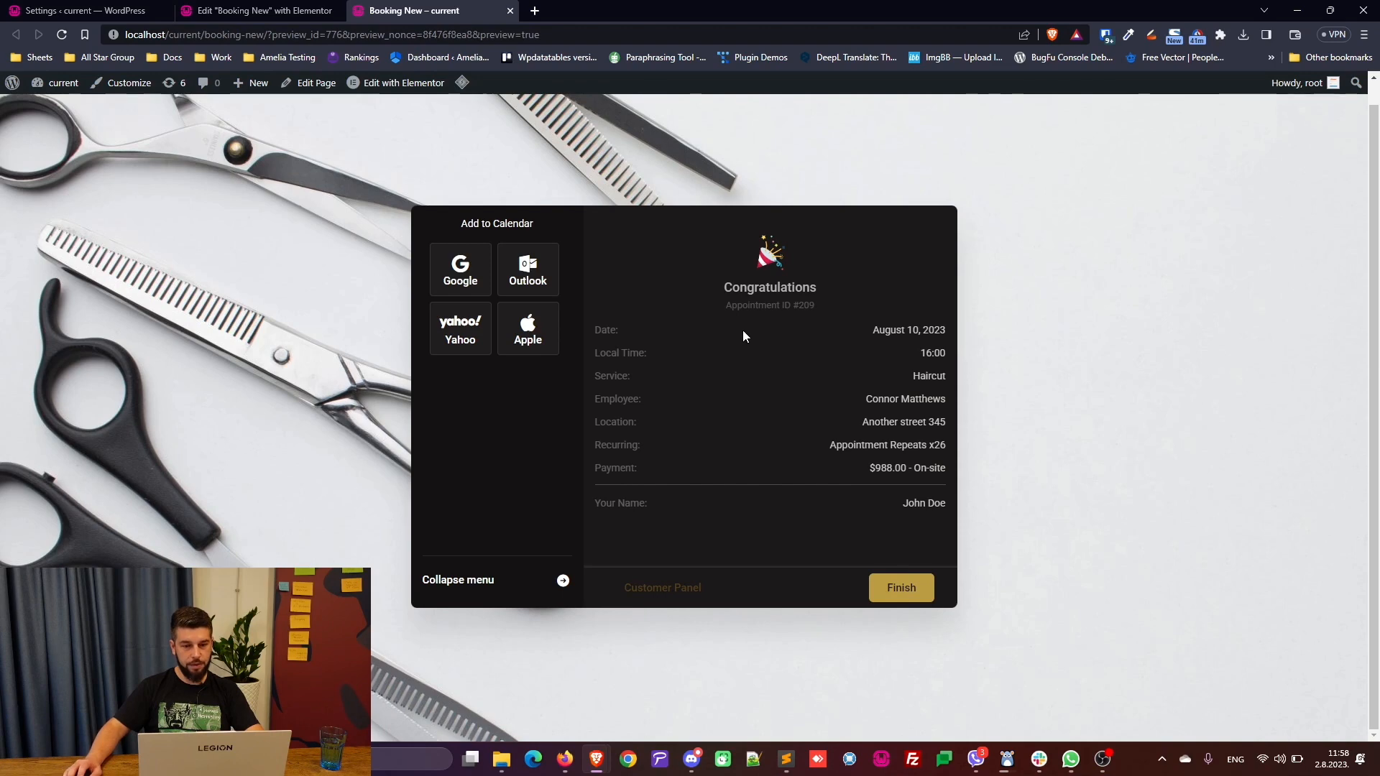
mouse_move(817, 312)
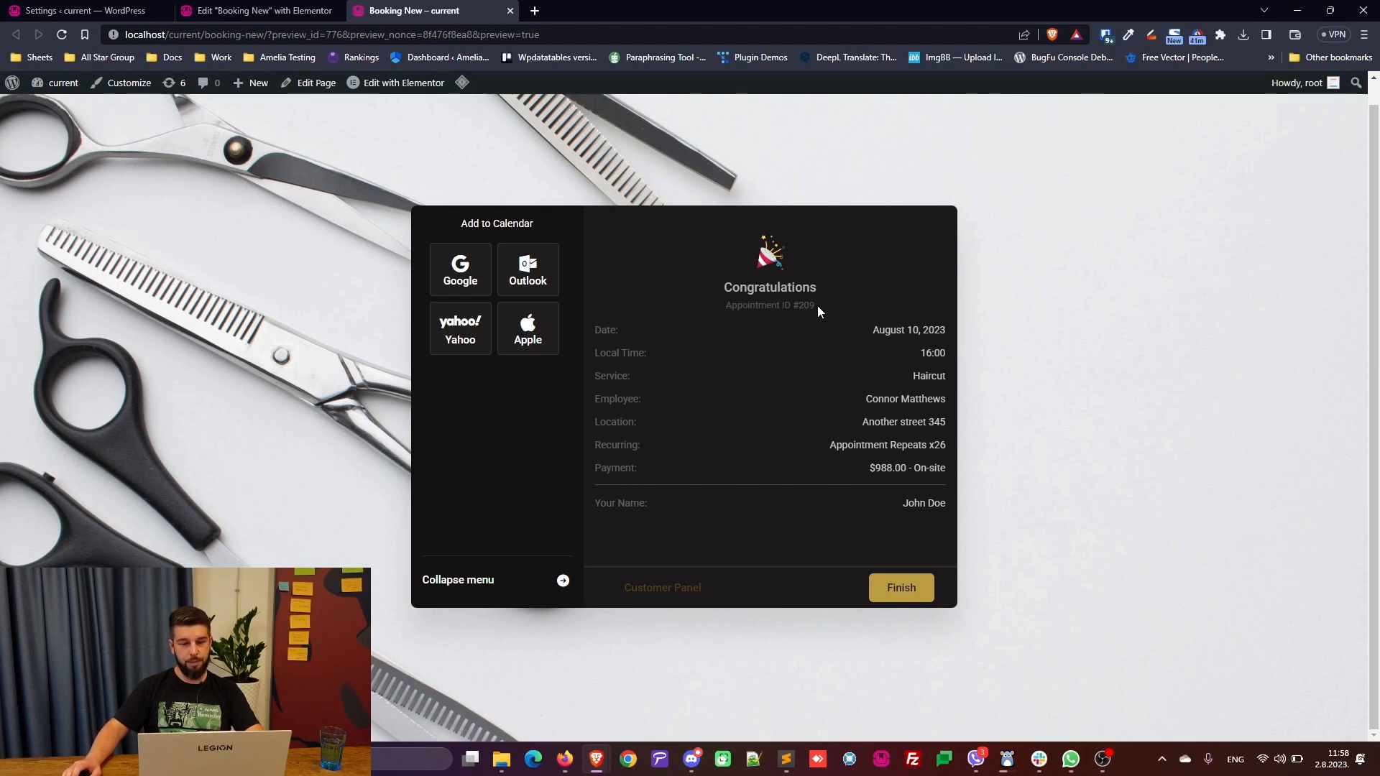
mouse_move(891, 328)
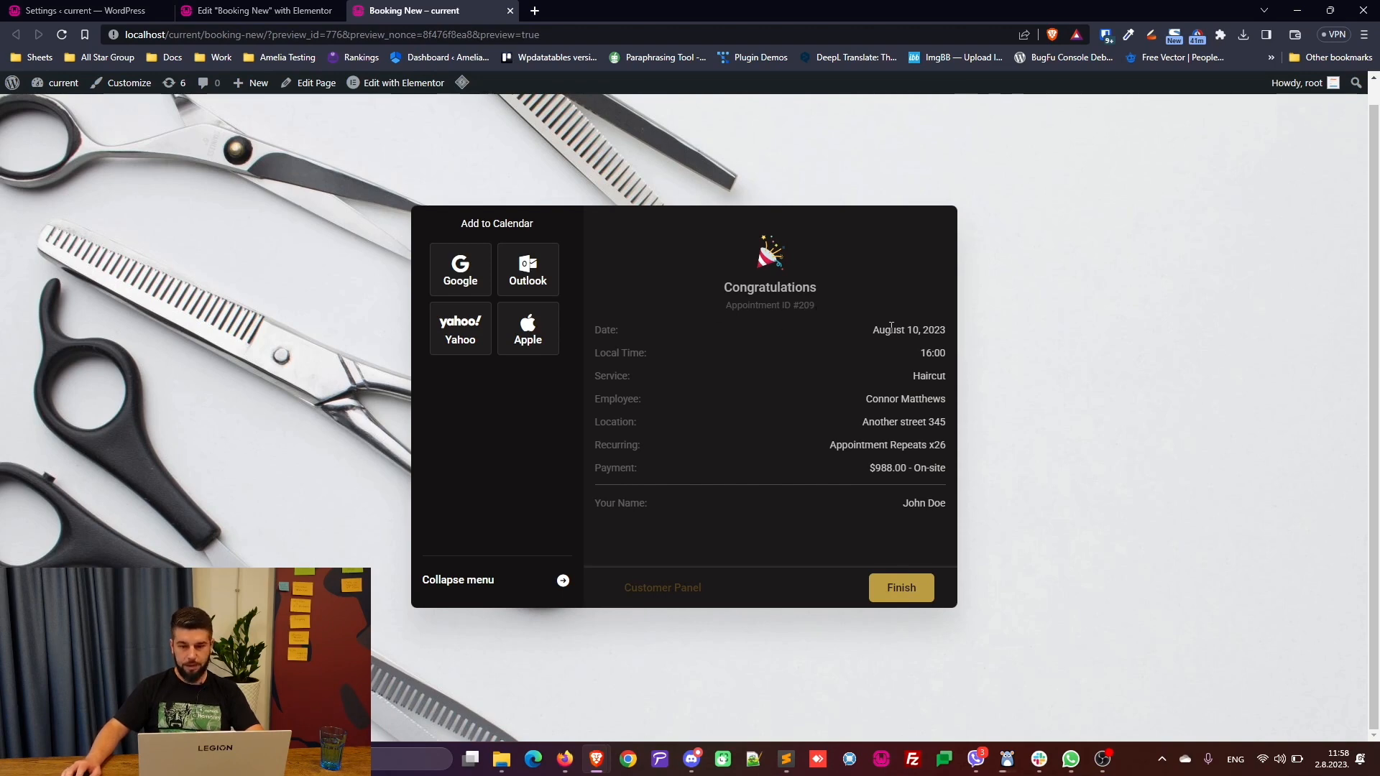
mouse_move(925, 373)
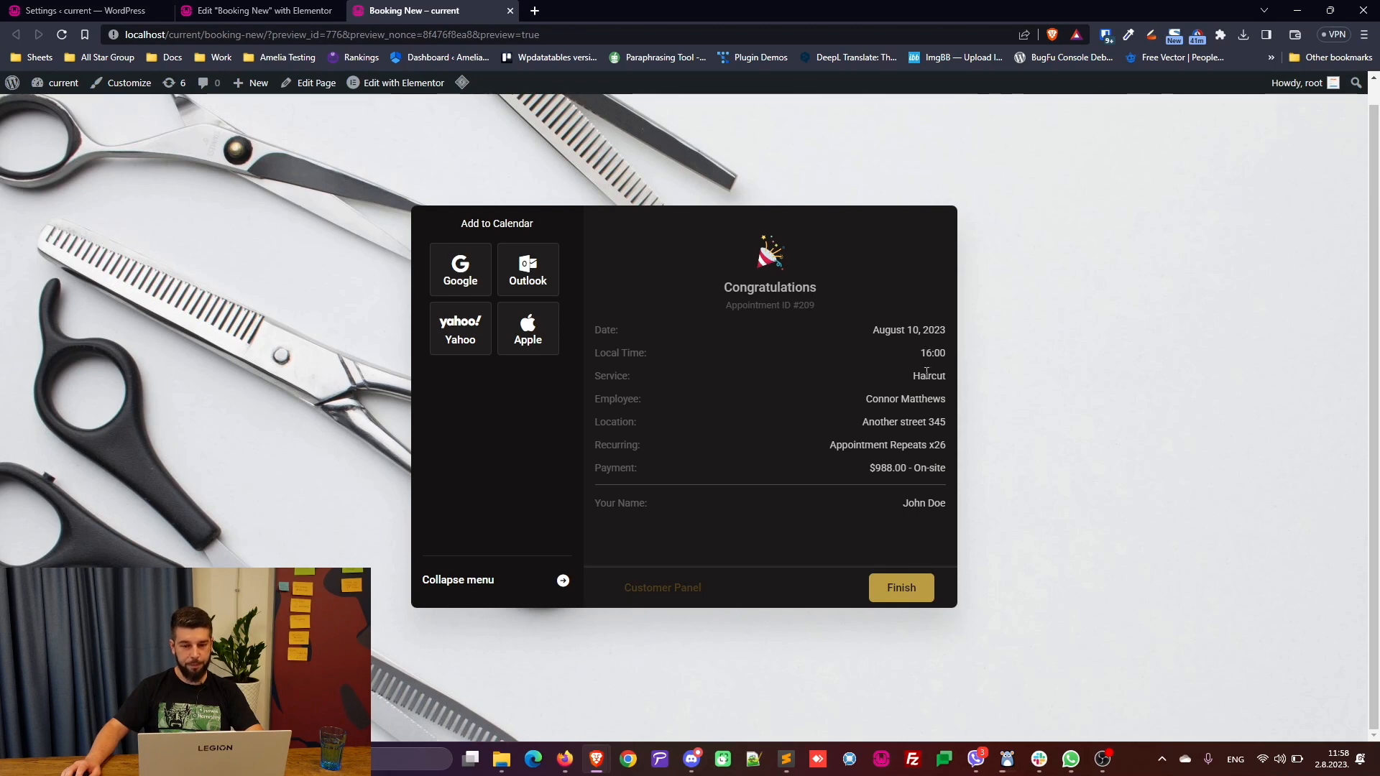
mouse_move(882, 398)
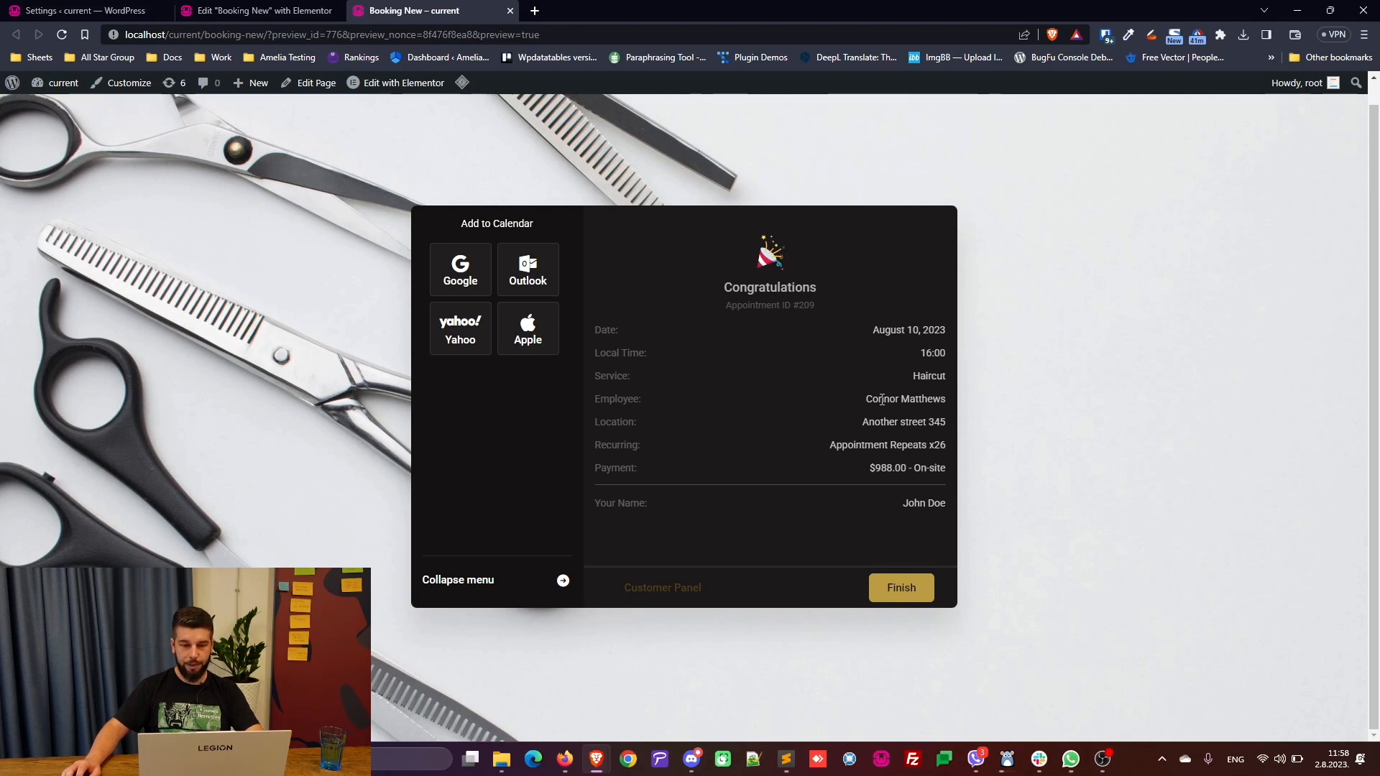
double_click(894, 422)
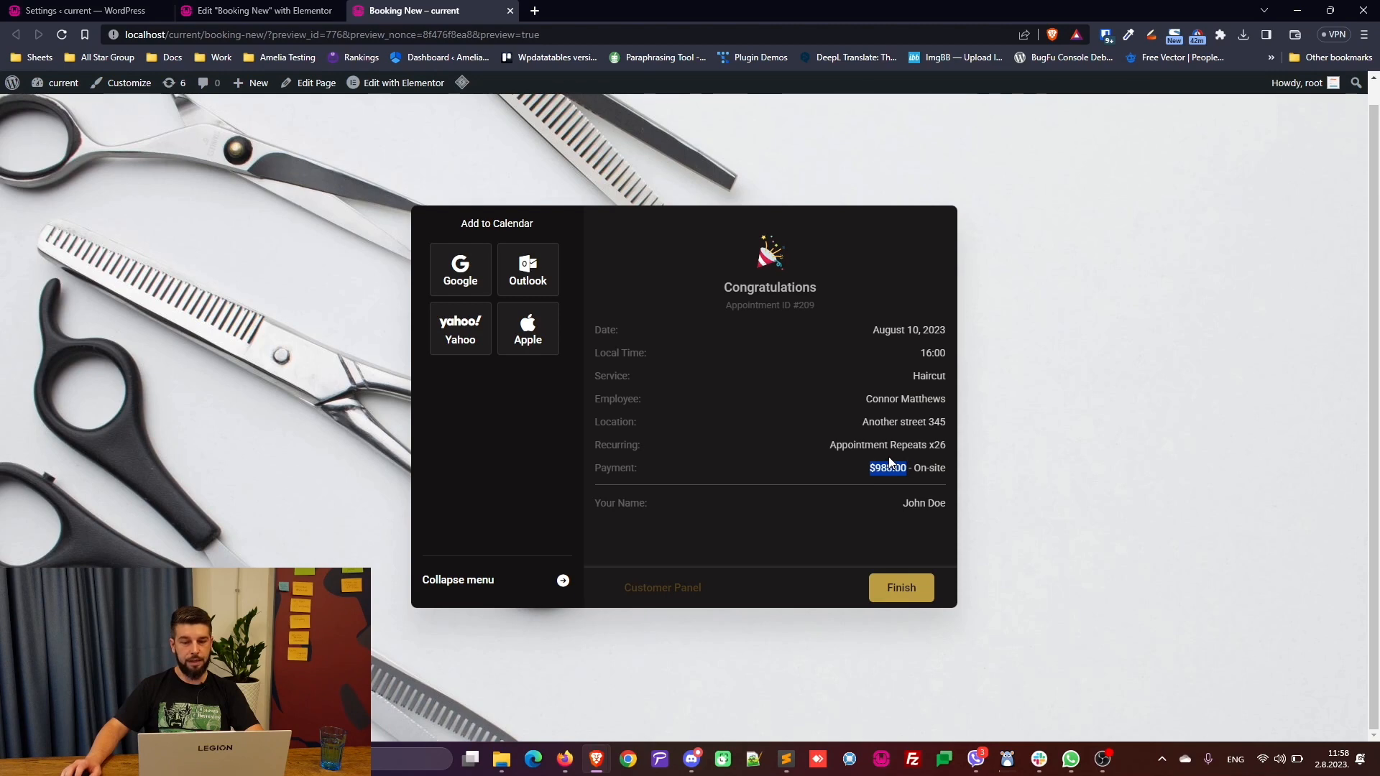
mouse_move(929, 463)
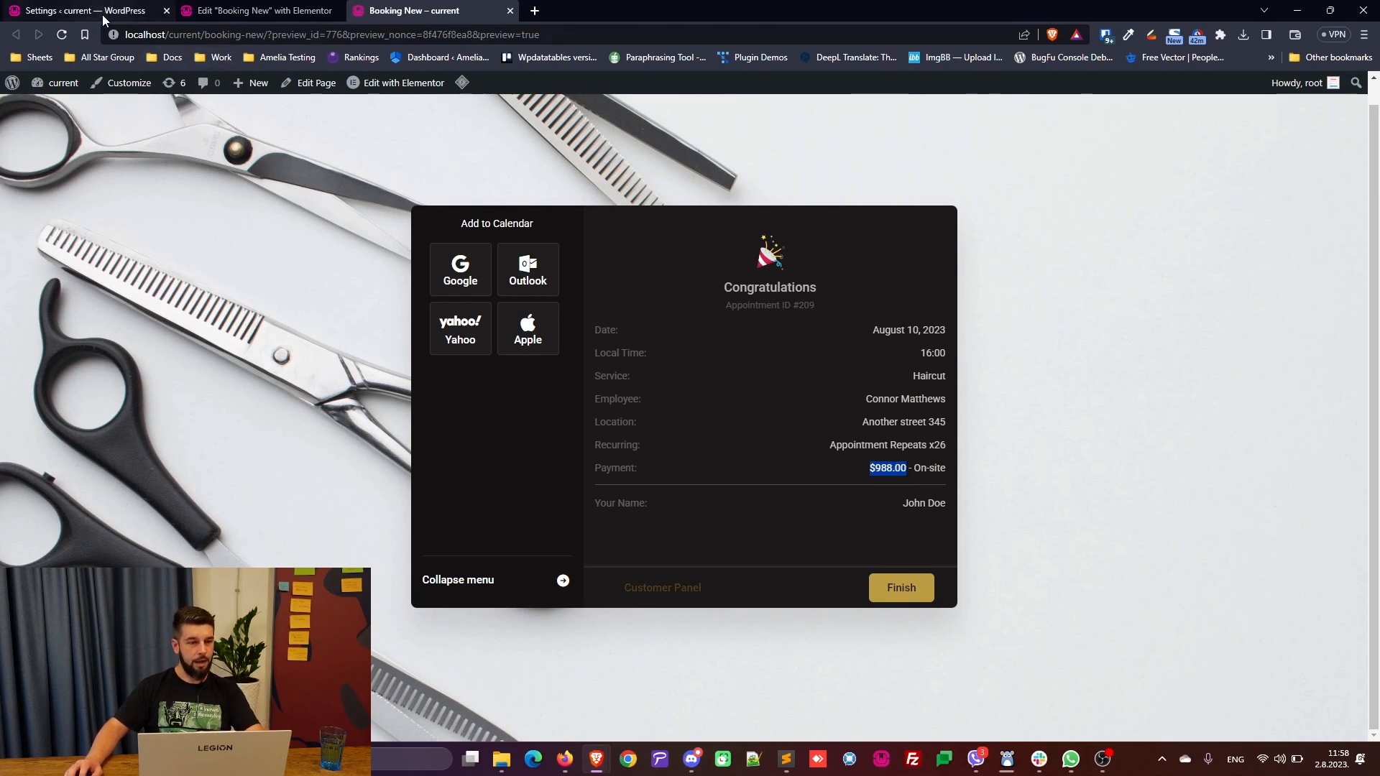
left_click(83, 11)
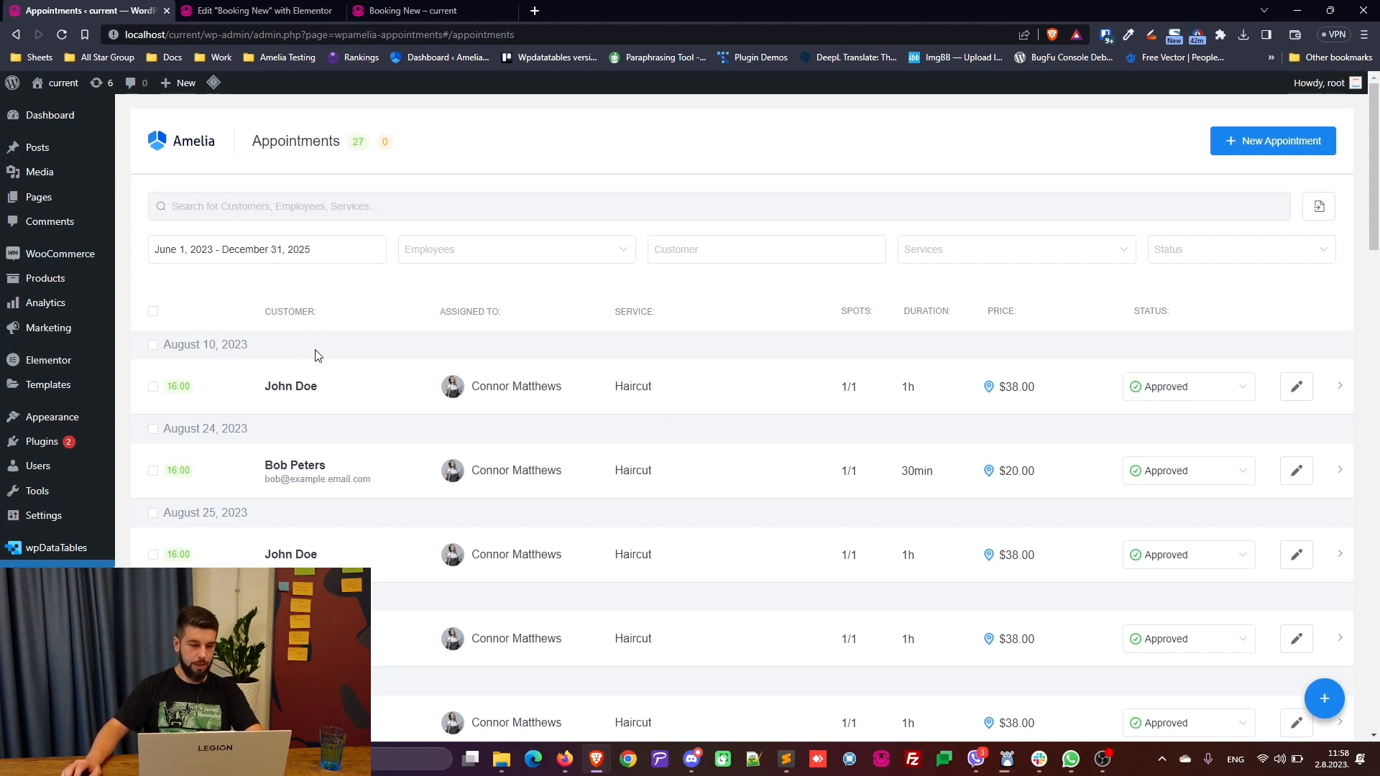
mouse_move(326, 473)
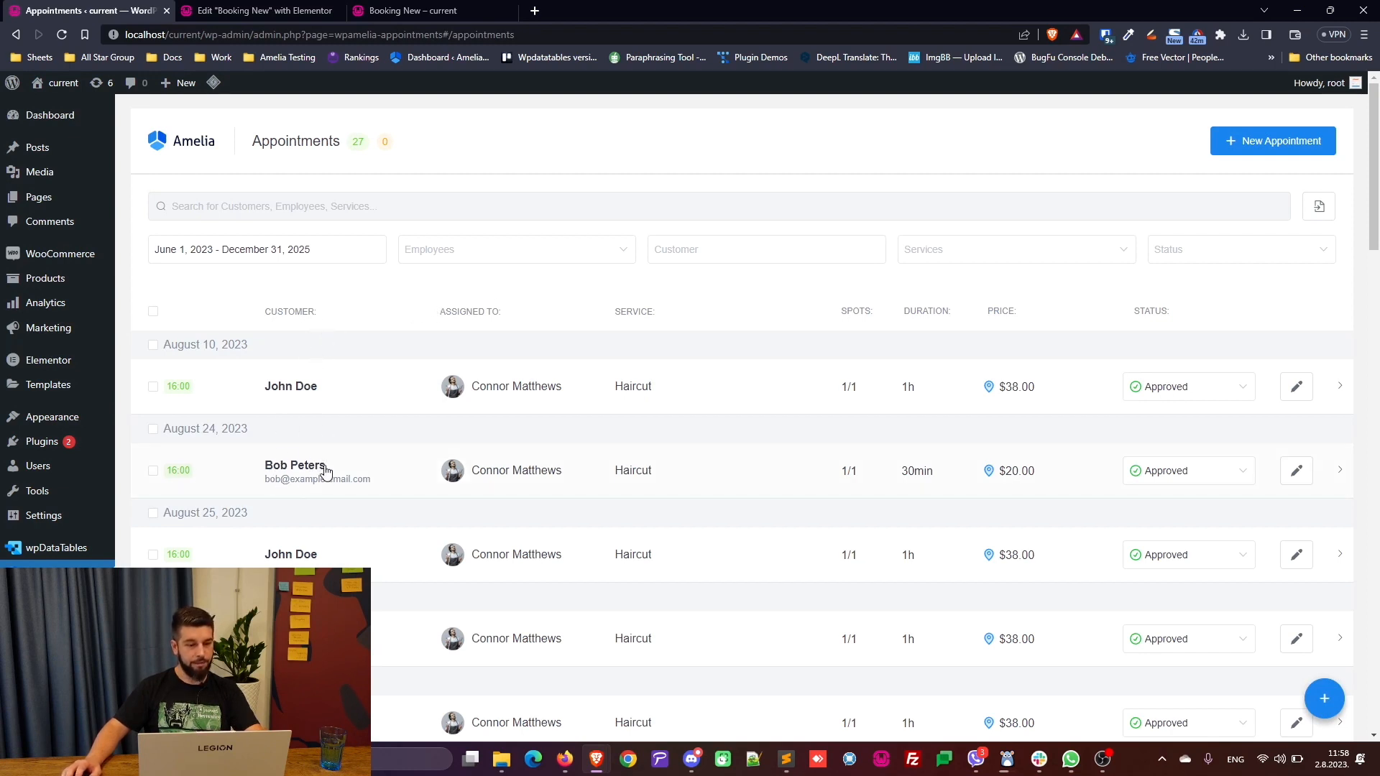
mouse_move(318, 427)
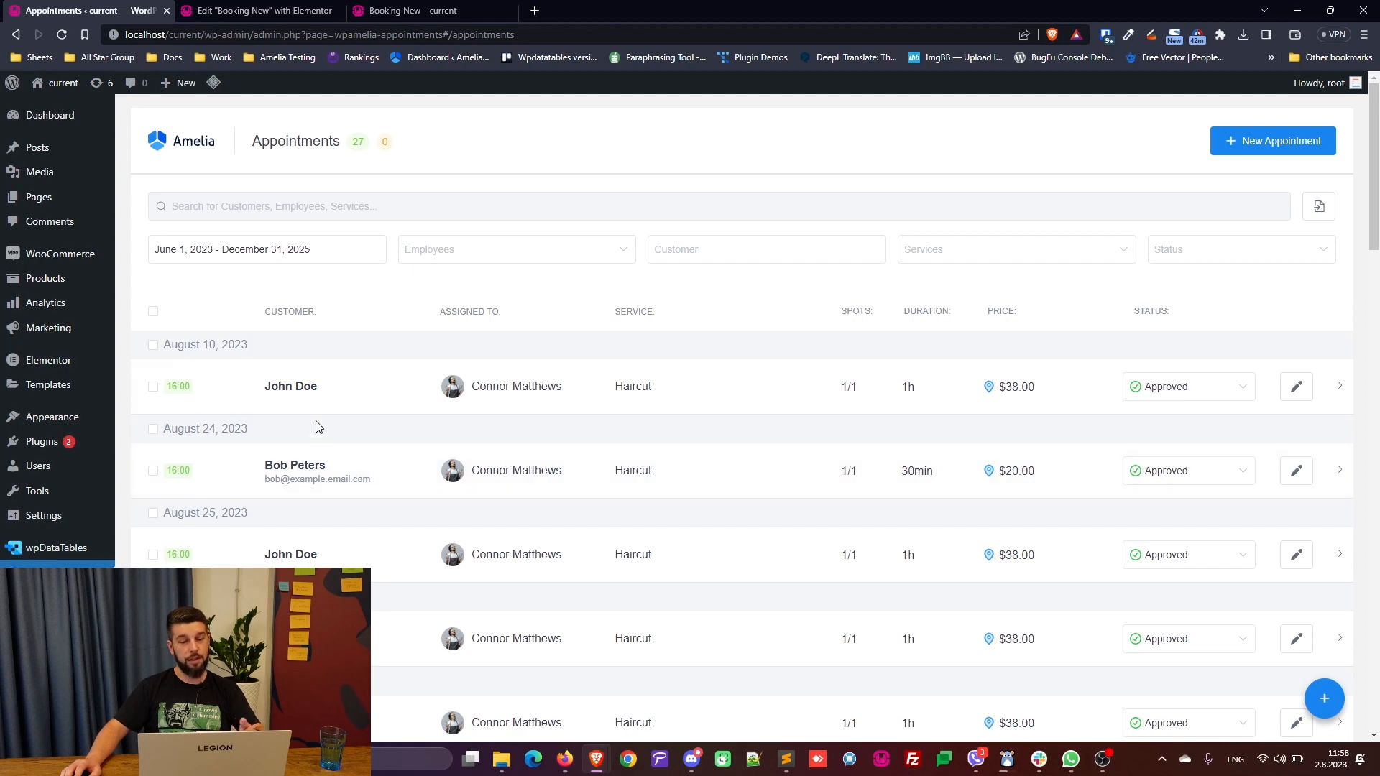
mouse_move(255, 443)
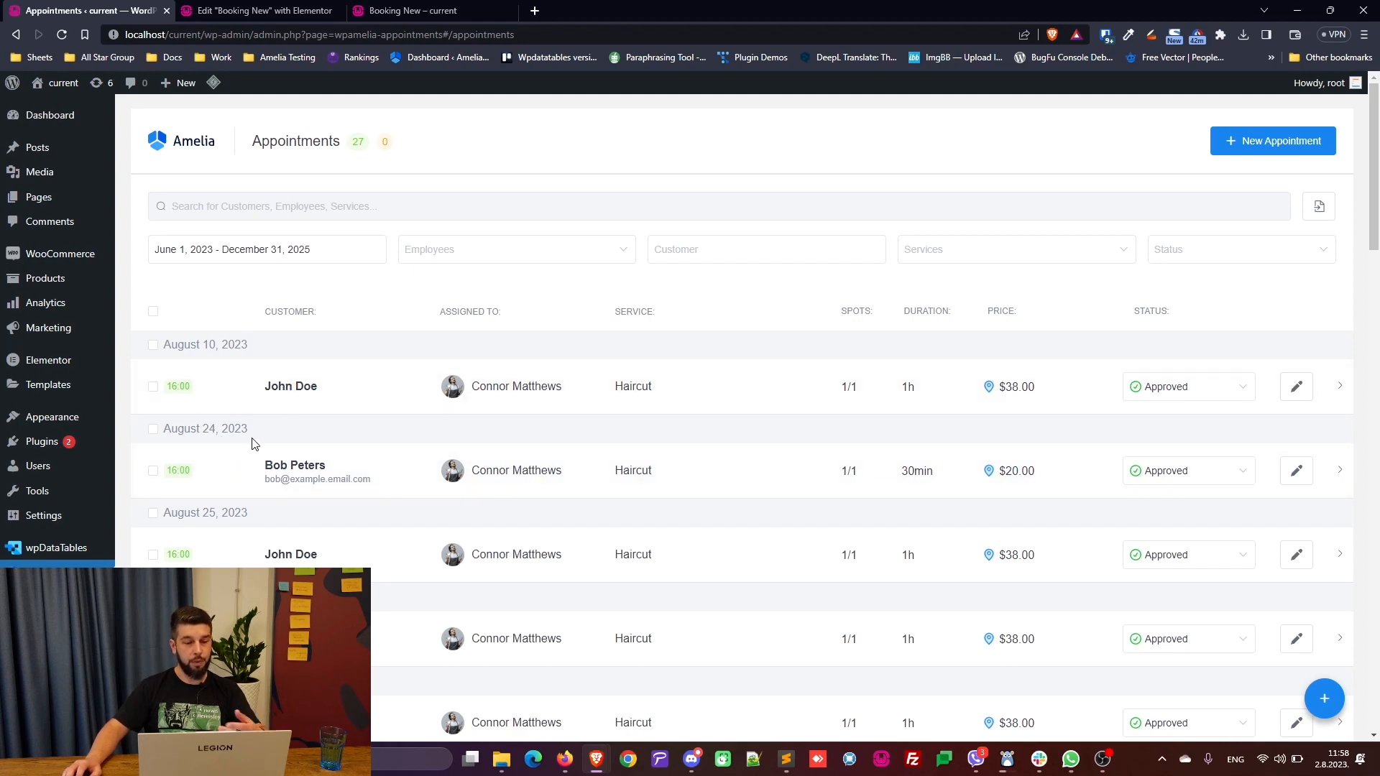
mouse_move(348, 443)
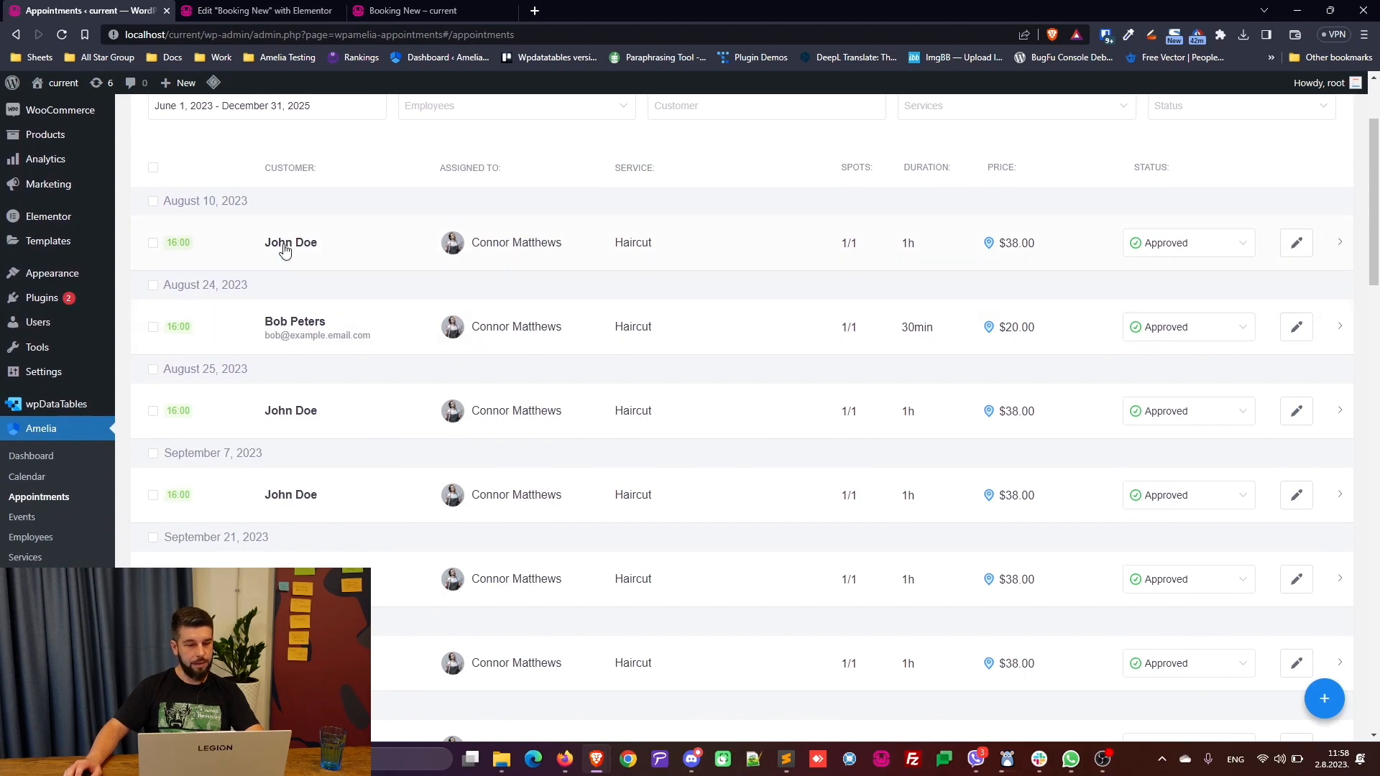
scroll("down", 3)
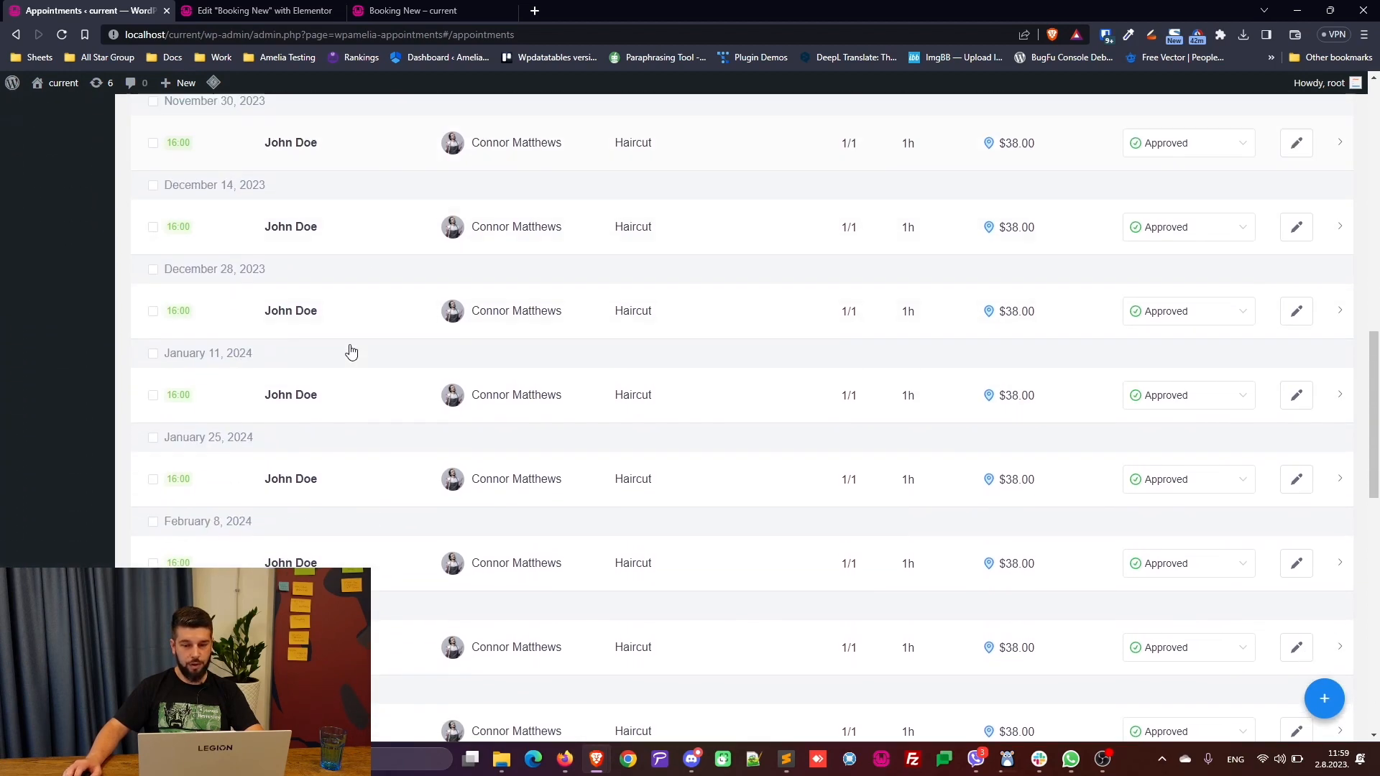
scroll("up", 3)
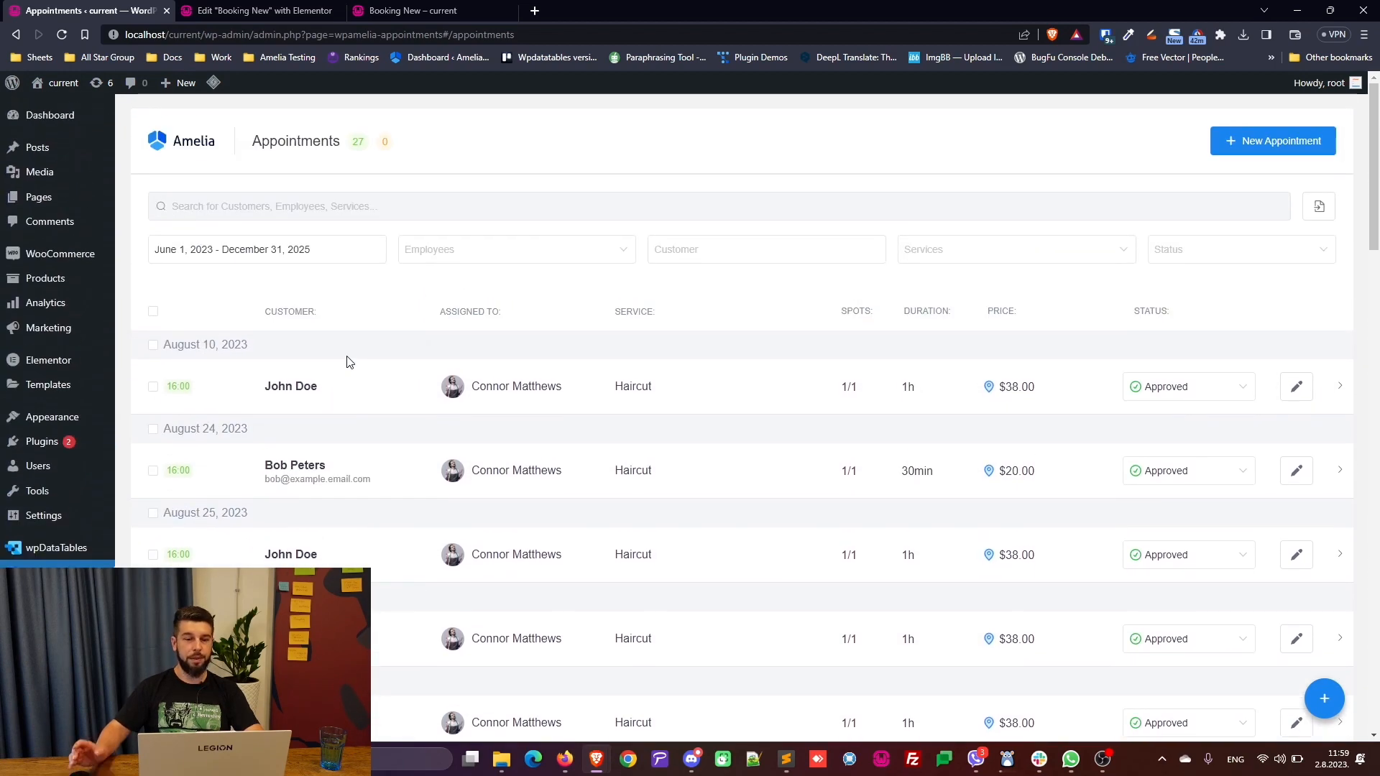